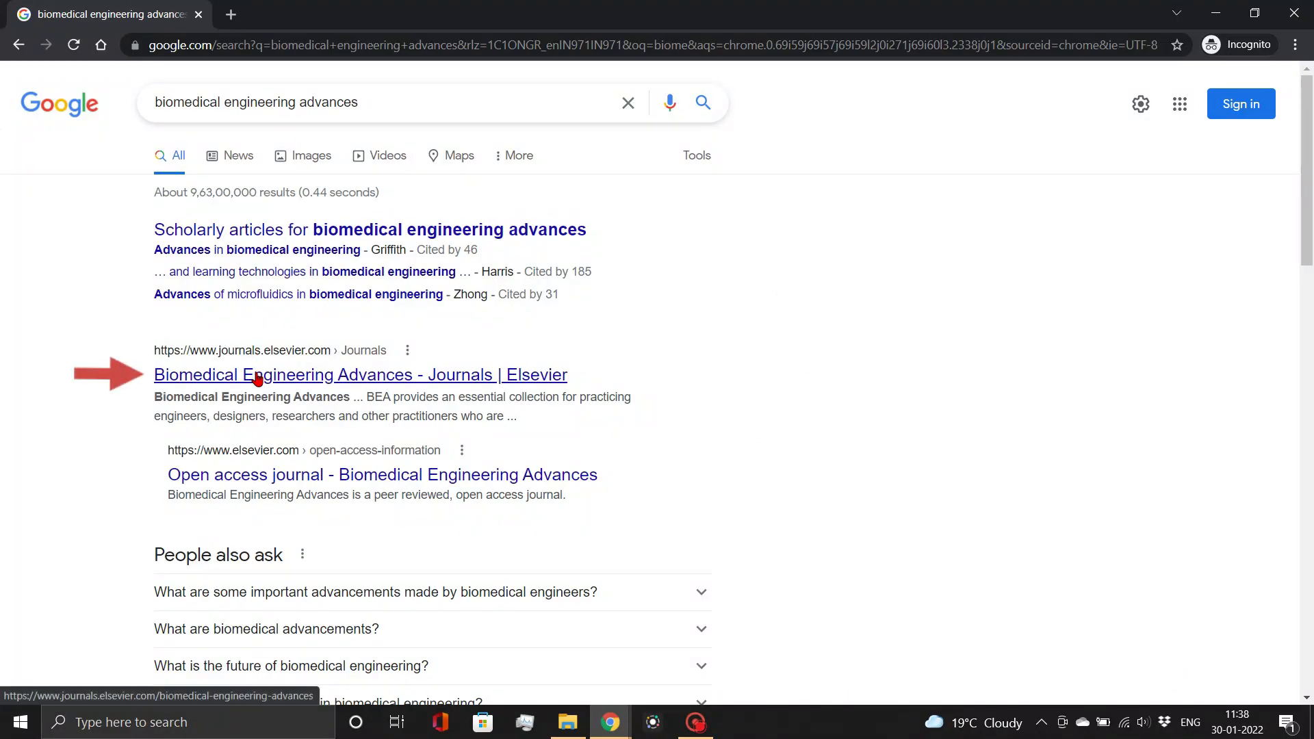
- Reach the Biomedical Engineering Advances submission site from the Google result via Submit your paper
left_click(360, 375)
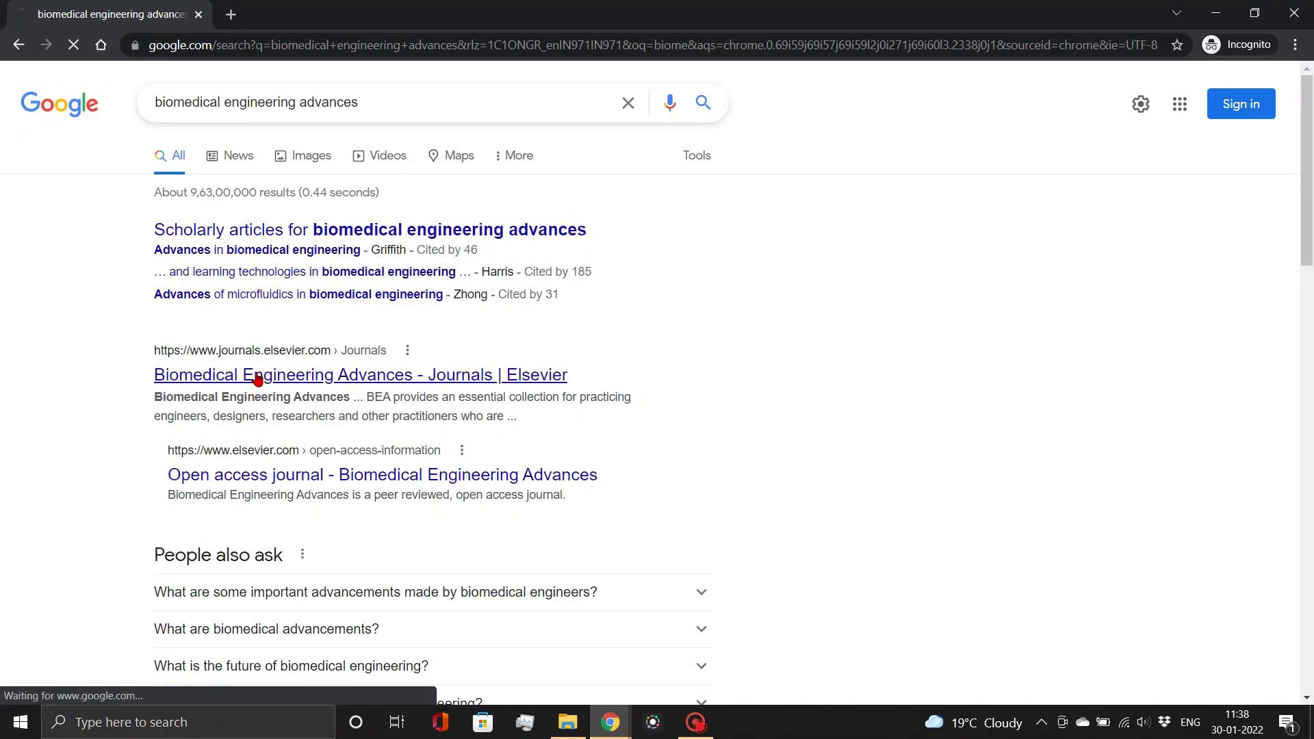
left_click(360, 375)
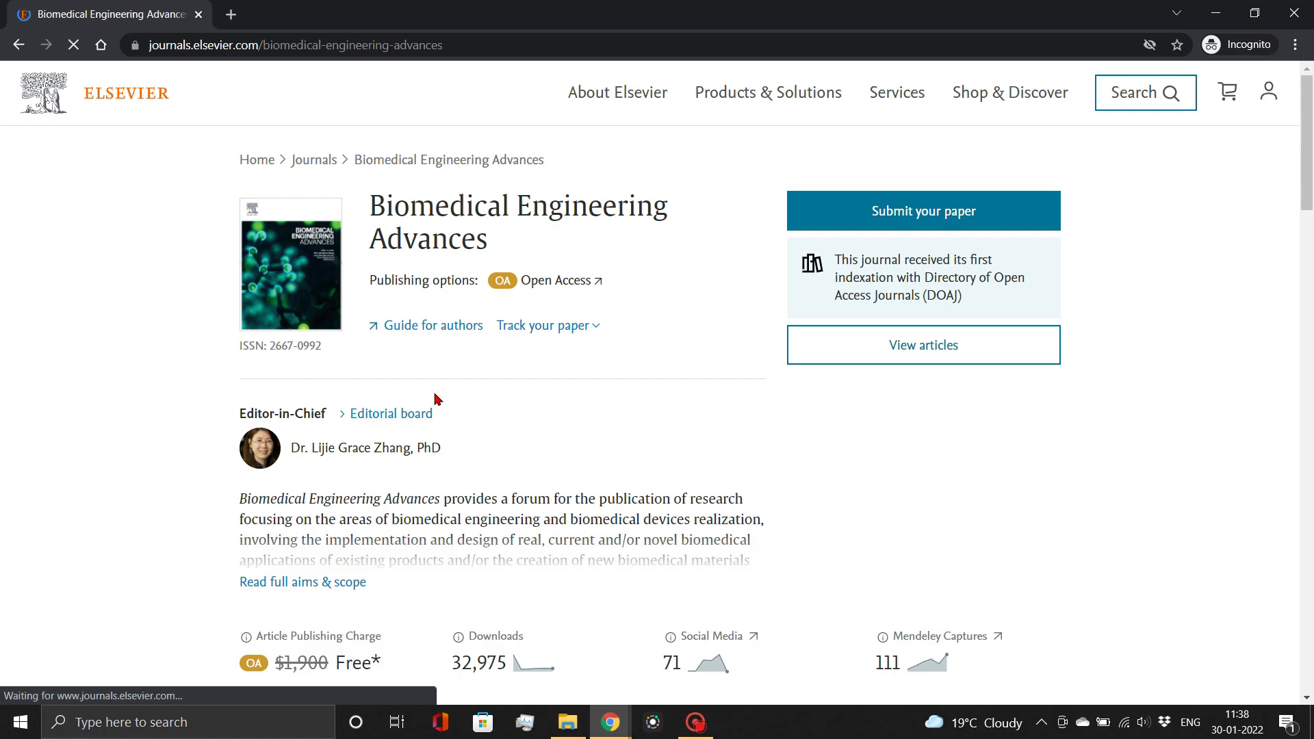
left_click(923, 210)
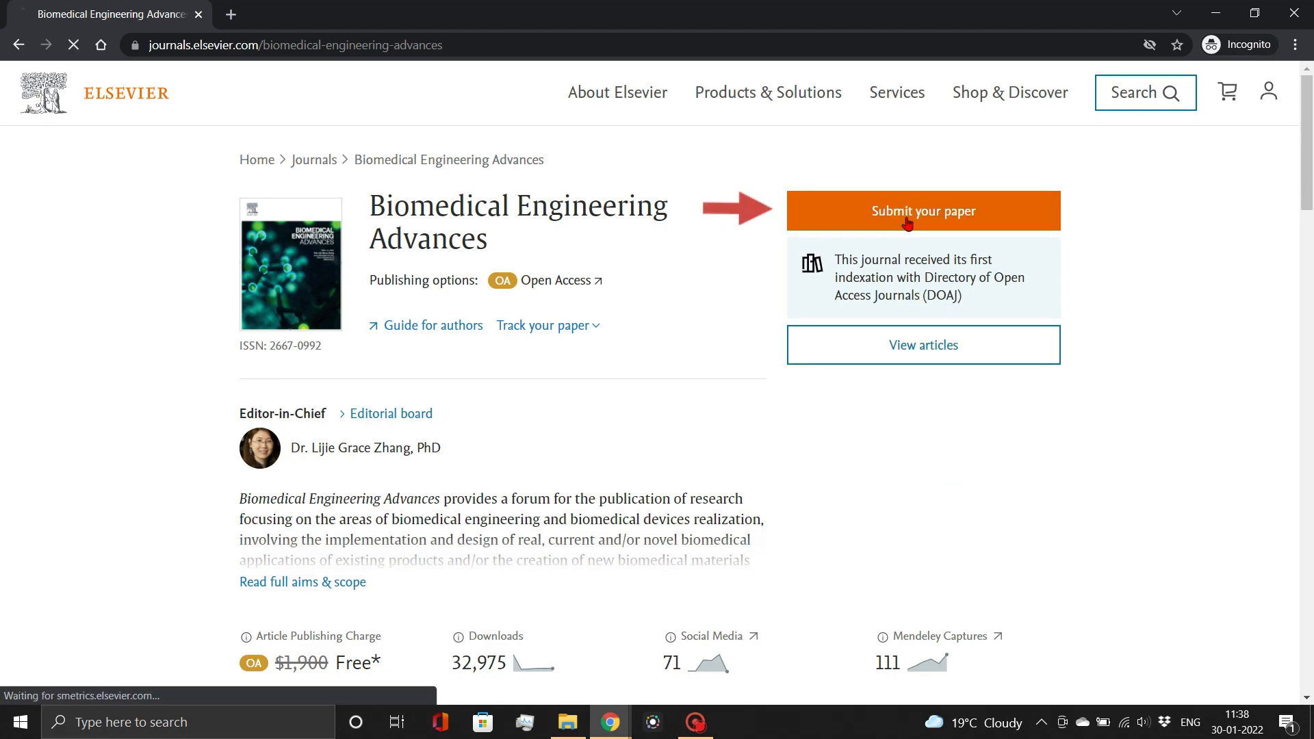
left_click(922, 211)
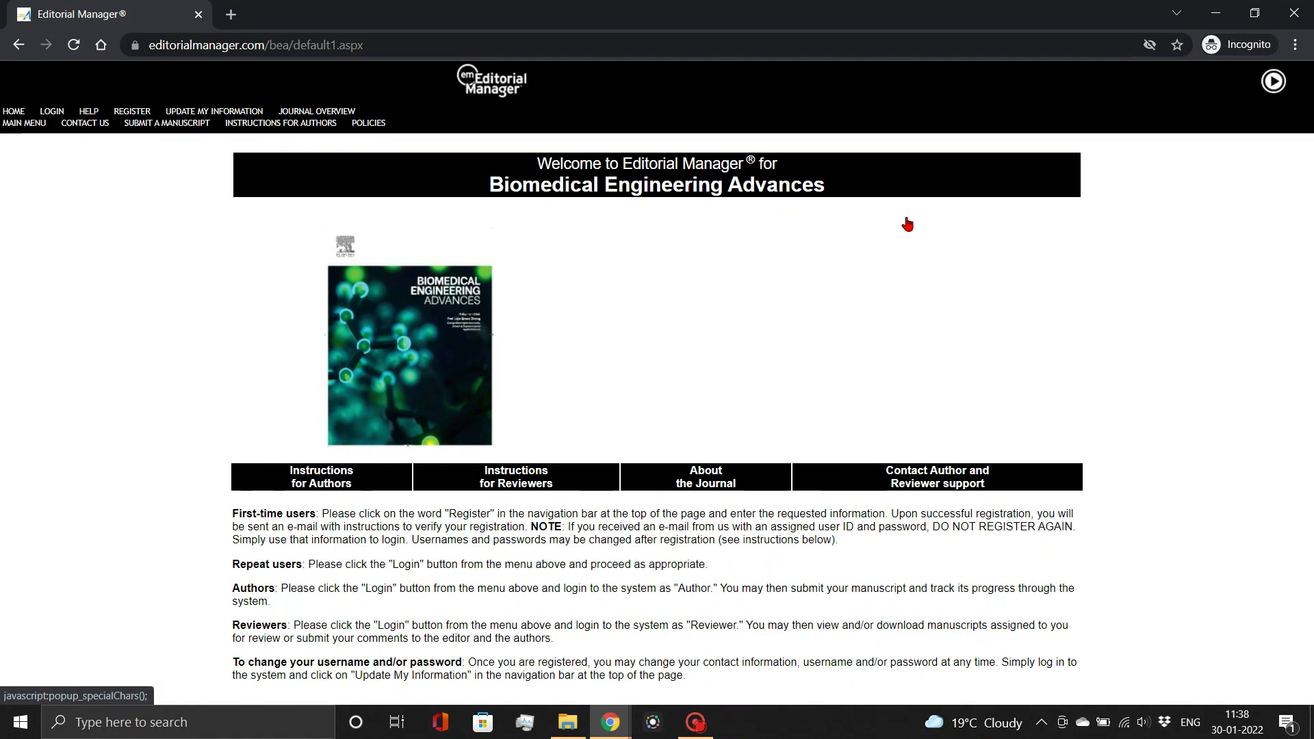
- Log in to Editorial Manager as an author with username learn.scitech.09
left_click(51, 111)
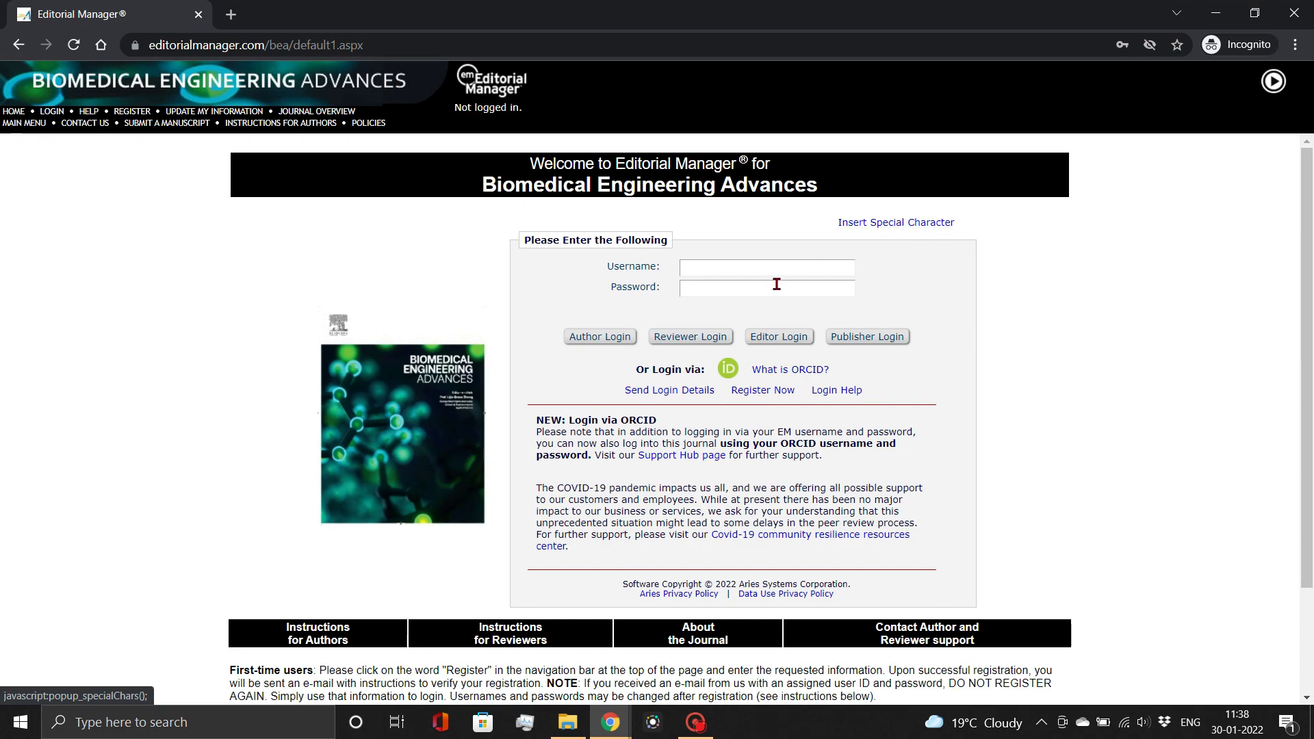
type("learn.scitech.09")
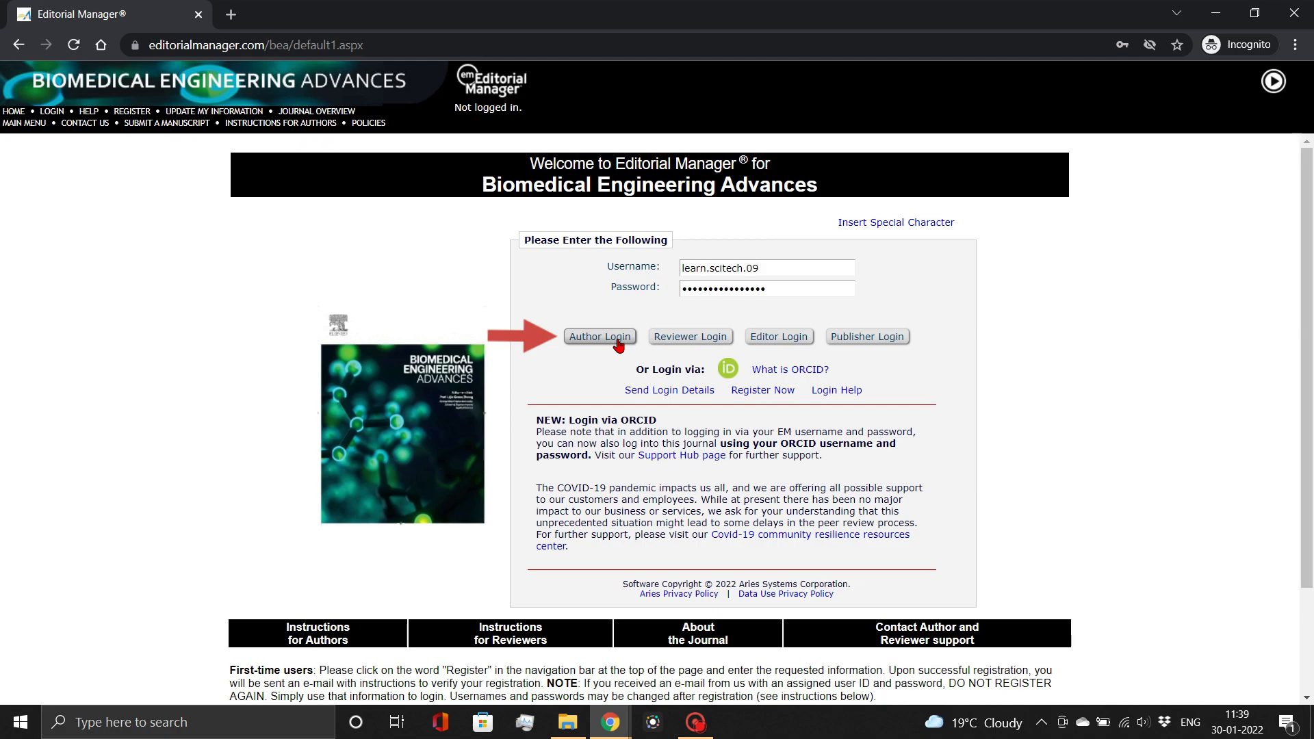
left_click(599, 337)
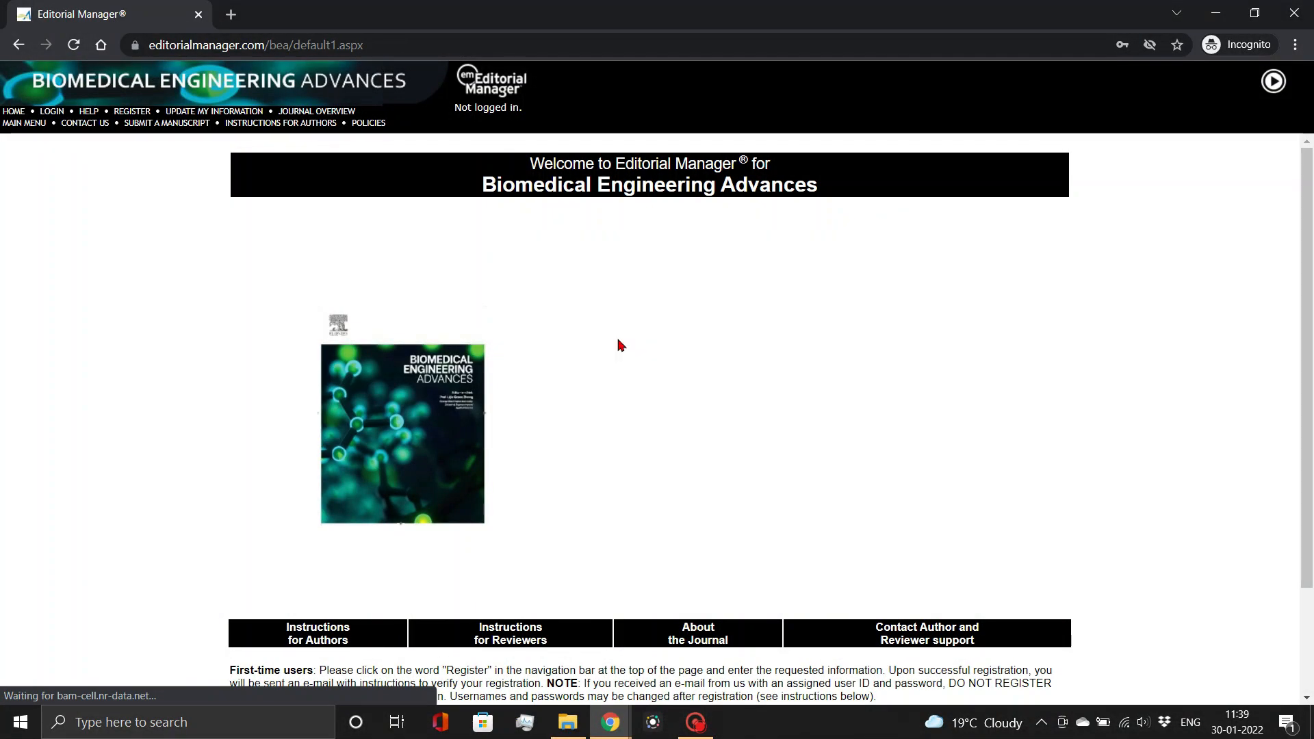
left_click(51, 111)
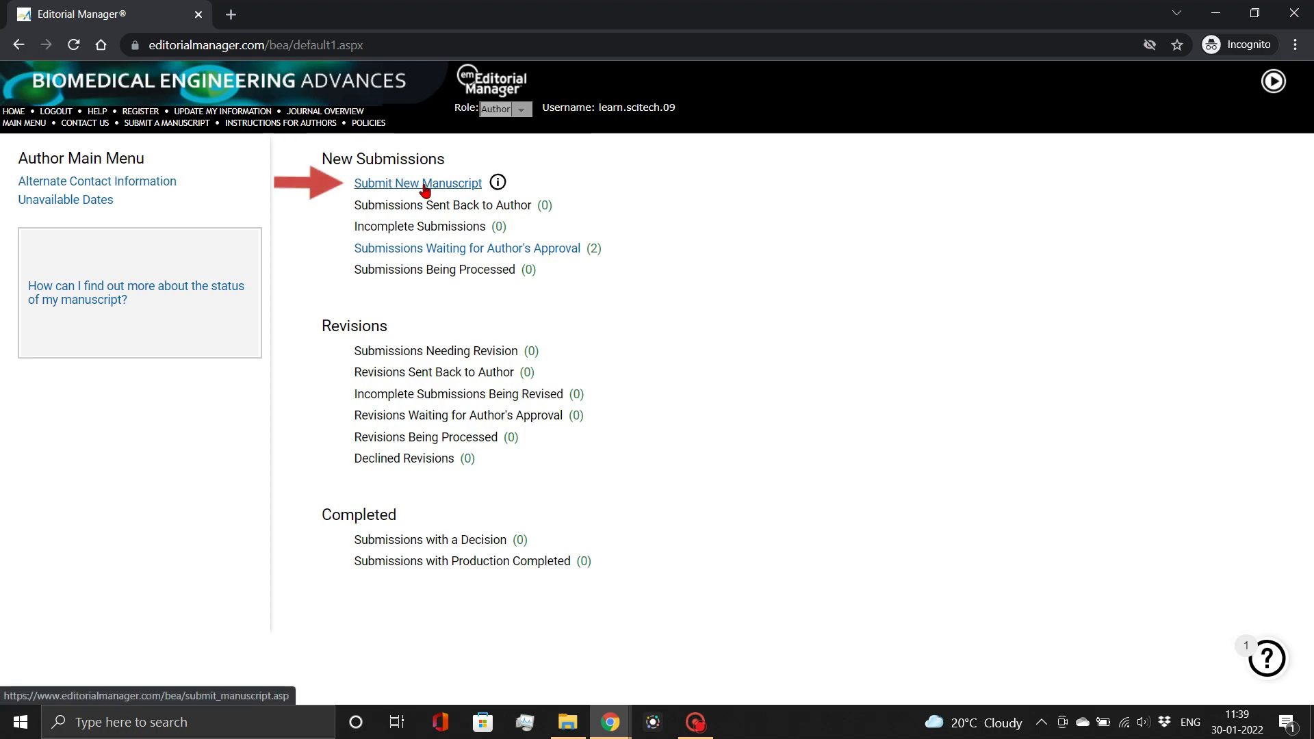
- Begin a new manuscript submission with Review as the article type and proceed to Attach Files
left_click(417, 182)
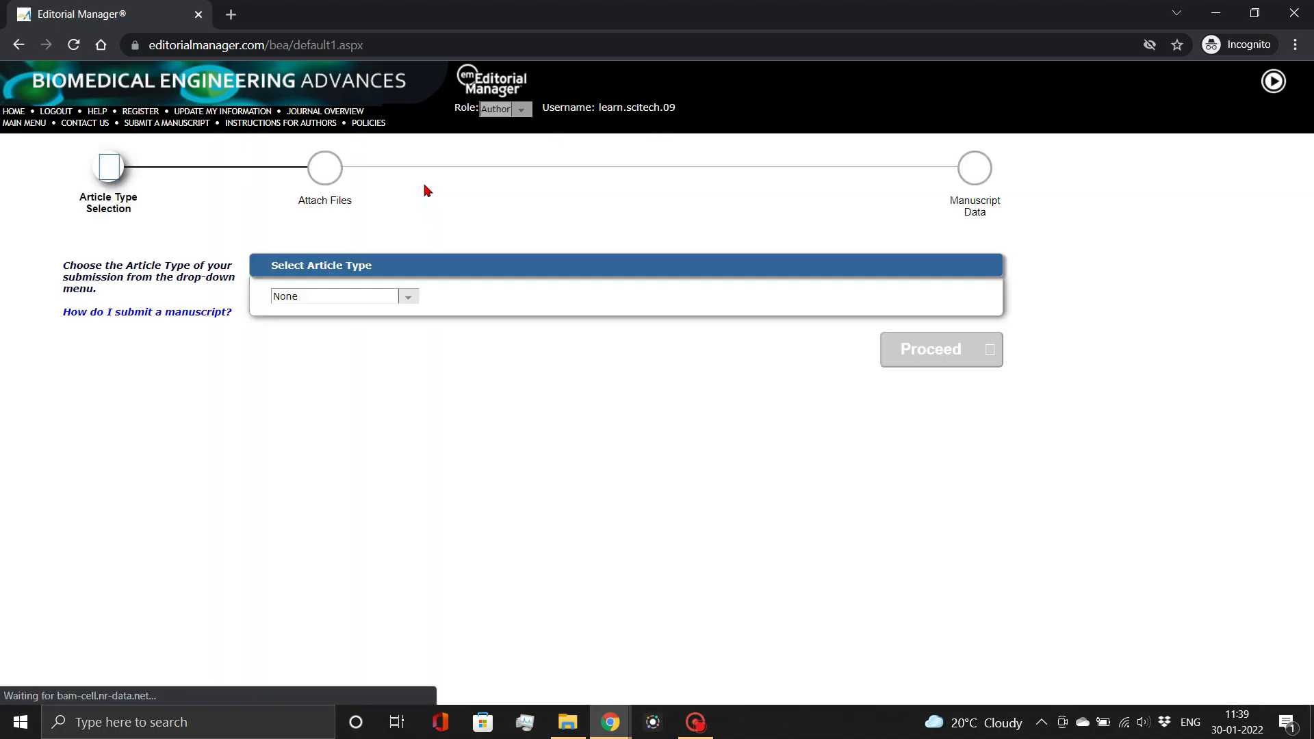
left_click(408, 295)
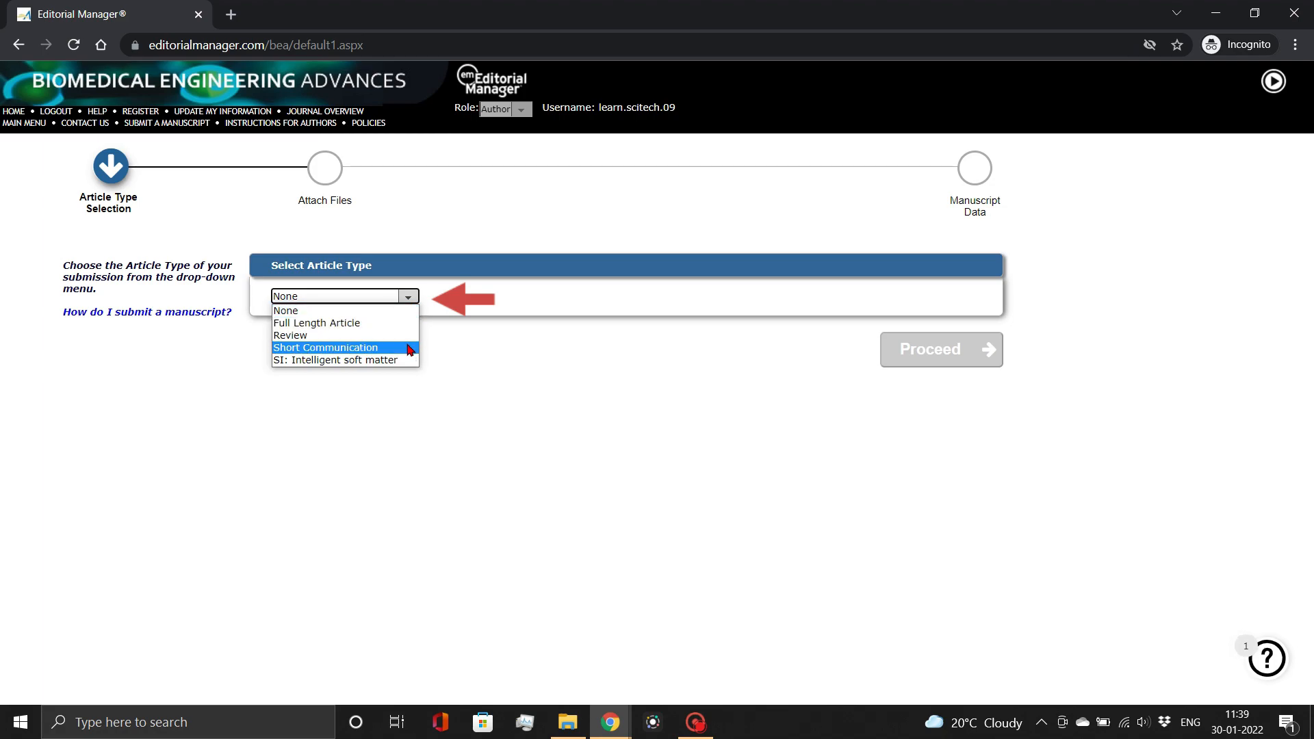
left_click(289, 335)
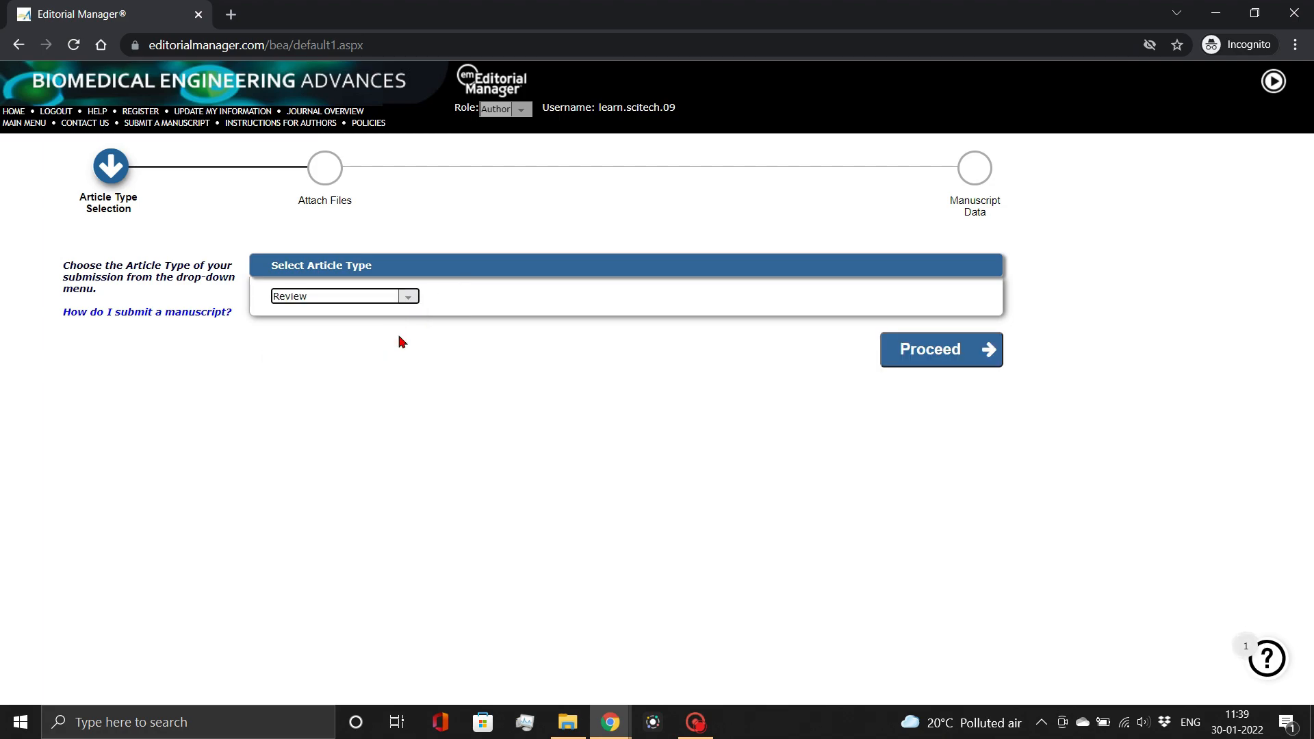
left_click(940, 349)
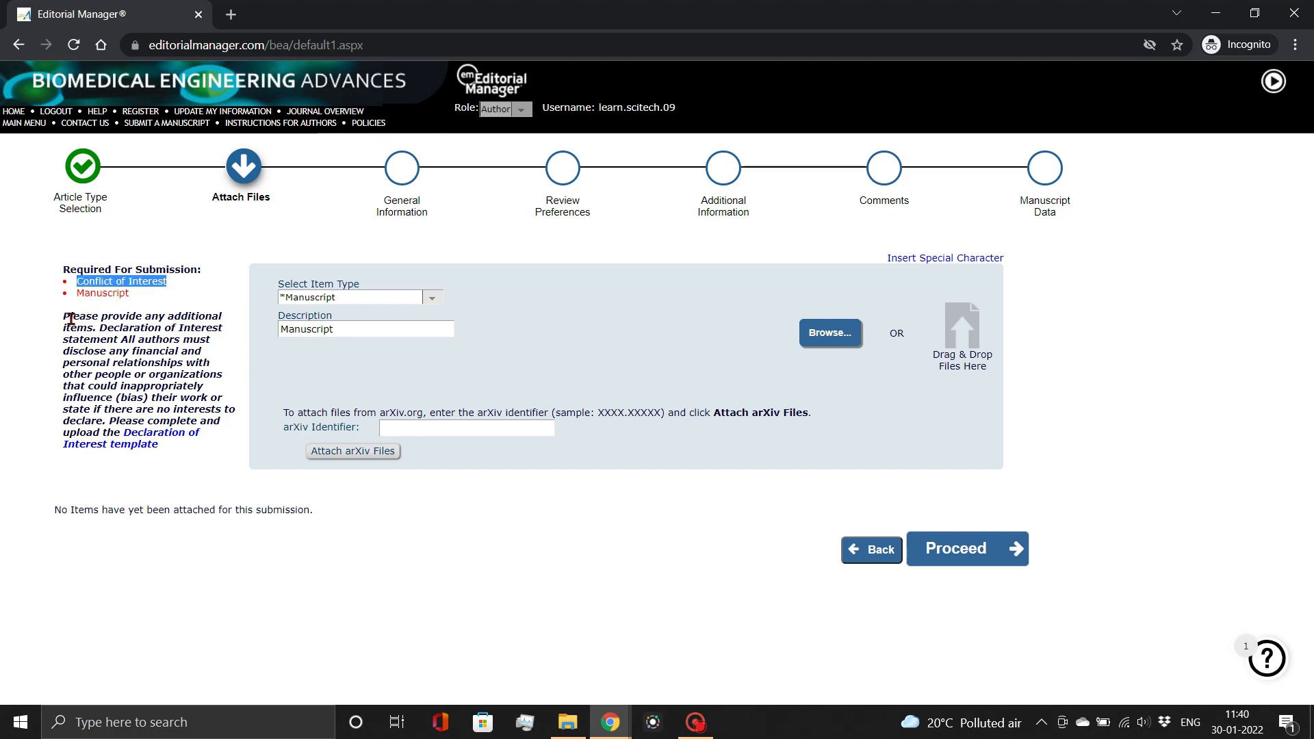
- Upload the Sample Manuscript Word file as the Manuscript item
left_click(103, 293)
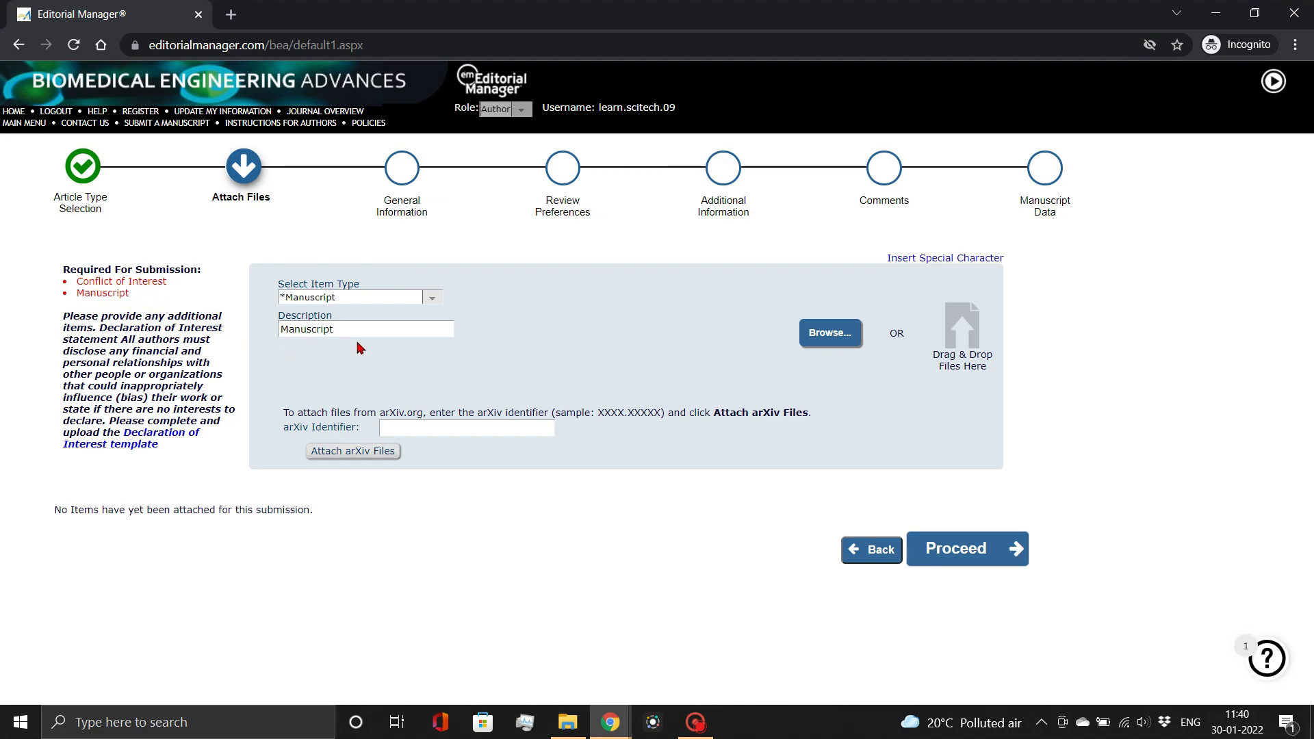
left_click(431, 297)
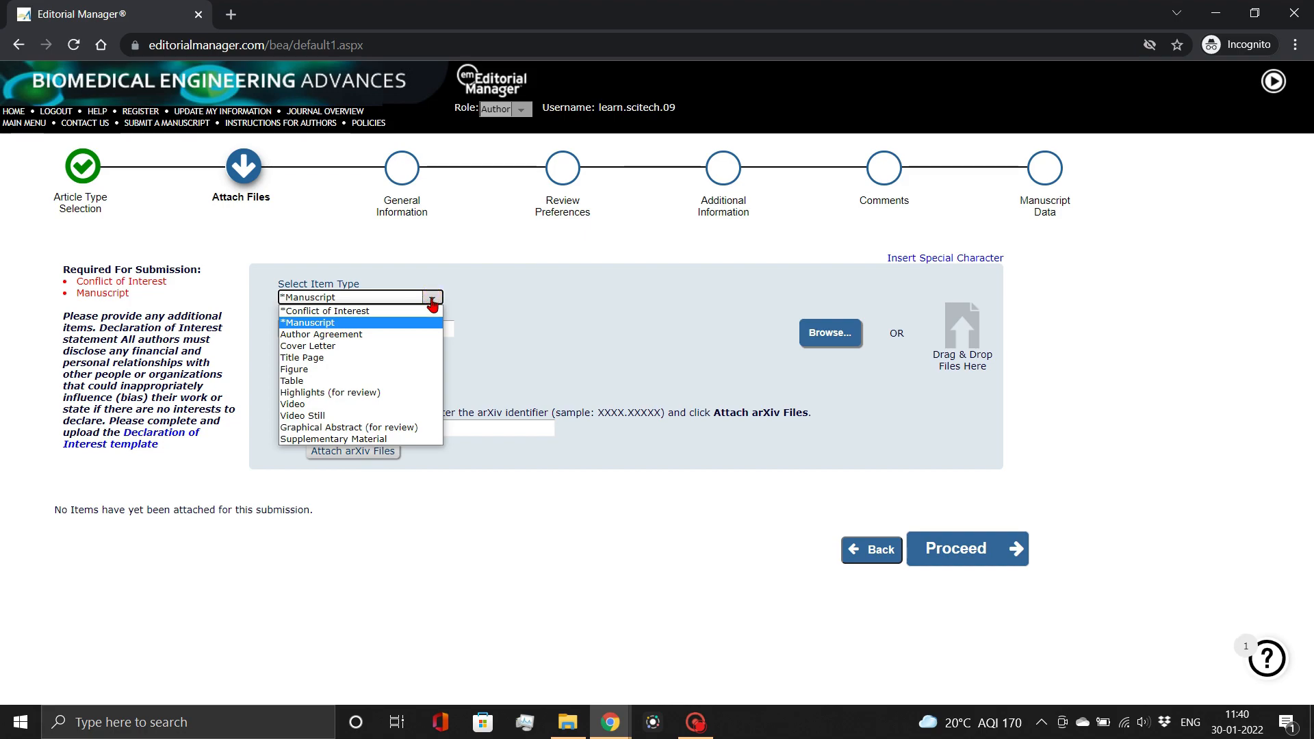
left_click(308, 323)
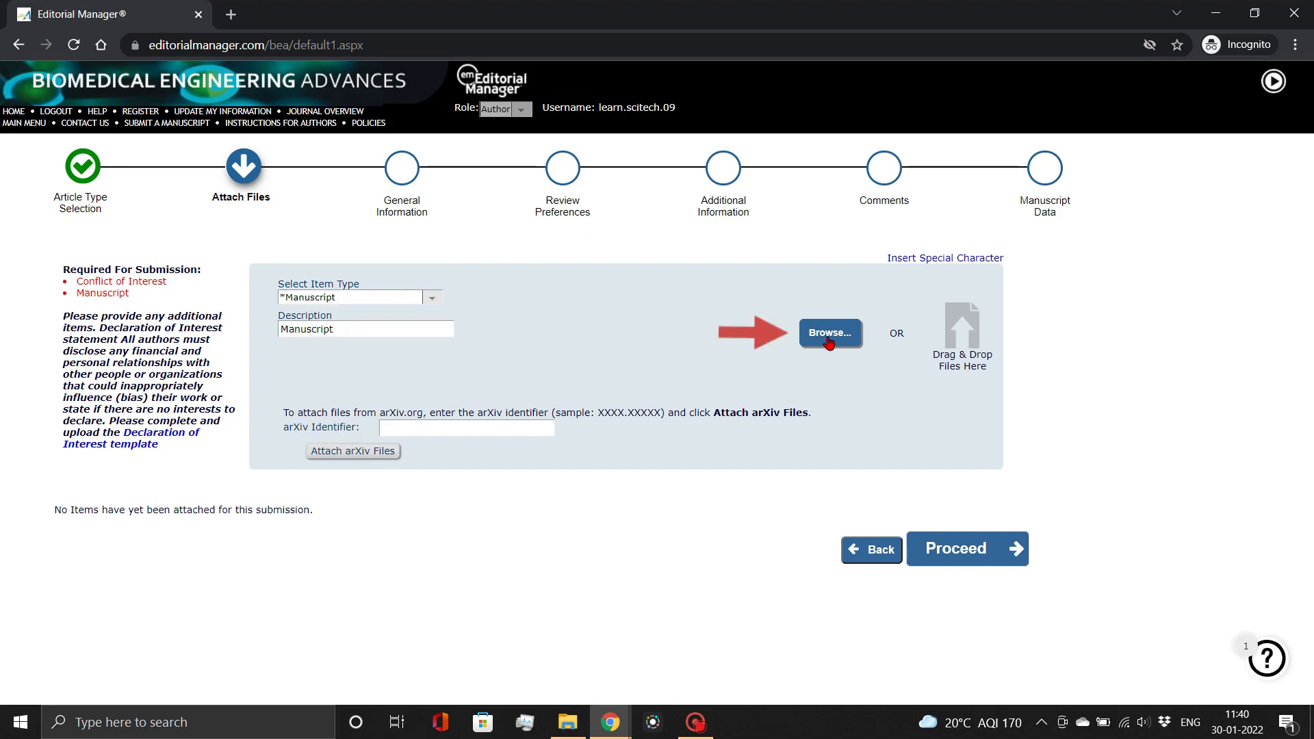
left_click(830, 333)
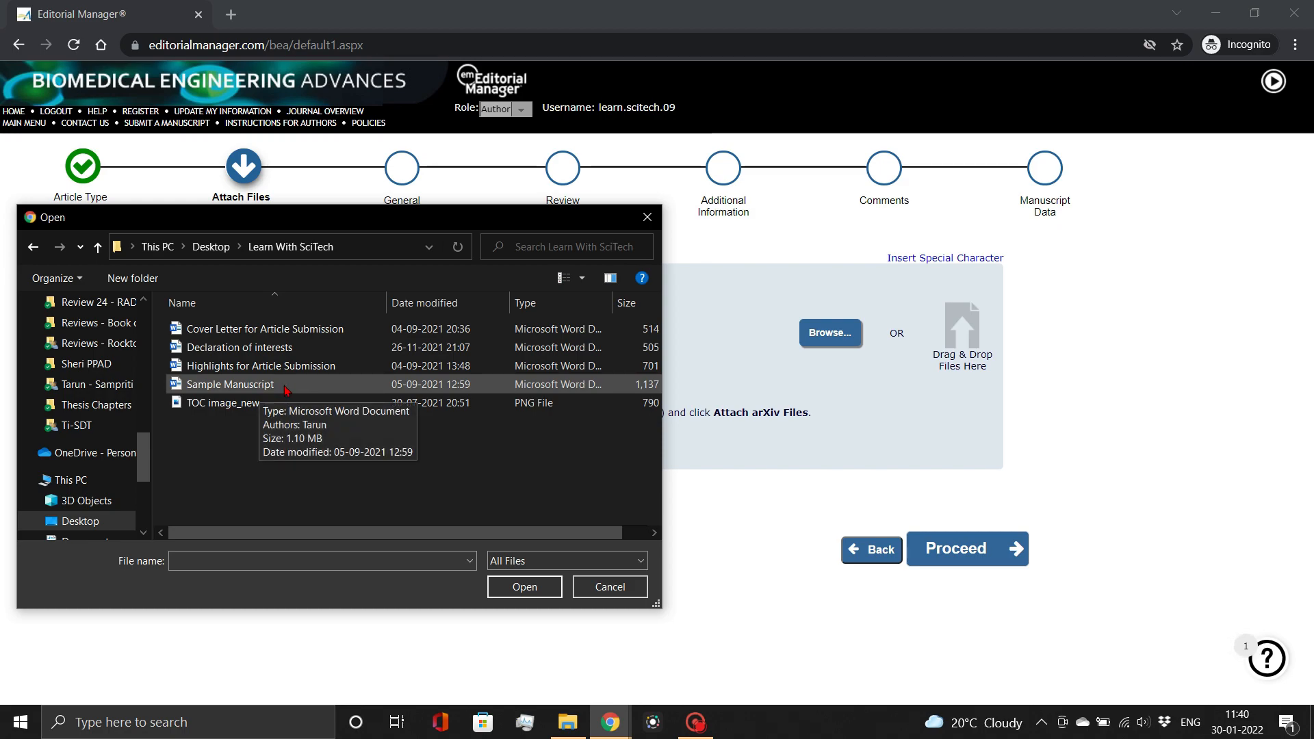
left_click(226, 383)
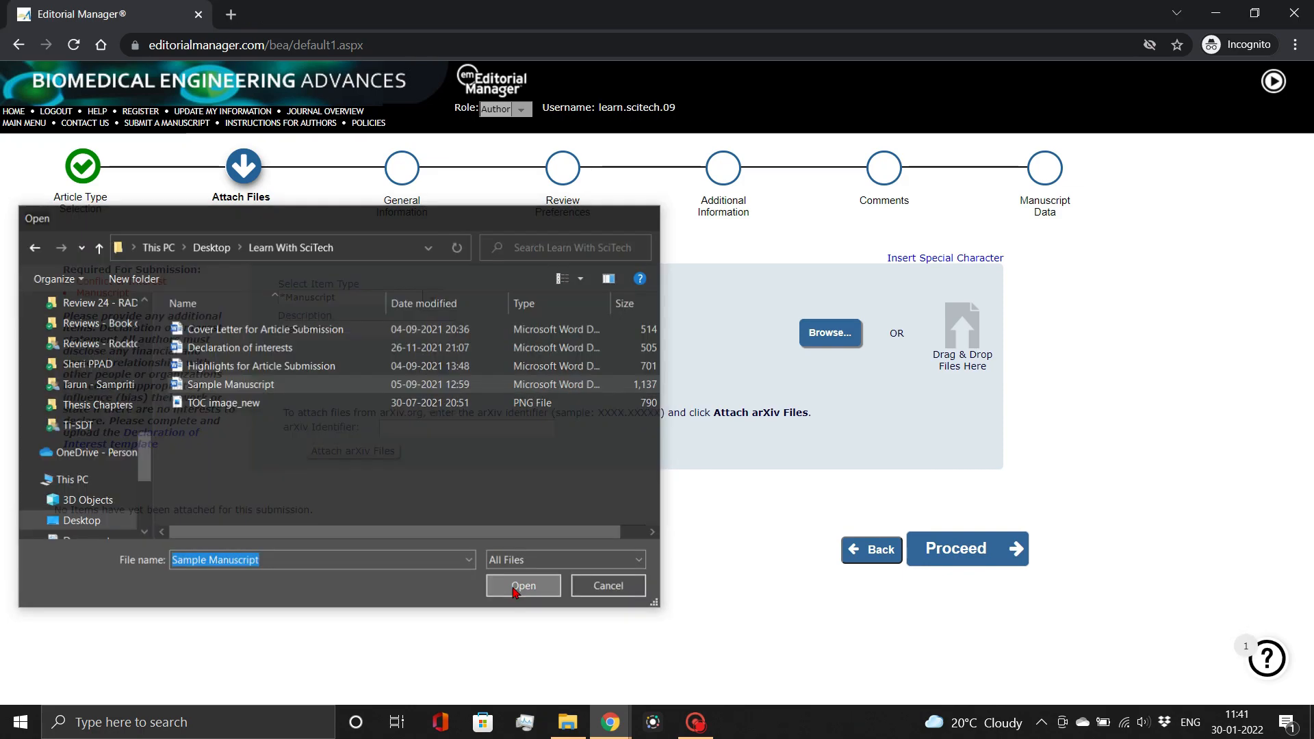
left_click(521, 584)
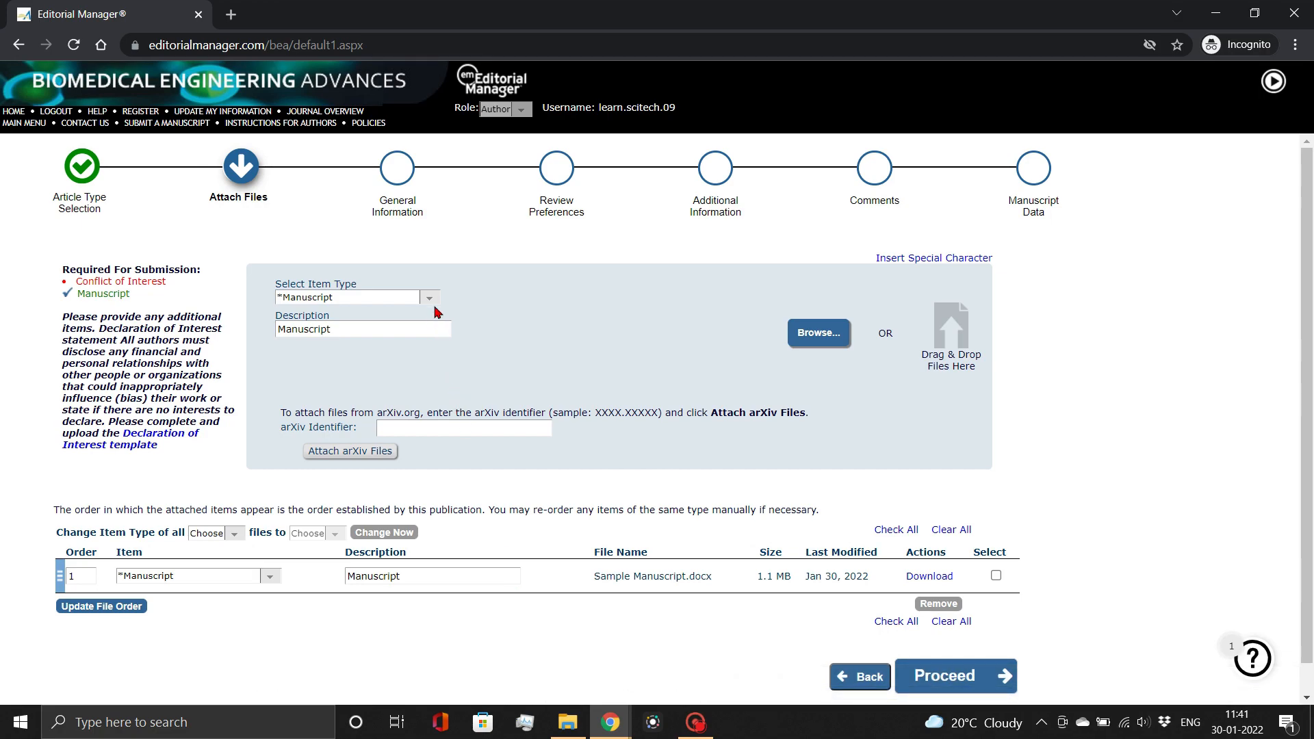
- Upload the cover letter and the Declaration of interests file as Cover Letter and Conflict of Interest items
left_click(428, 297)
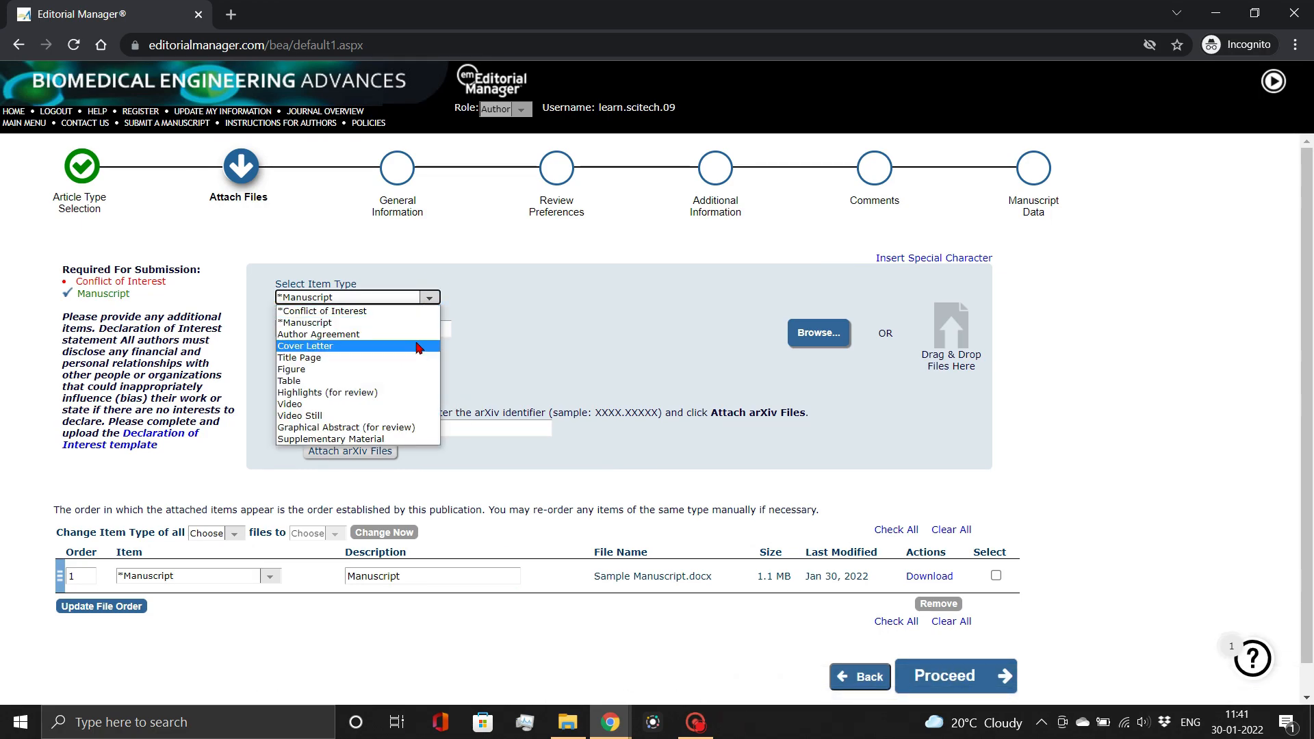
left_click(304, 345)
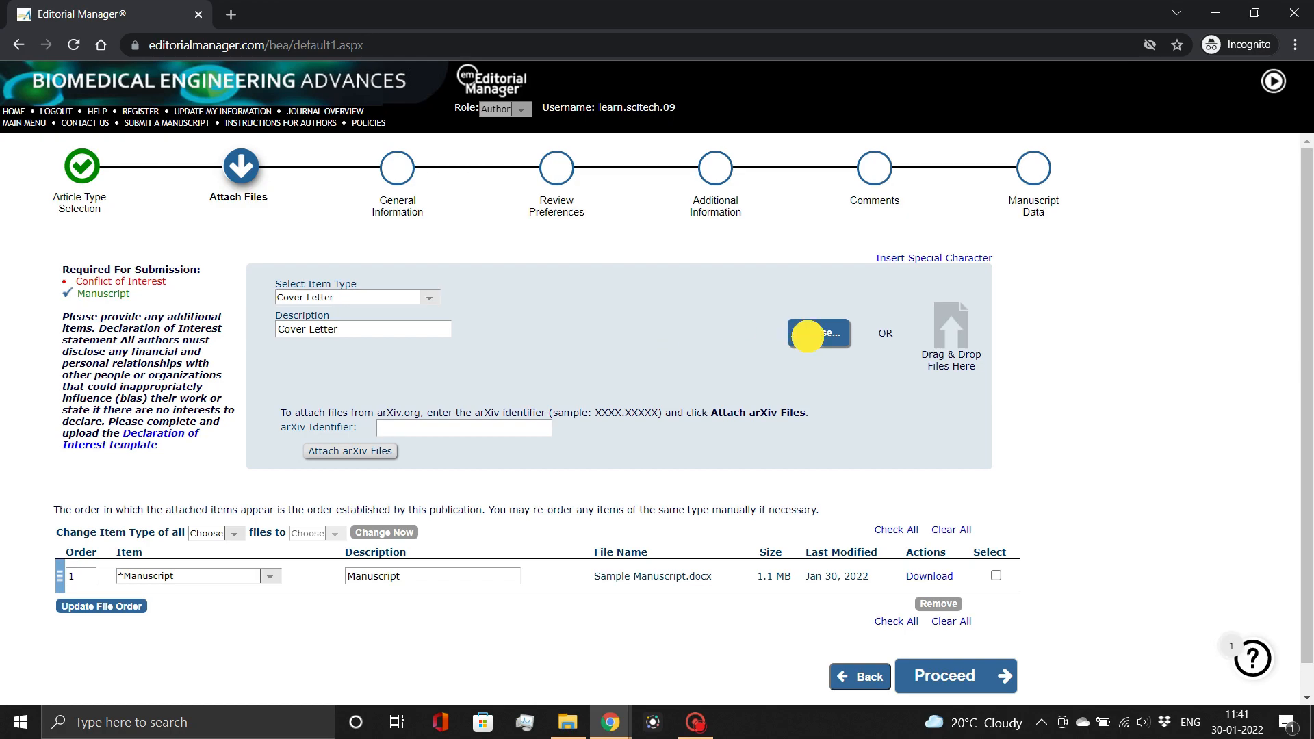
left_click(817, 334)
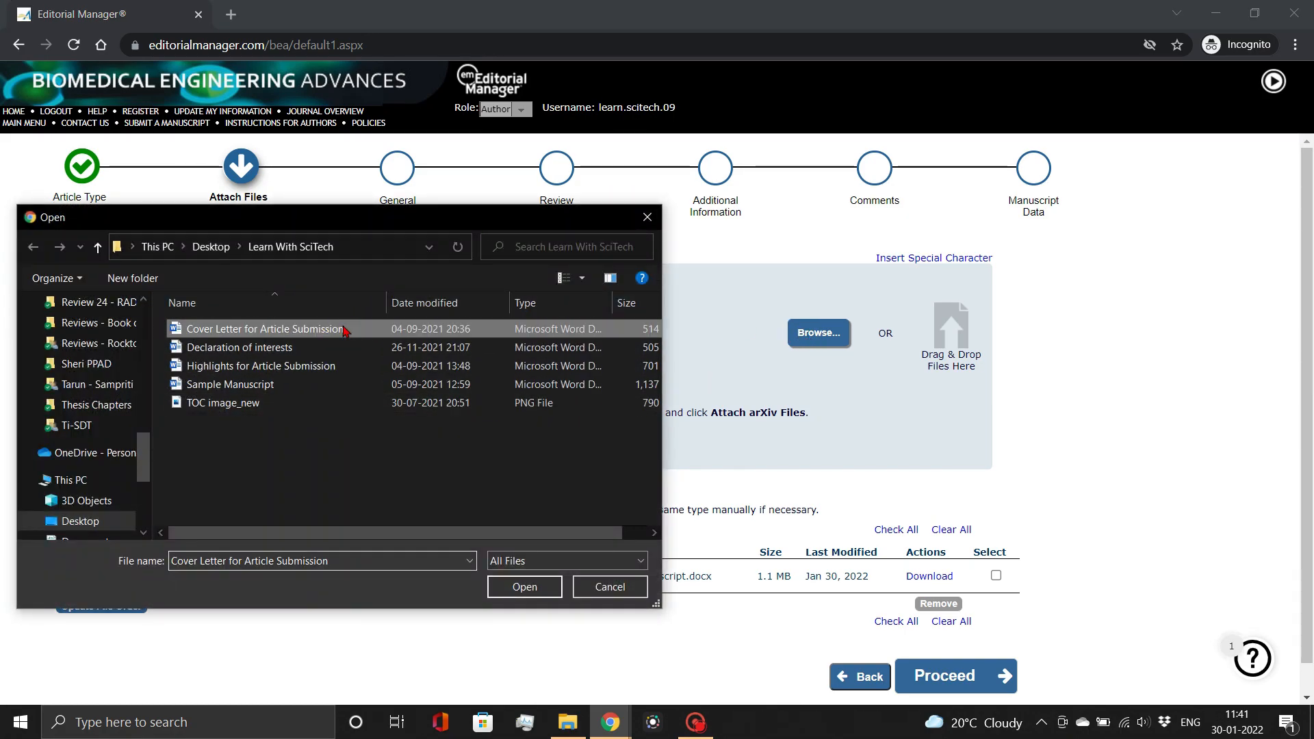
left_click(524, 587)
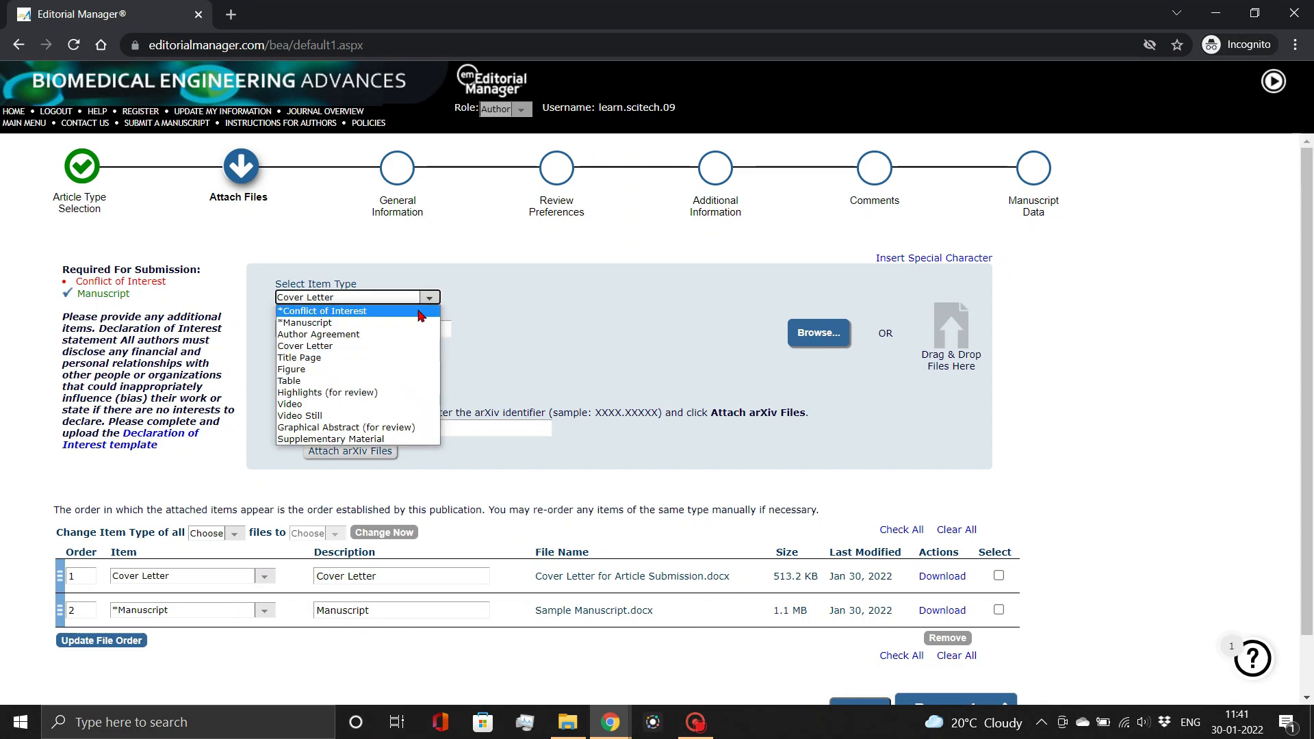
left_click(817, 333)
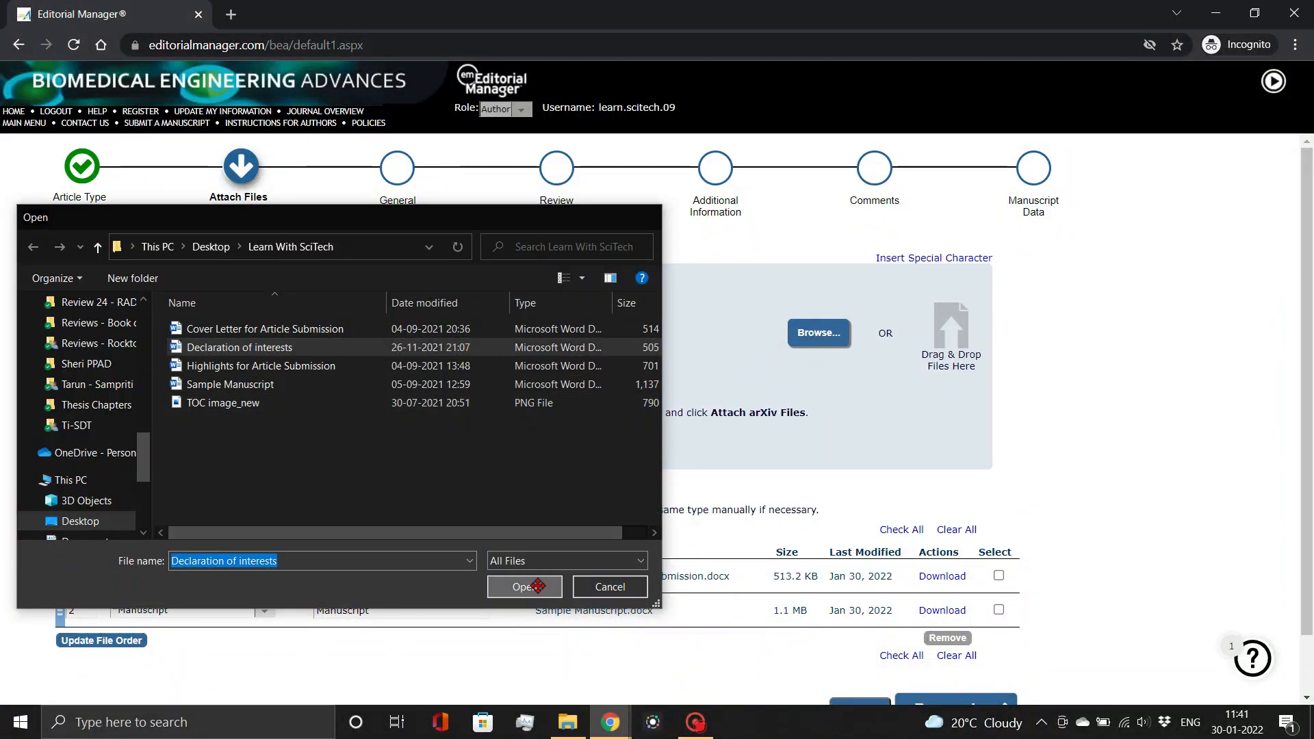
left_click(523, 587)
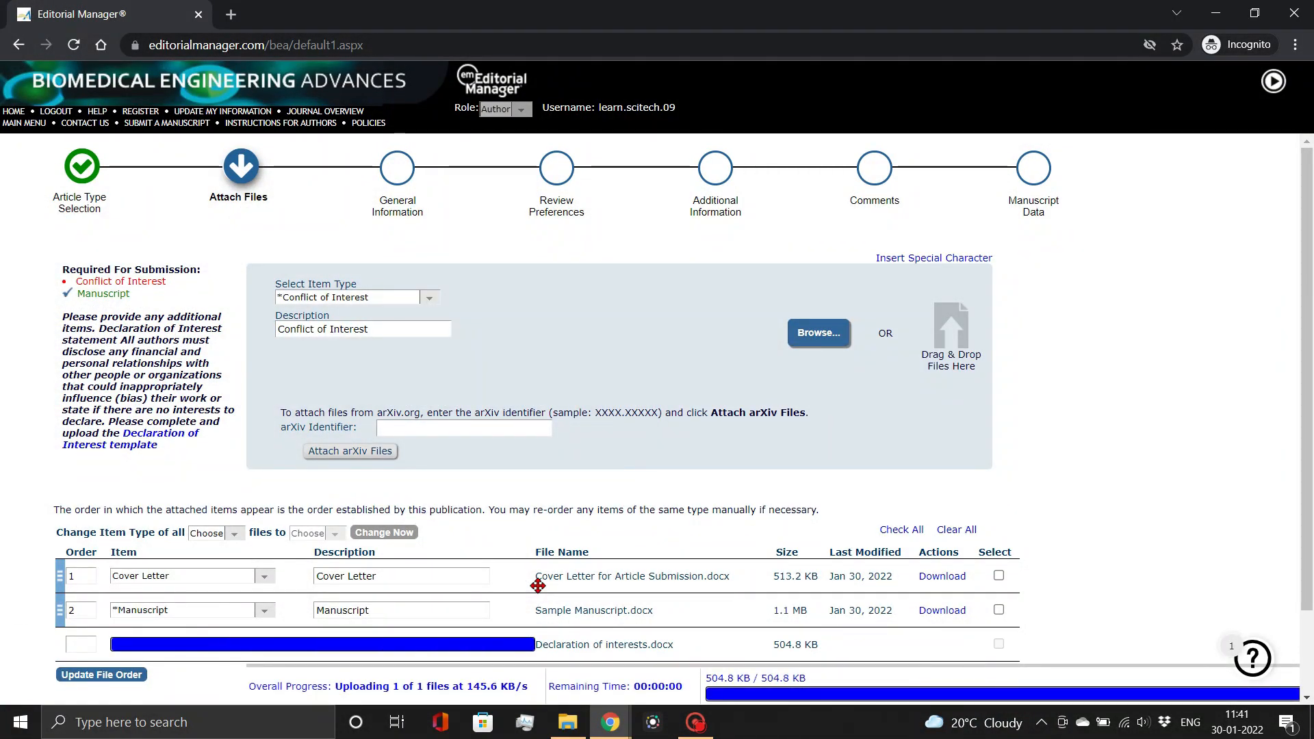
- Upload the highlights file and the TOC image as Highlights and Graphical Abstract items
left_click(428, 297)
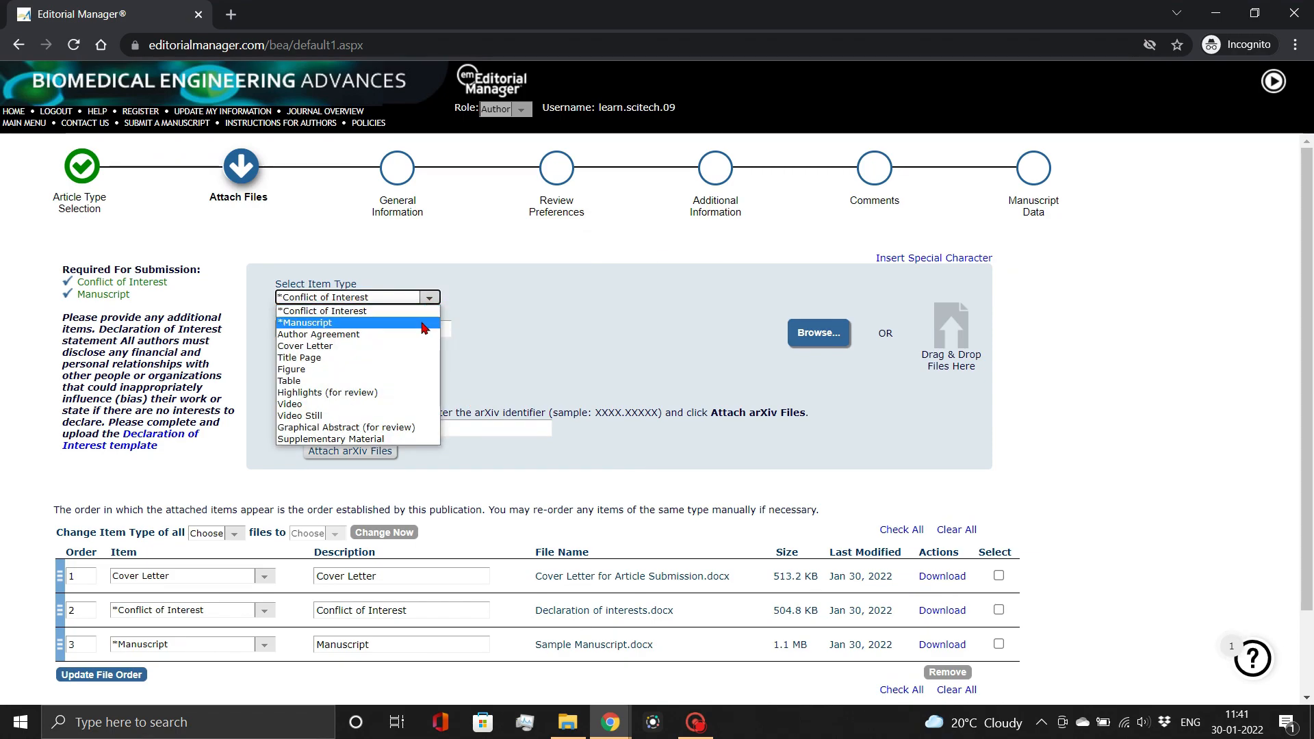
left_click(327, 393)
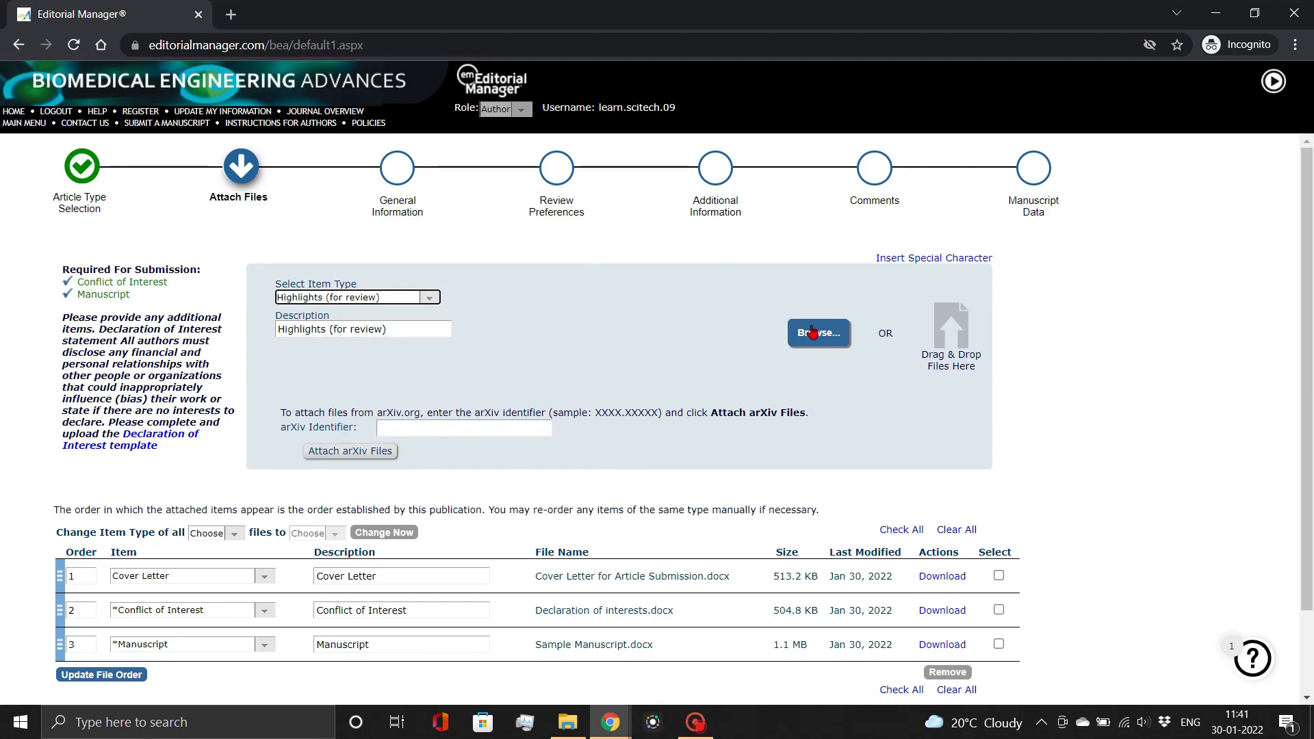
left_click(818, 333)
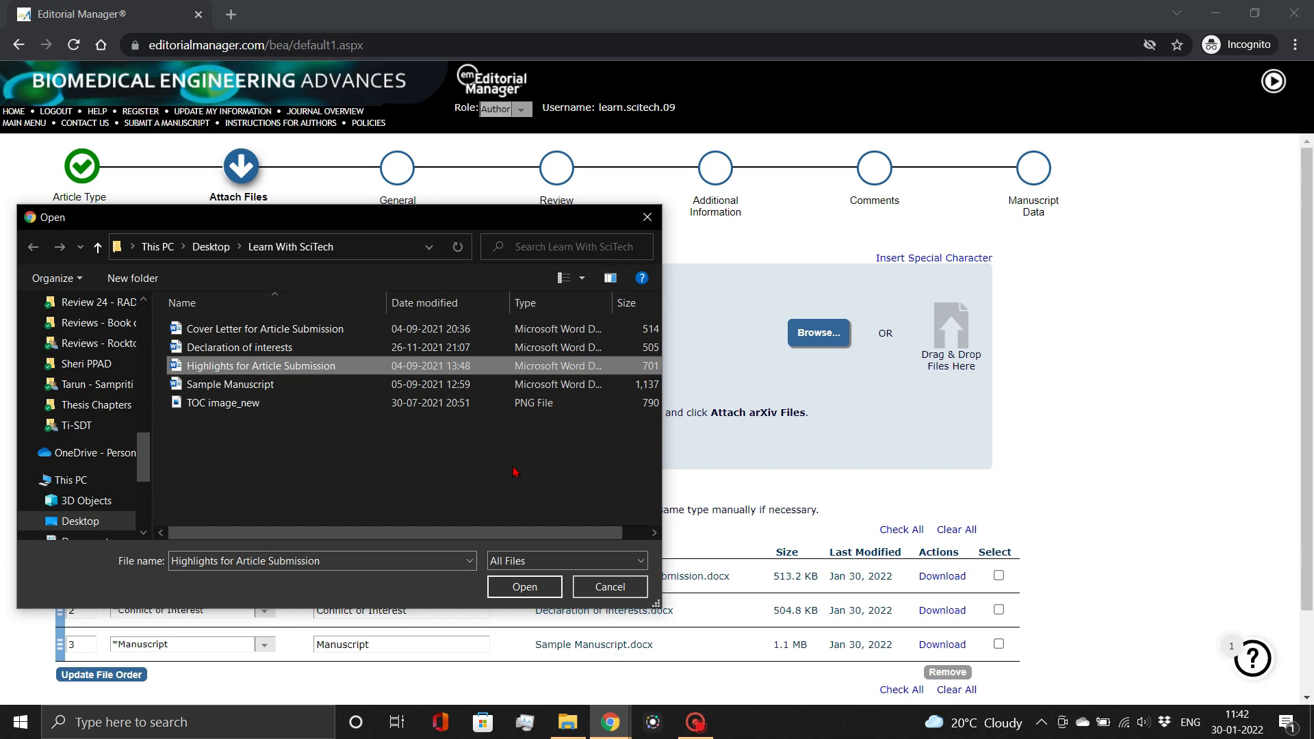
left_click(524, 587)
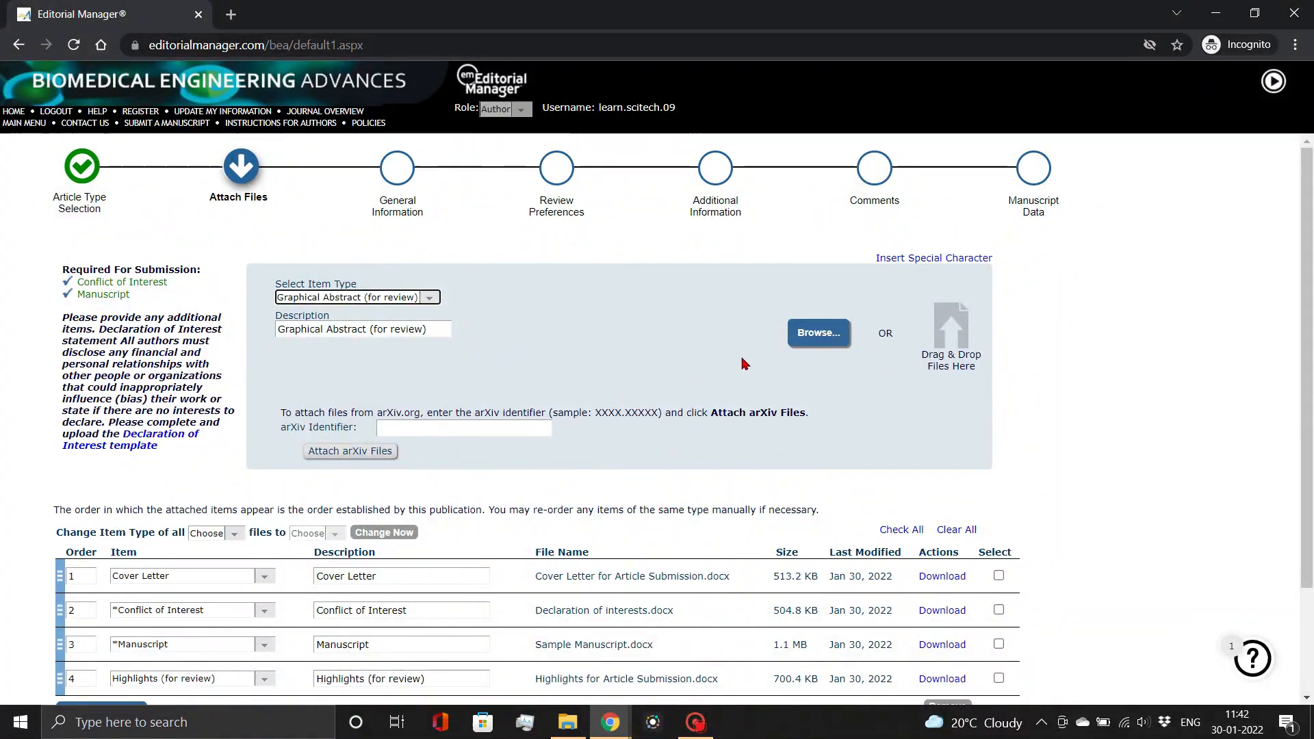
left_click(817, 332)
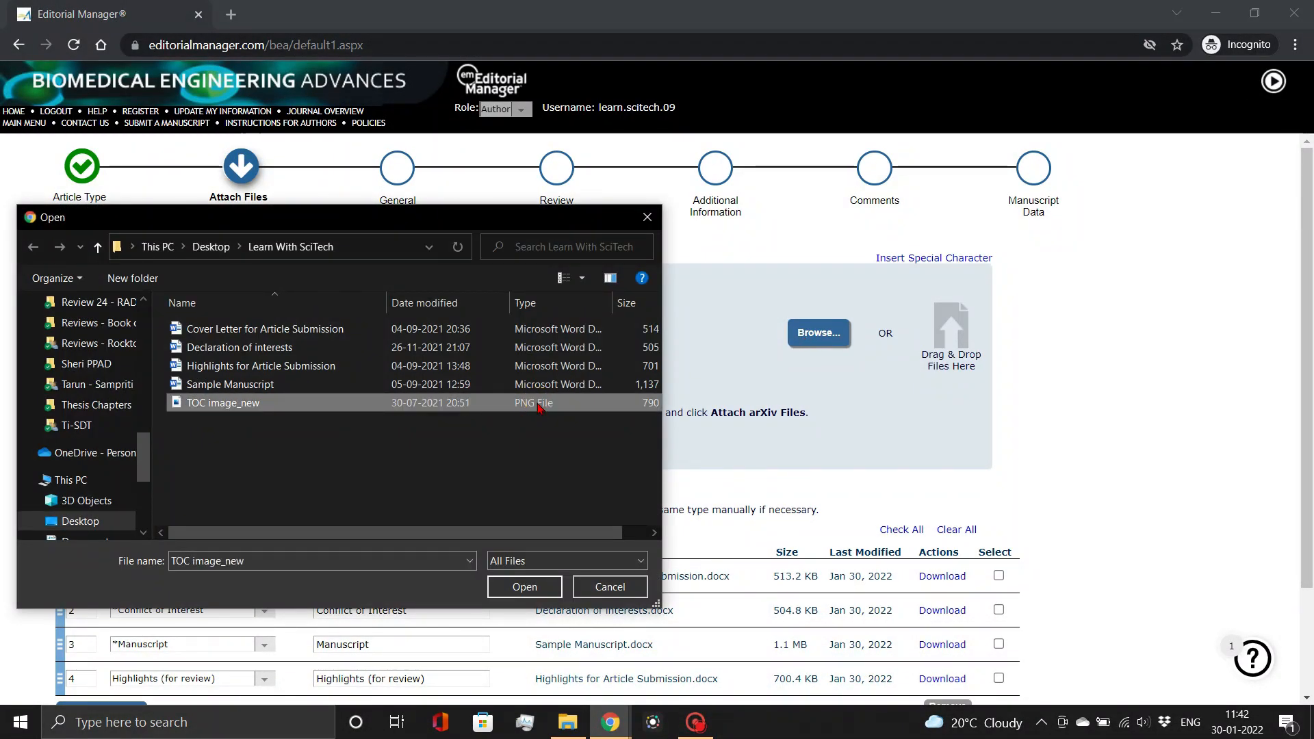
left_click(524, 587)
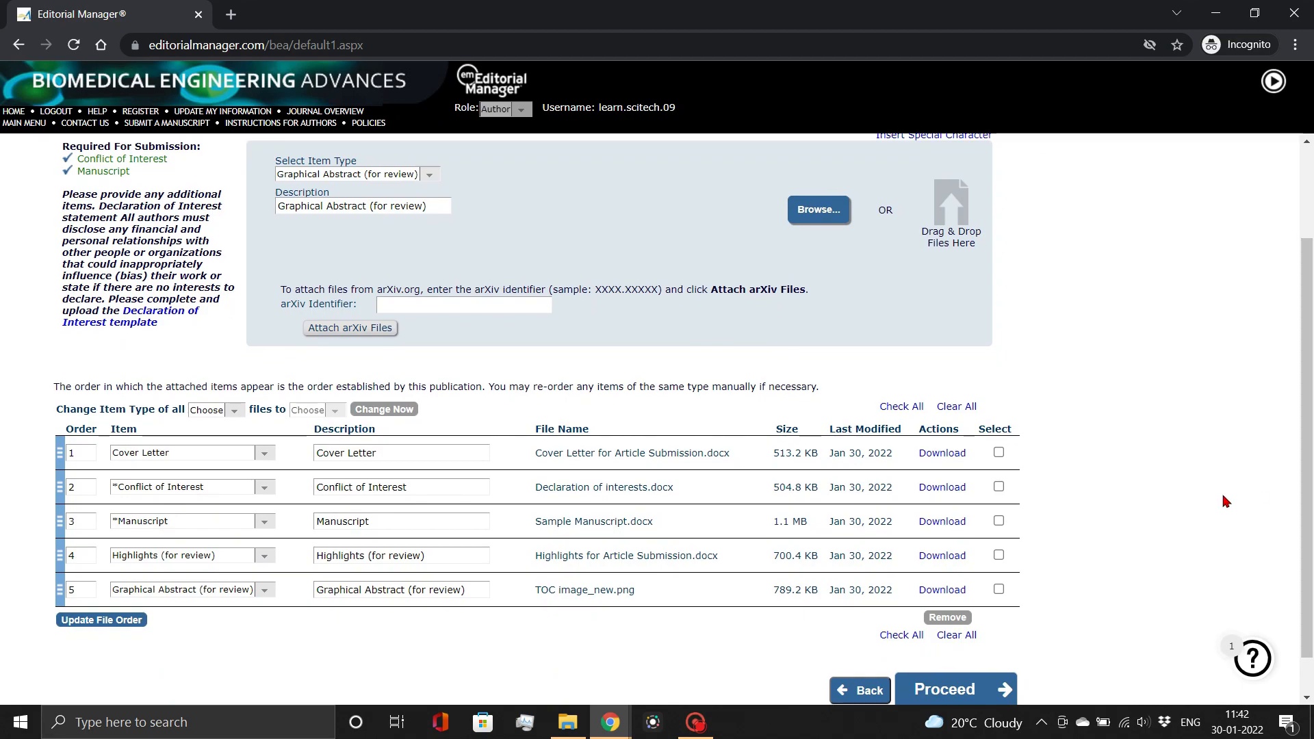
mouse_move(1010, 516)
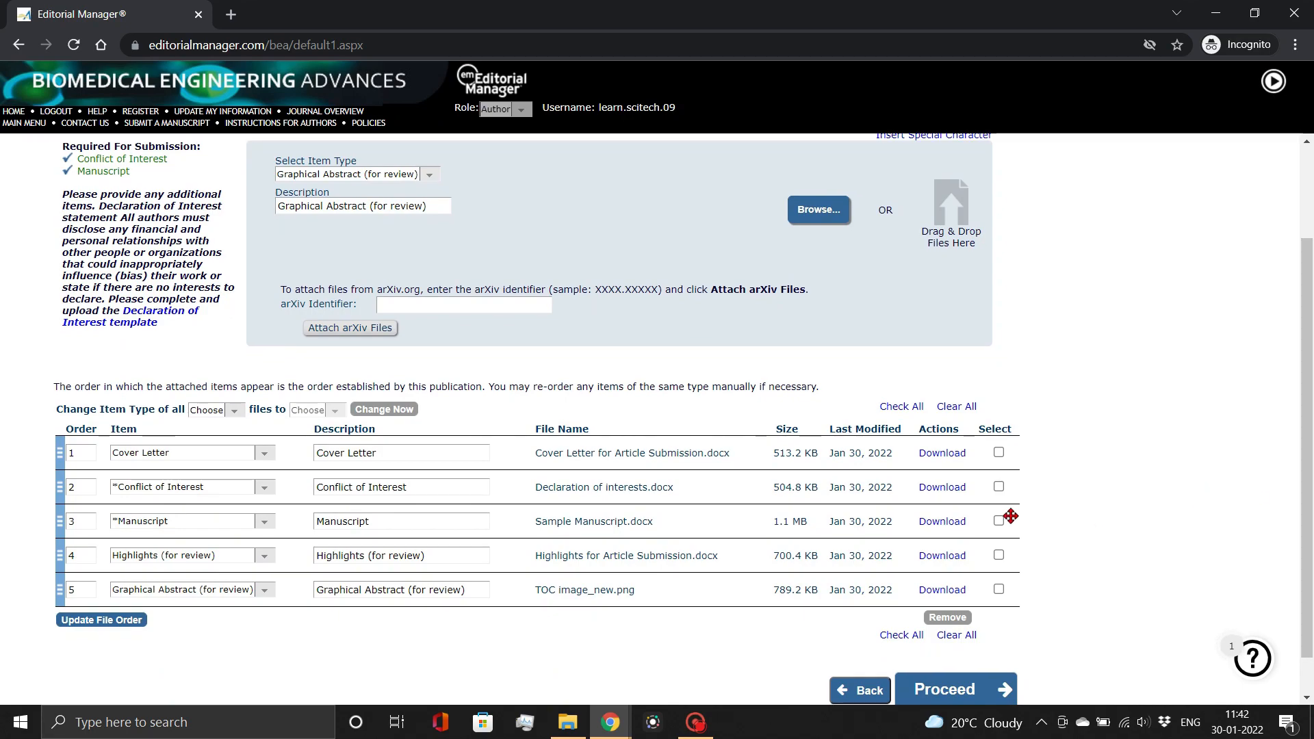
left_click(998, 522)
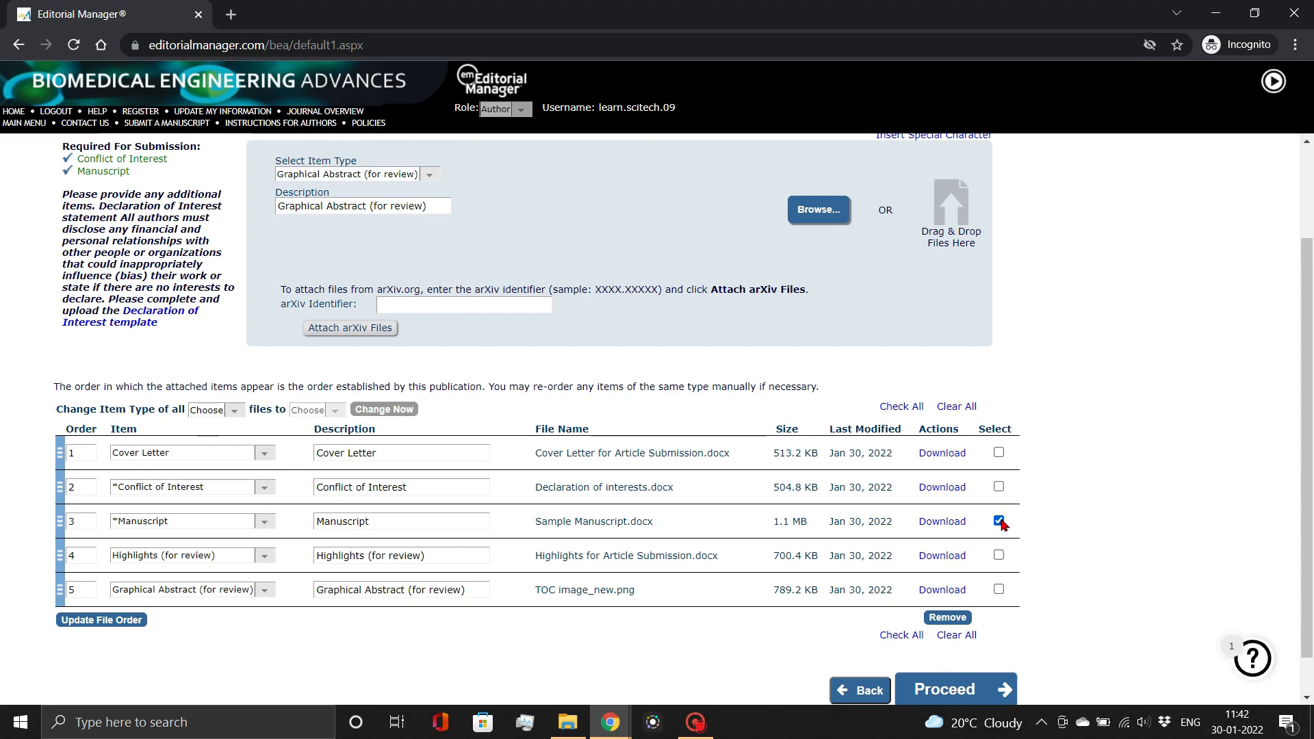
left_click(998, 521)
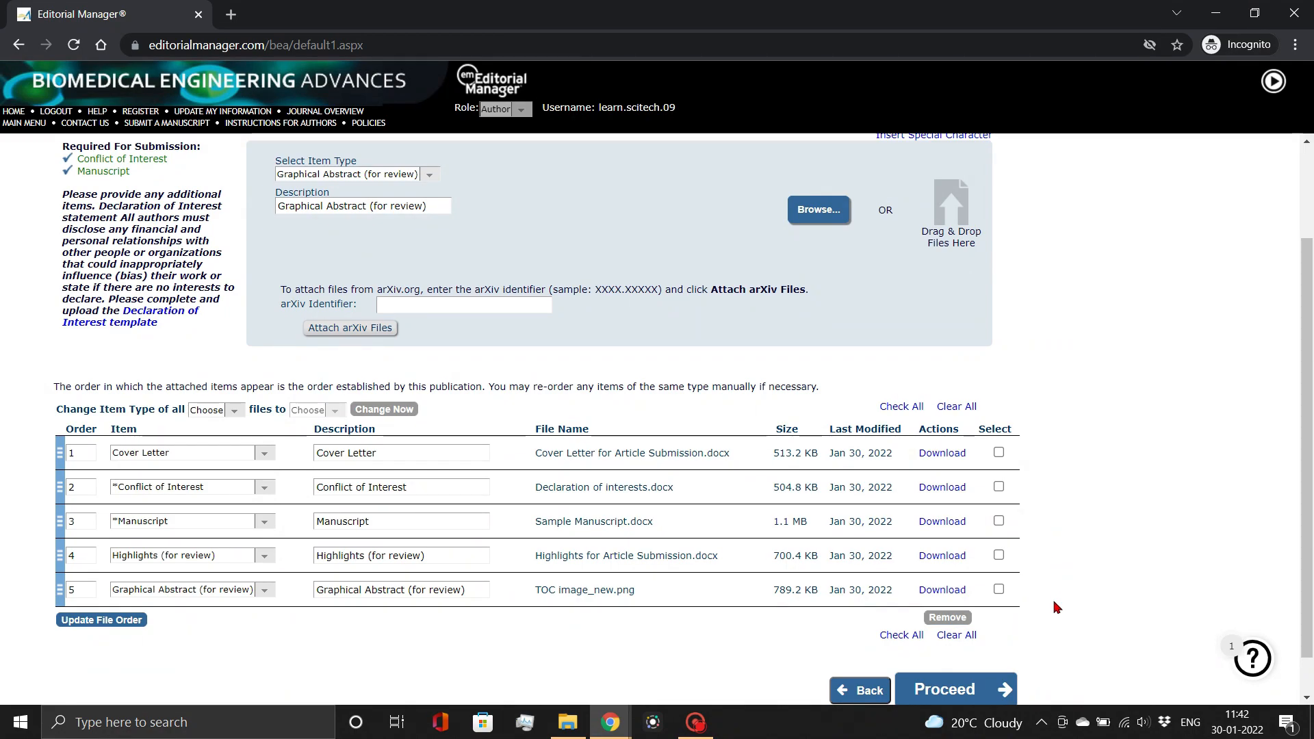
mouse_move(988, 684)
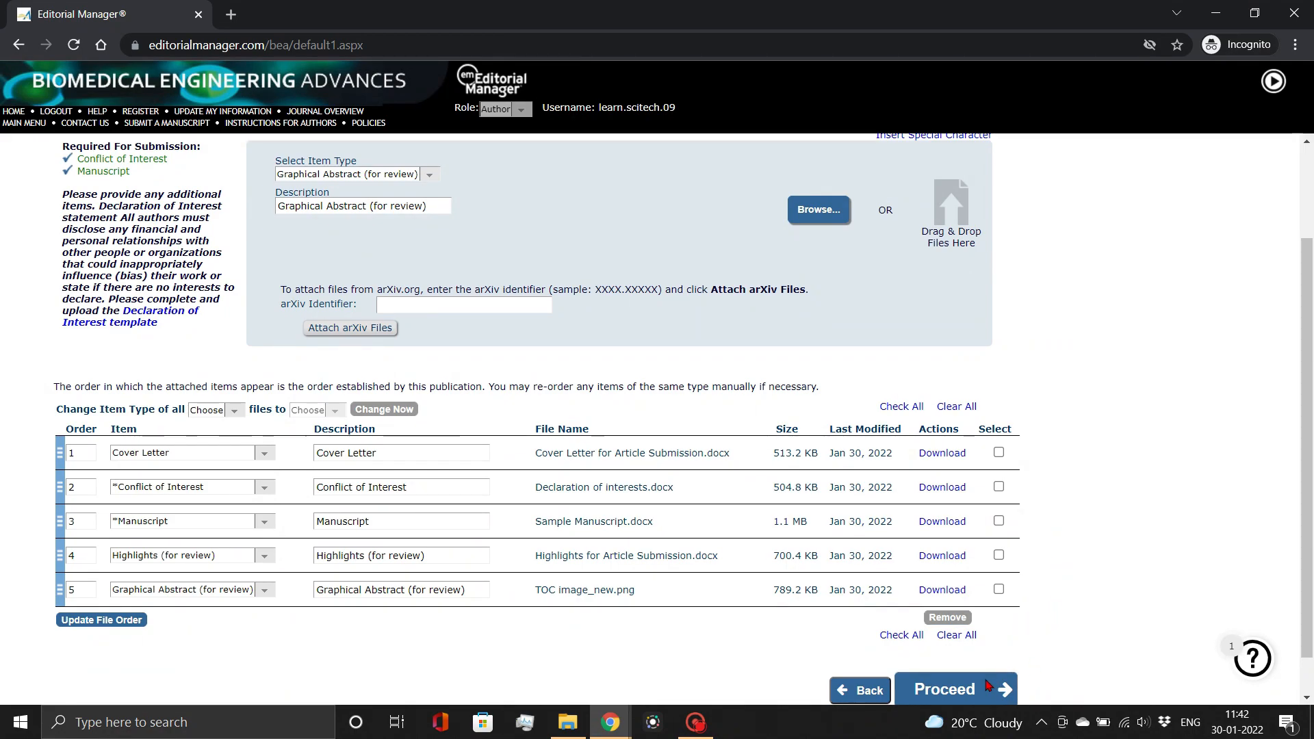
left_click(947, 688)
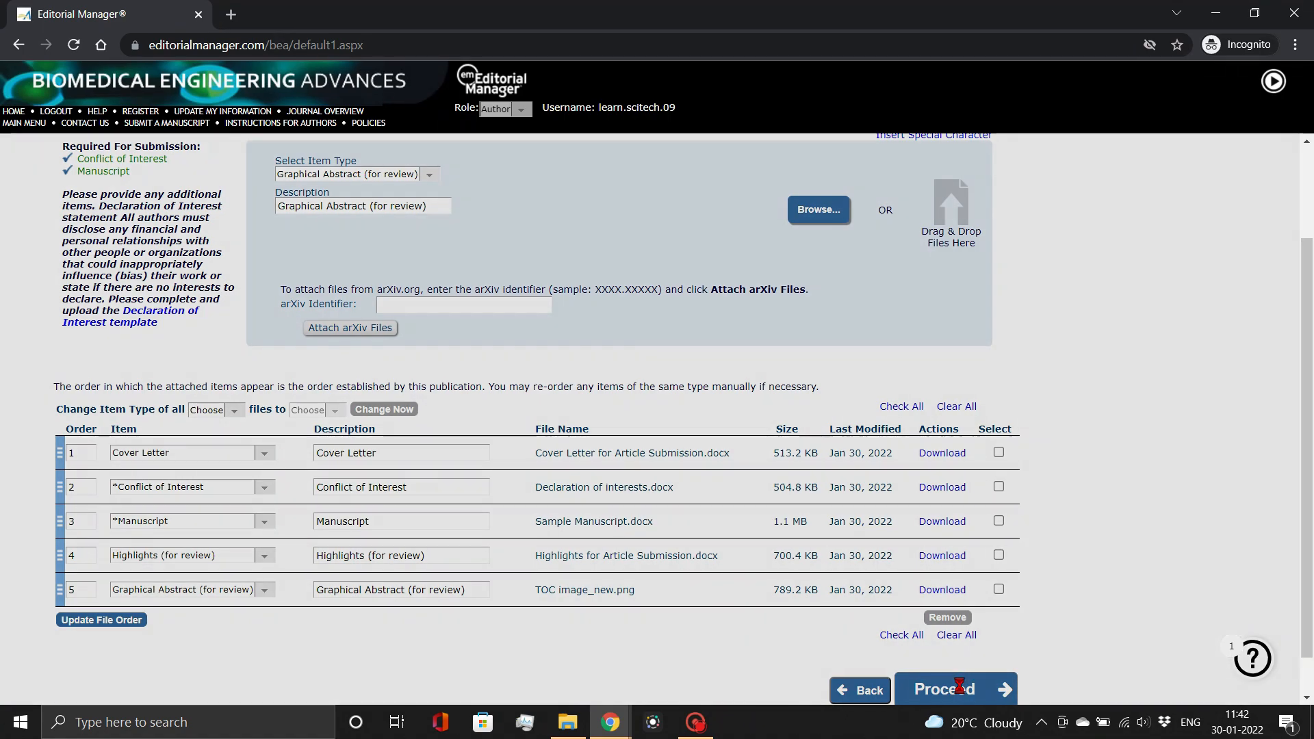
- Add Biomaterials, Bioprinting, Prosthetics and Tissue engineering classifications and continue to Review Preferences
left_click(942, 688)
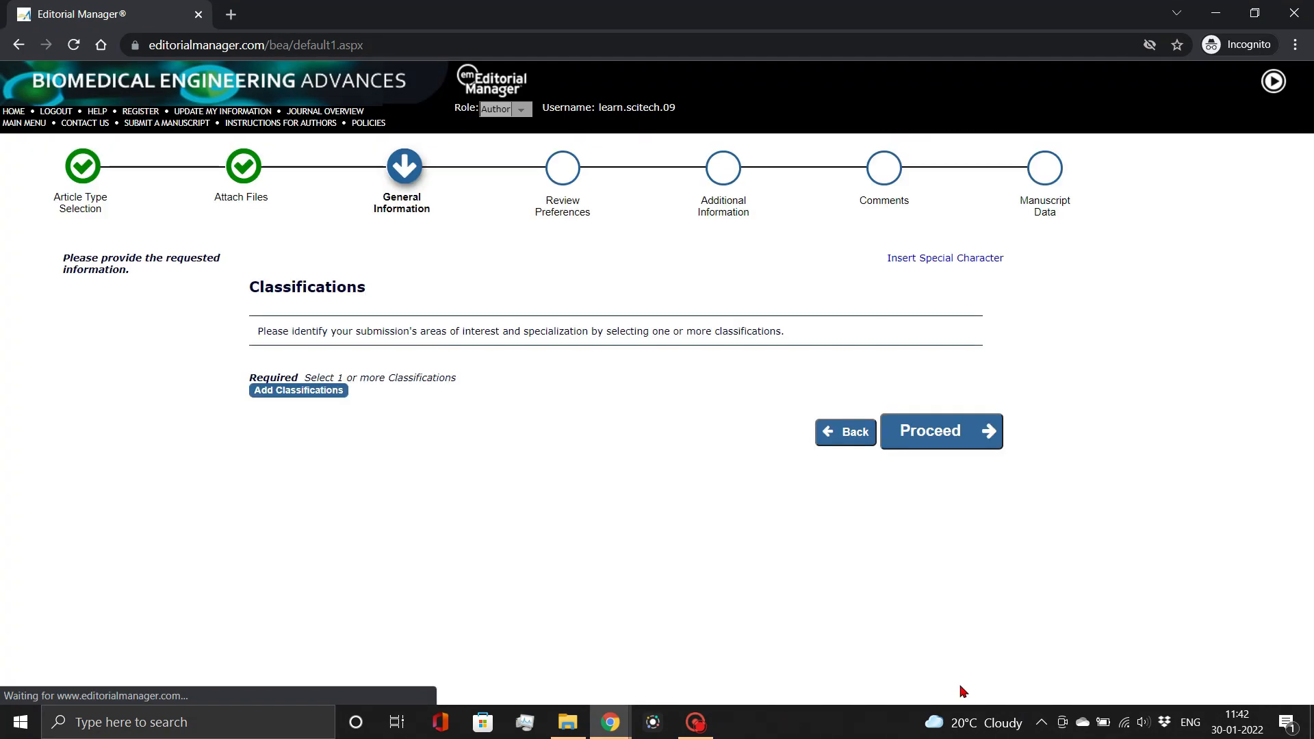
left_click(940, 431)
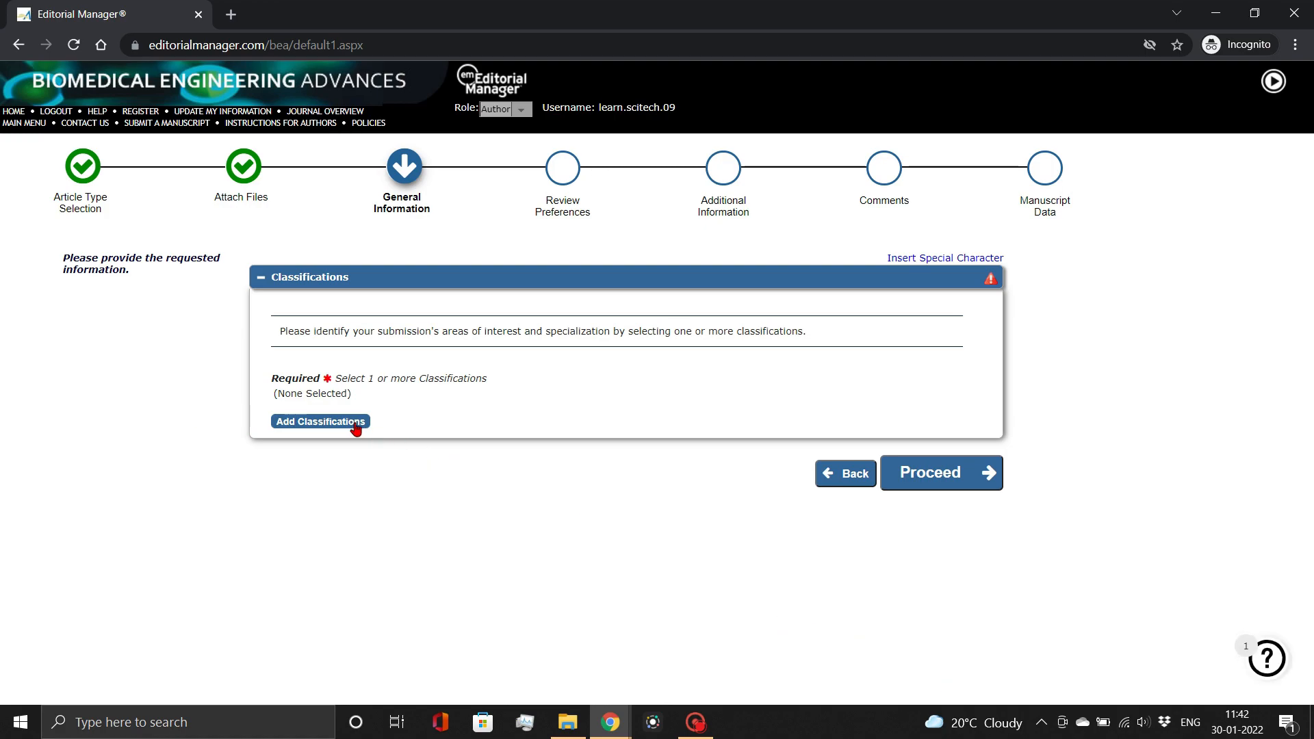
left_click(320, 420)
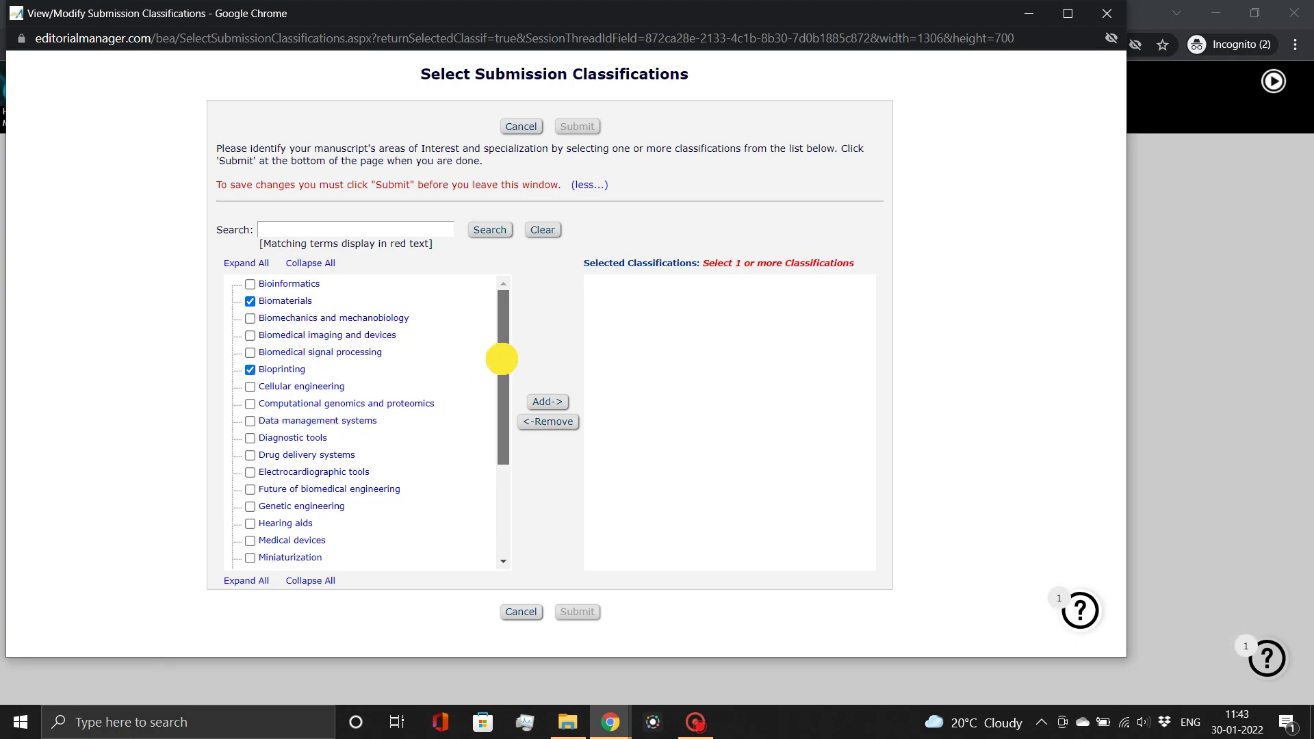
scroll("down", 3)
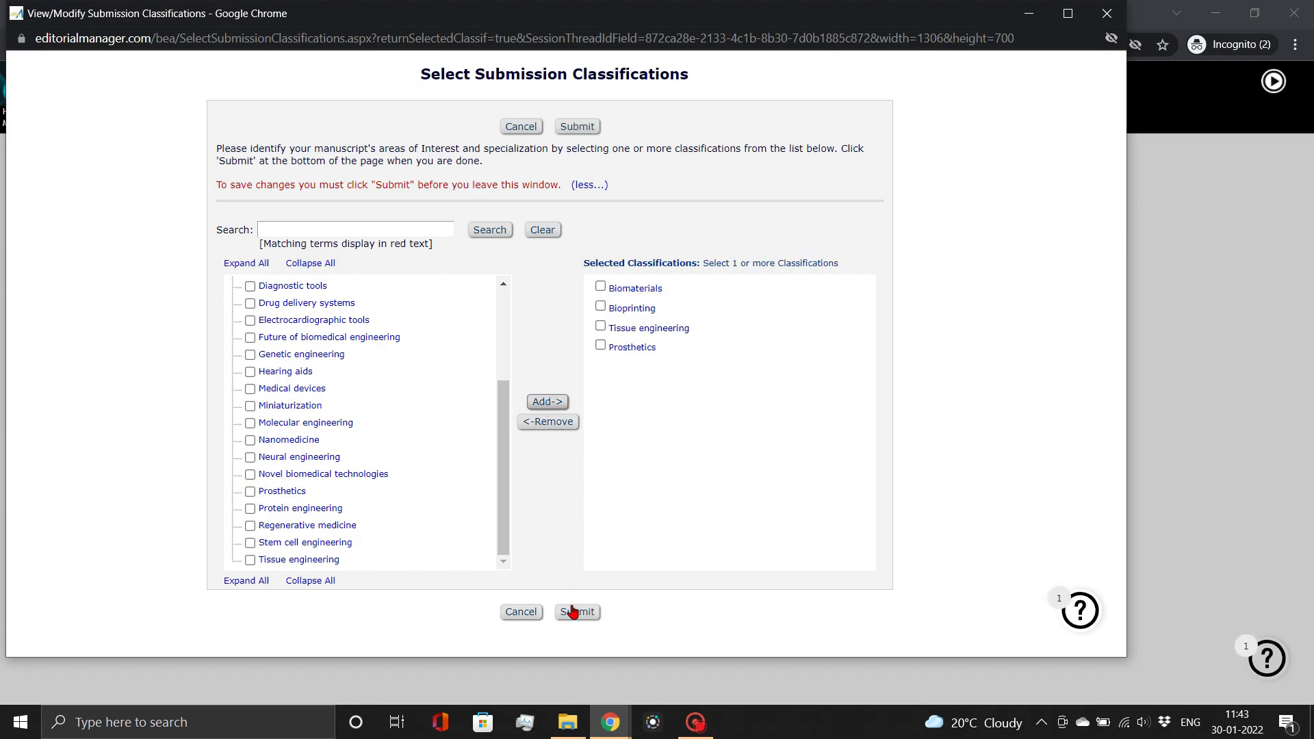
left_click(577, 611)
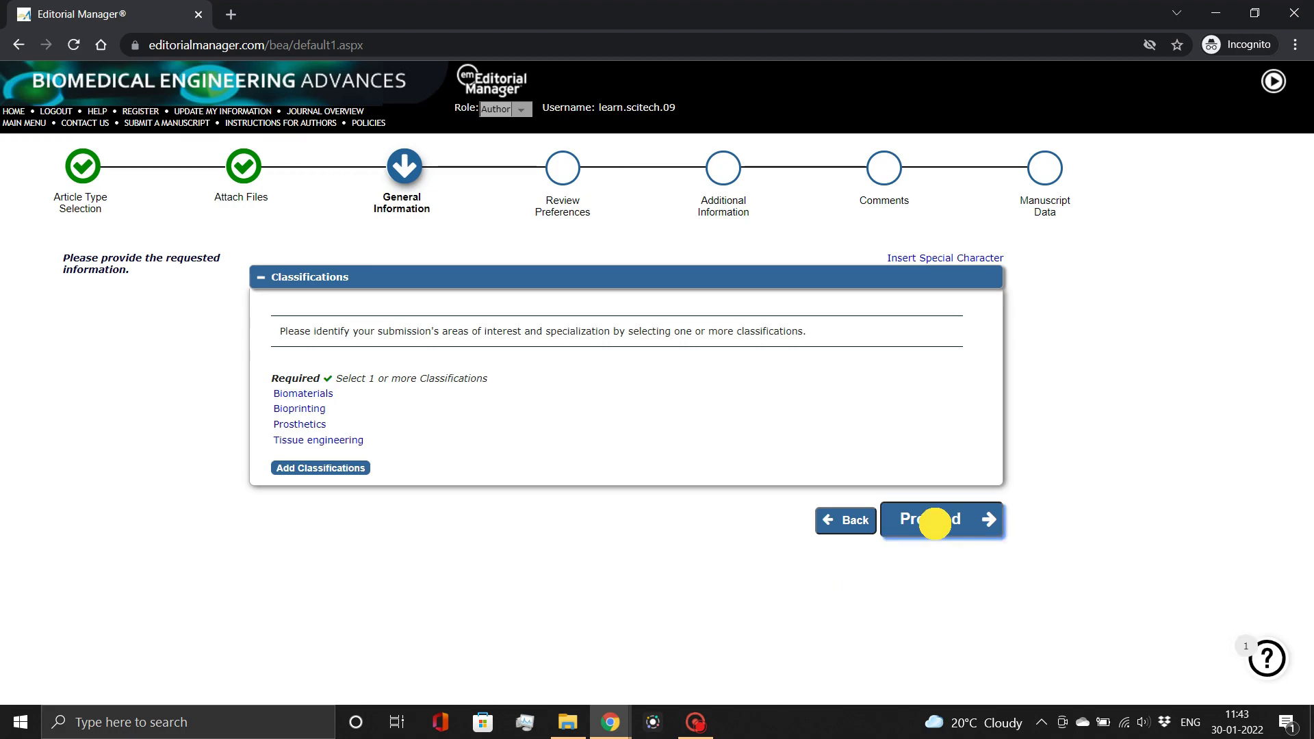
left_click(932, 519)
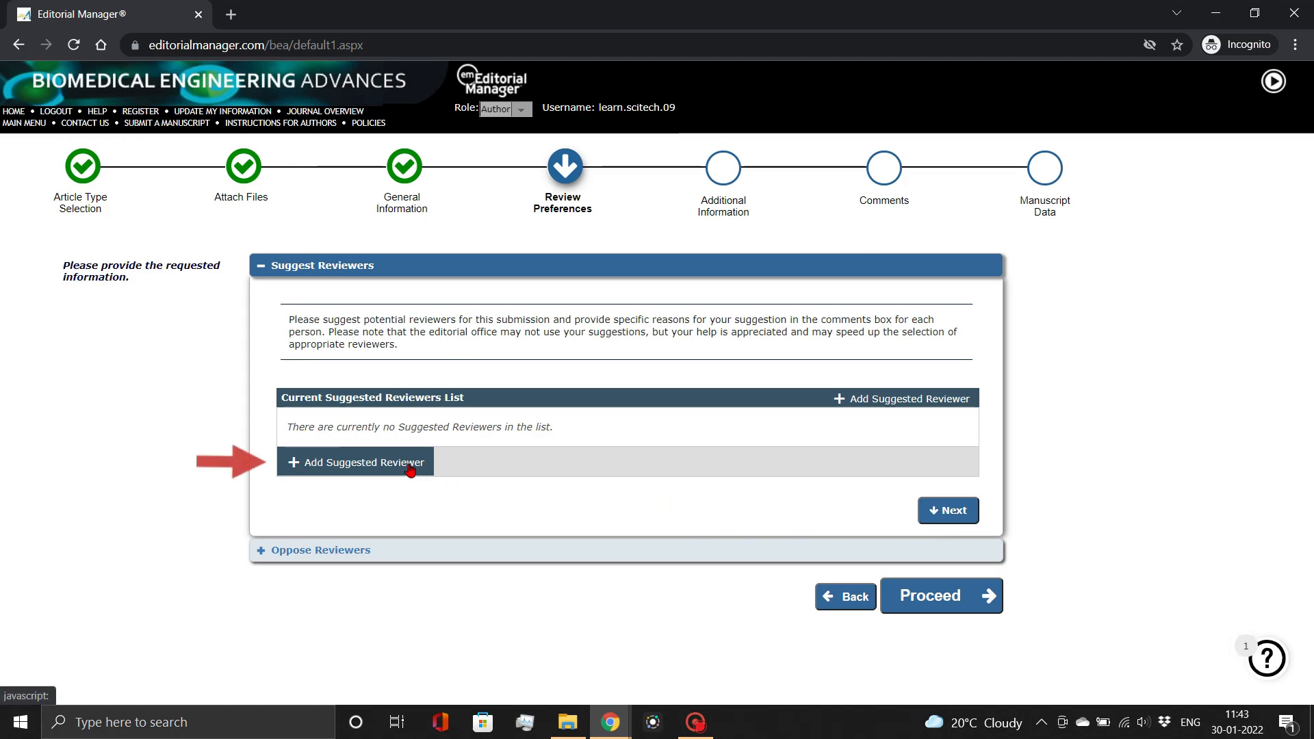
- Save a suggested reviewer Prof. XXX from the Indian Institute of Science with a tissue-engineering expertise reason
left_click(354, 462)
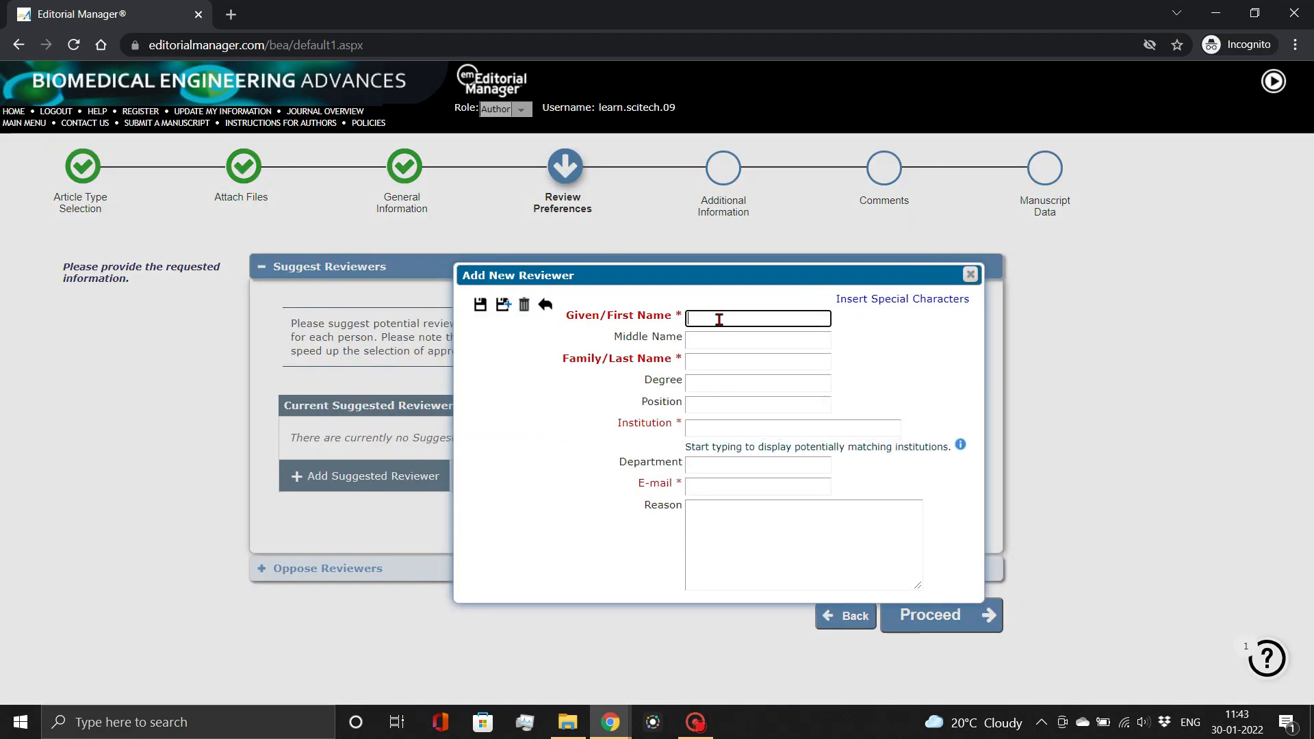
type("XXX")
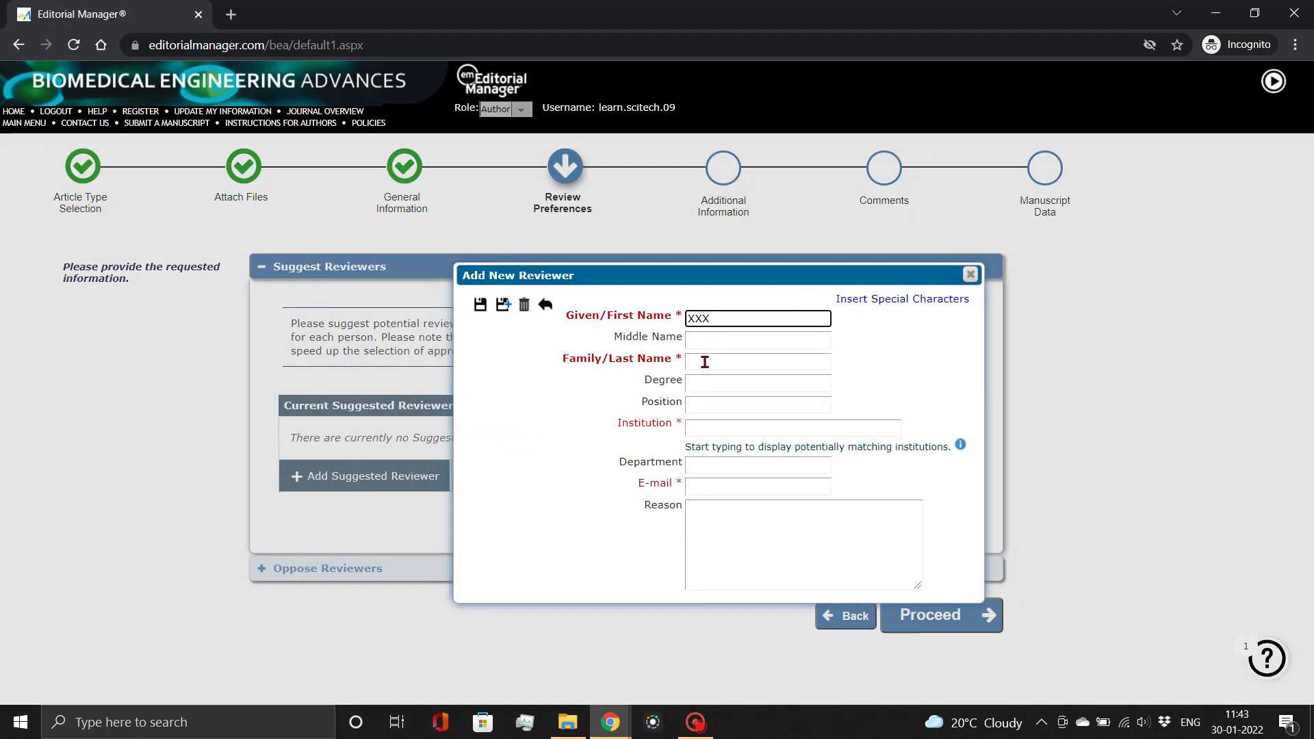
type("AAA")
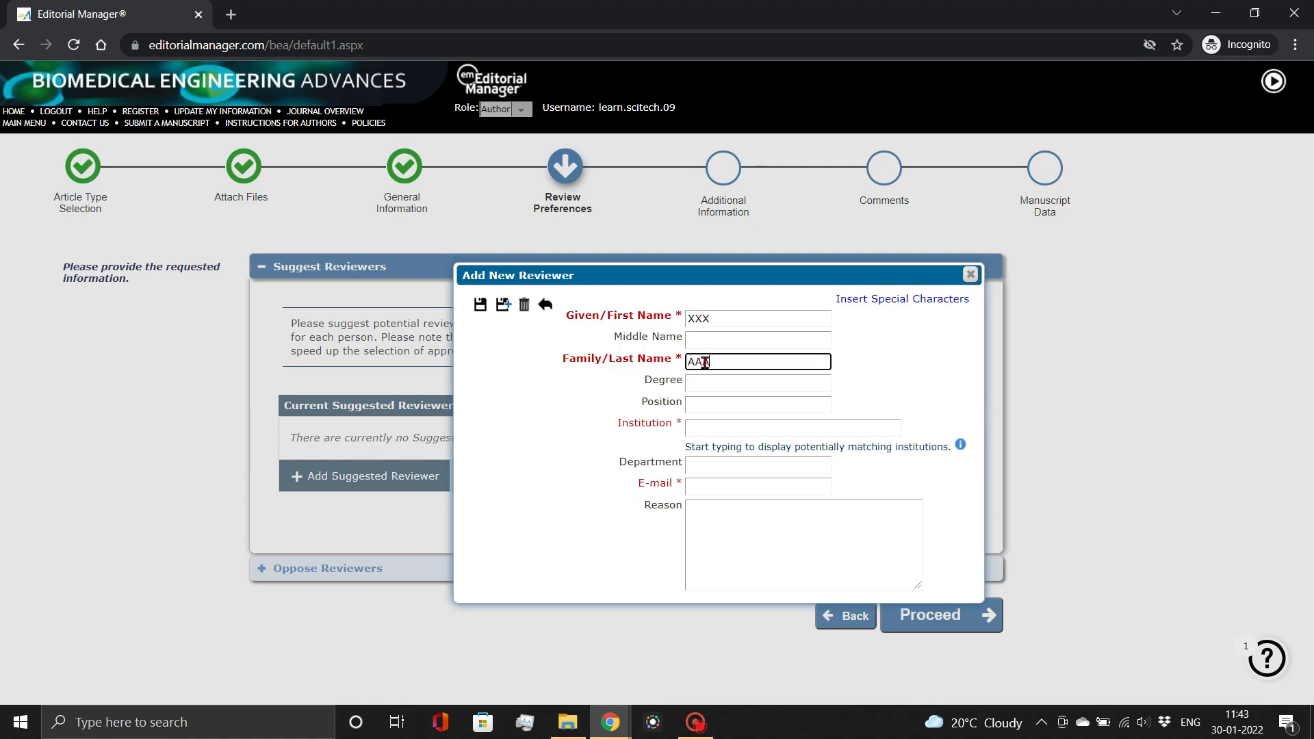
type("indian Institute of Science")
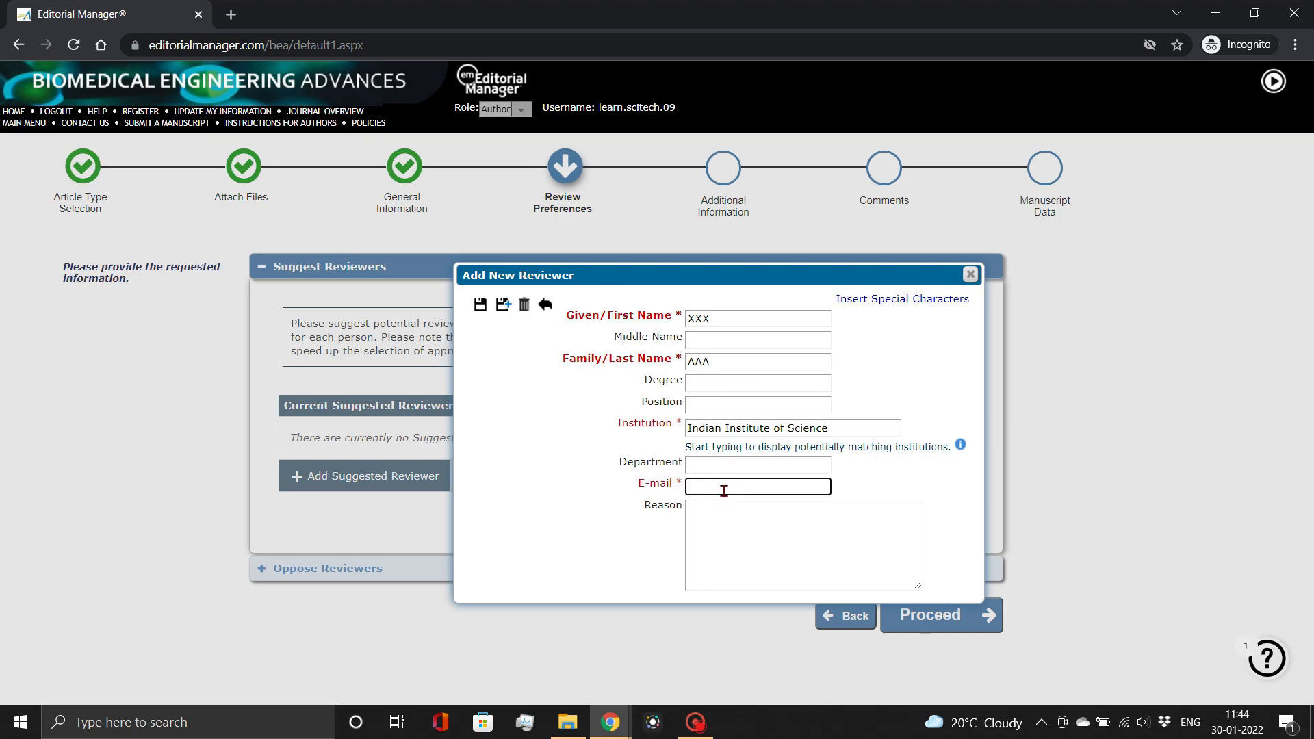
type("XXX@gmail.com")
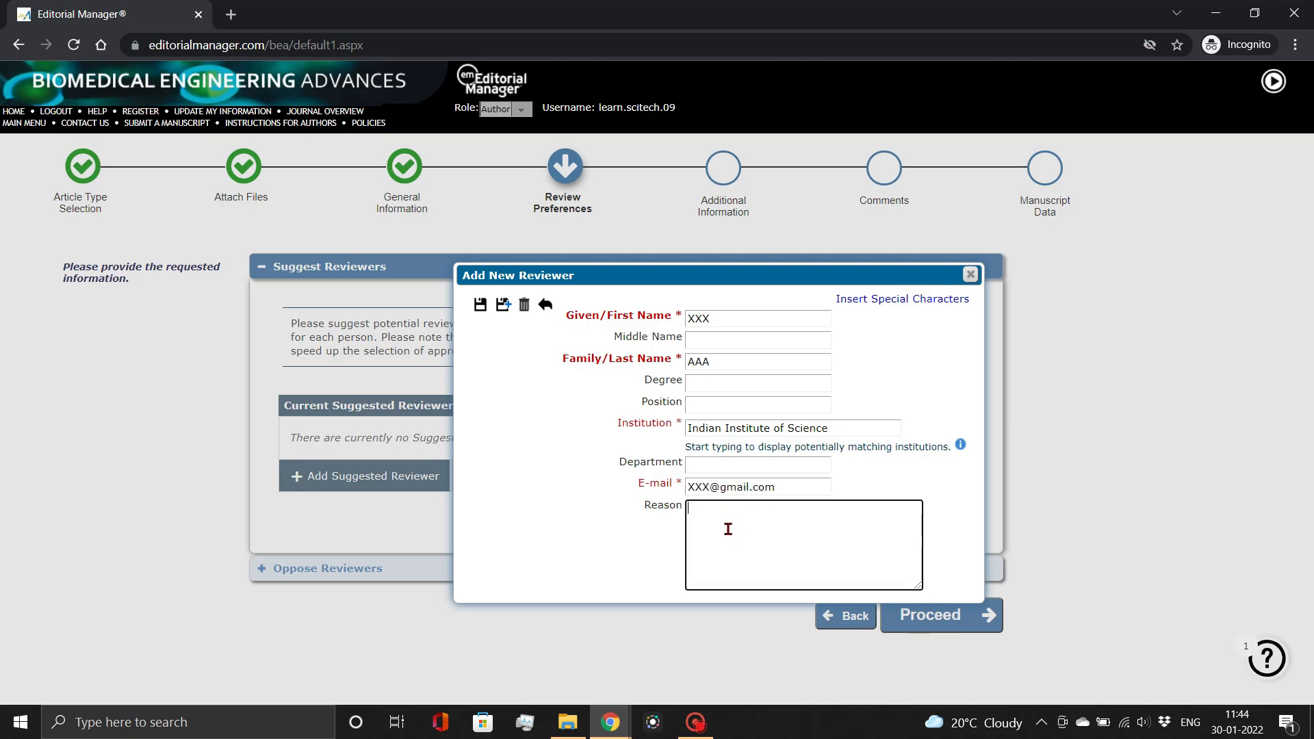
type("Prof. XXX is an expert in Tissue Engineering and Regenerative Medicine. Hence, he would be able to assess our manuscript better.")
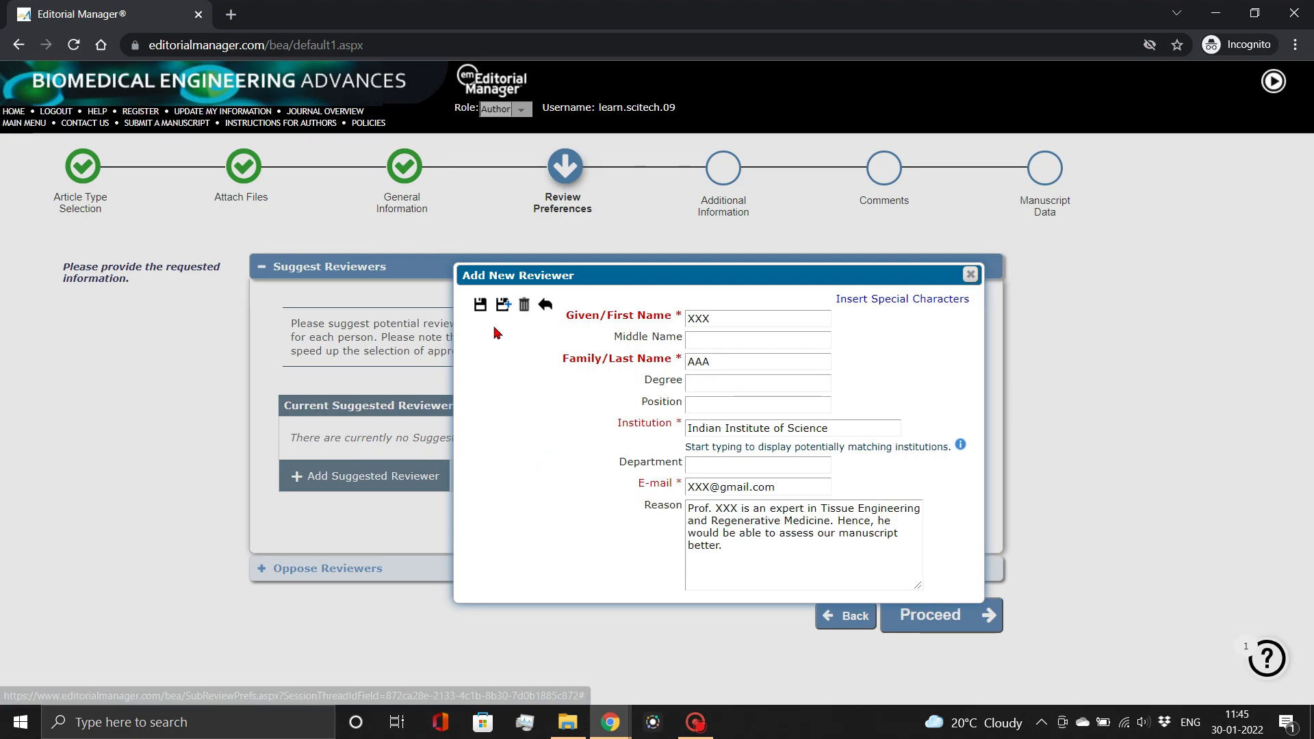
left_click(479, 304)
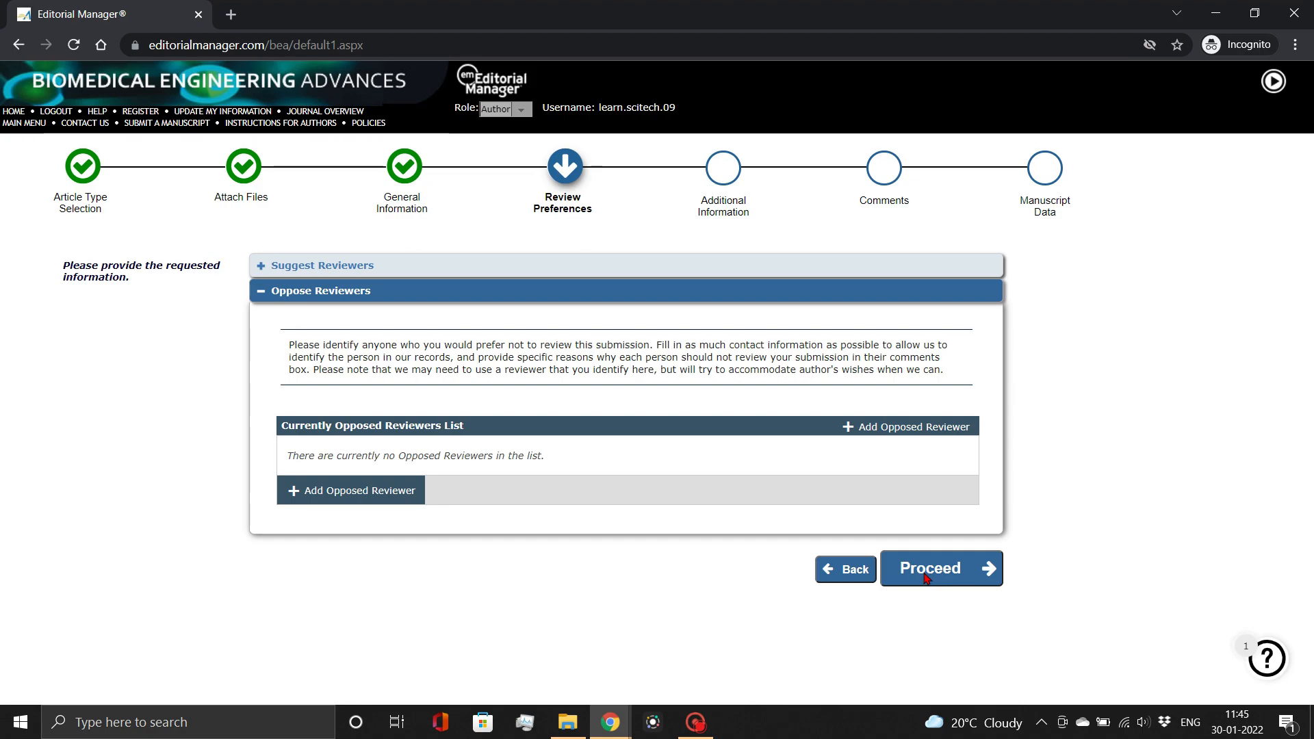
- Answer the questionnaire acknowledging the Article Publishing Charge and funder acknowledgement, then continue to Comments
left_click(929, 568)
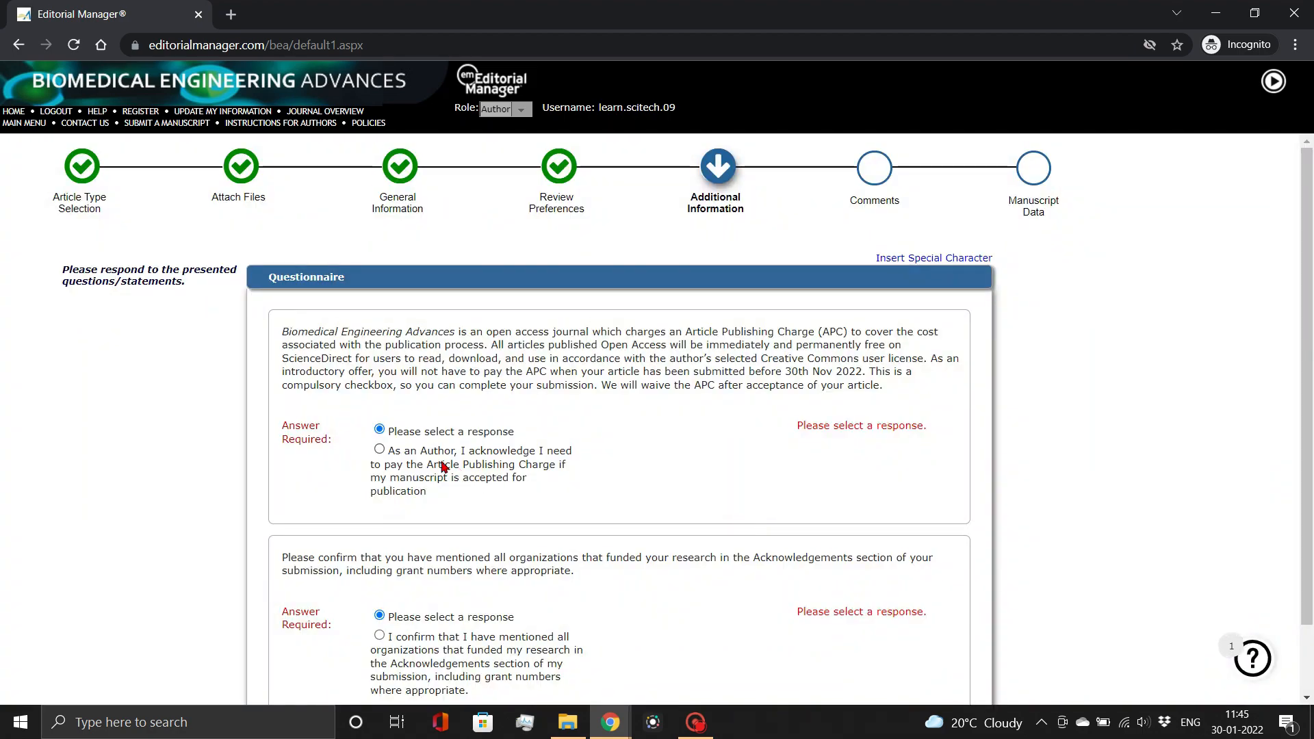
left_click(379, 451)
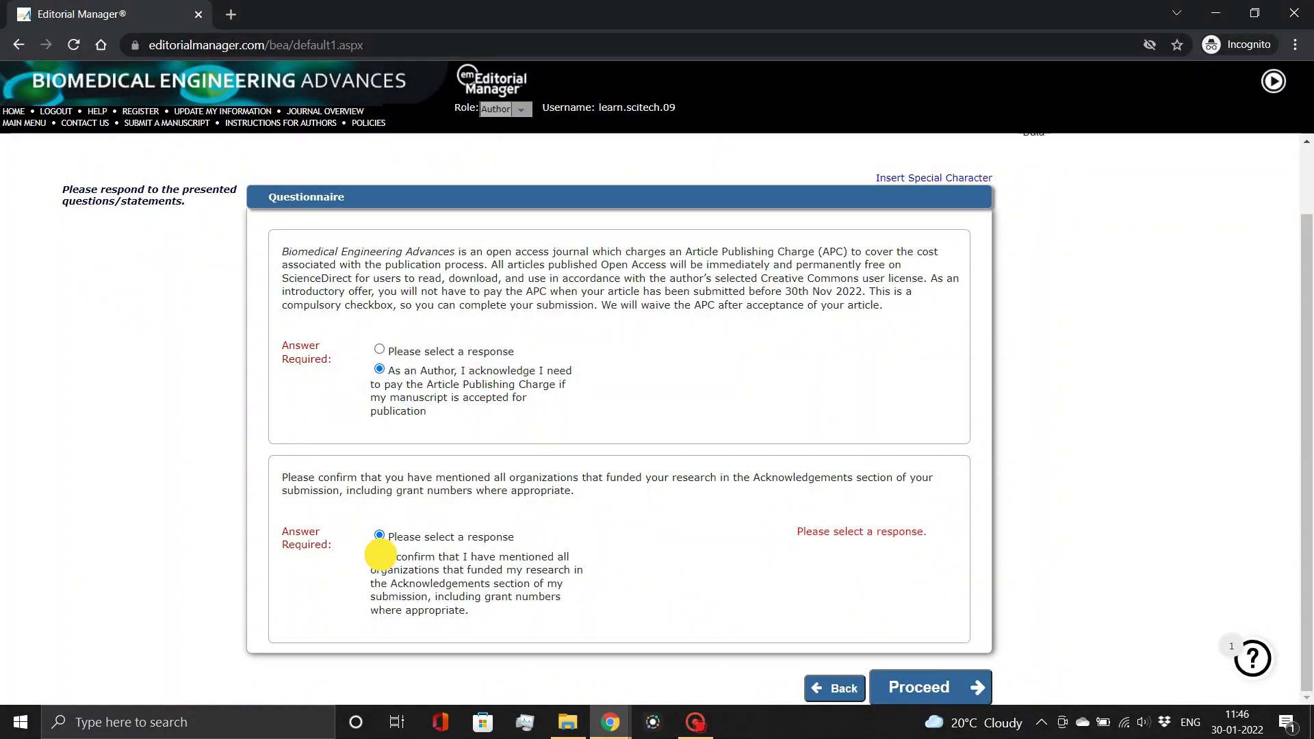
left_click(380, 556)
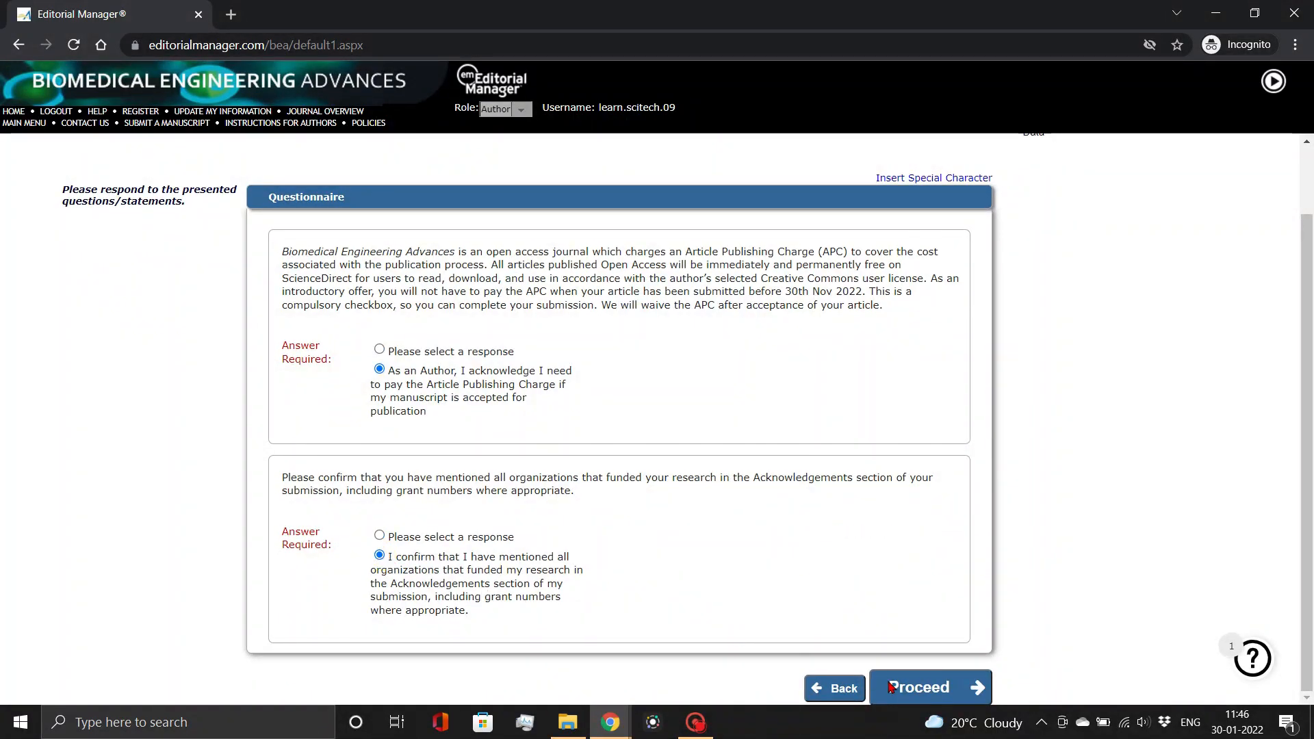
left_click(928, 687)
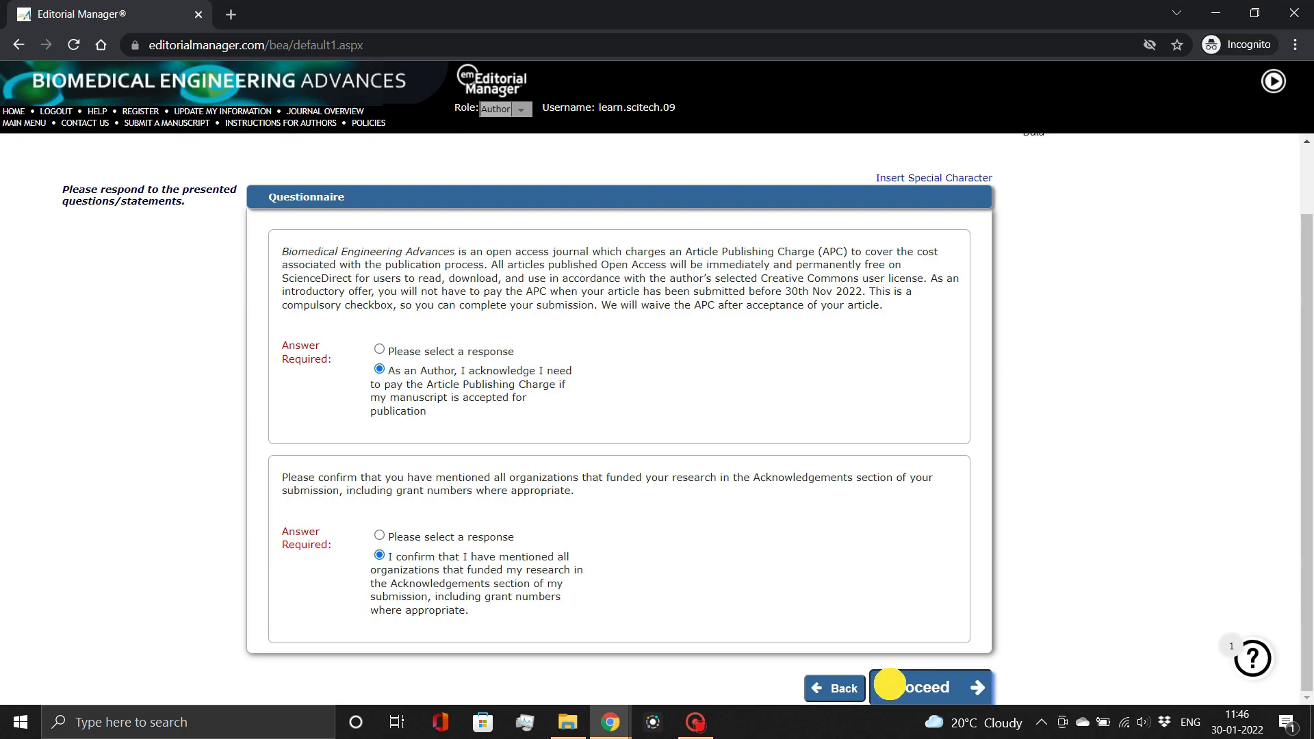
left_click(919, 687)
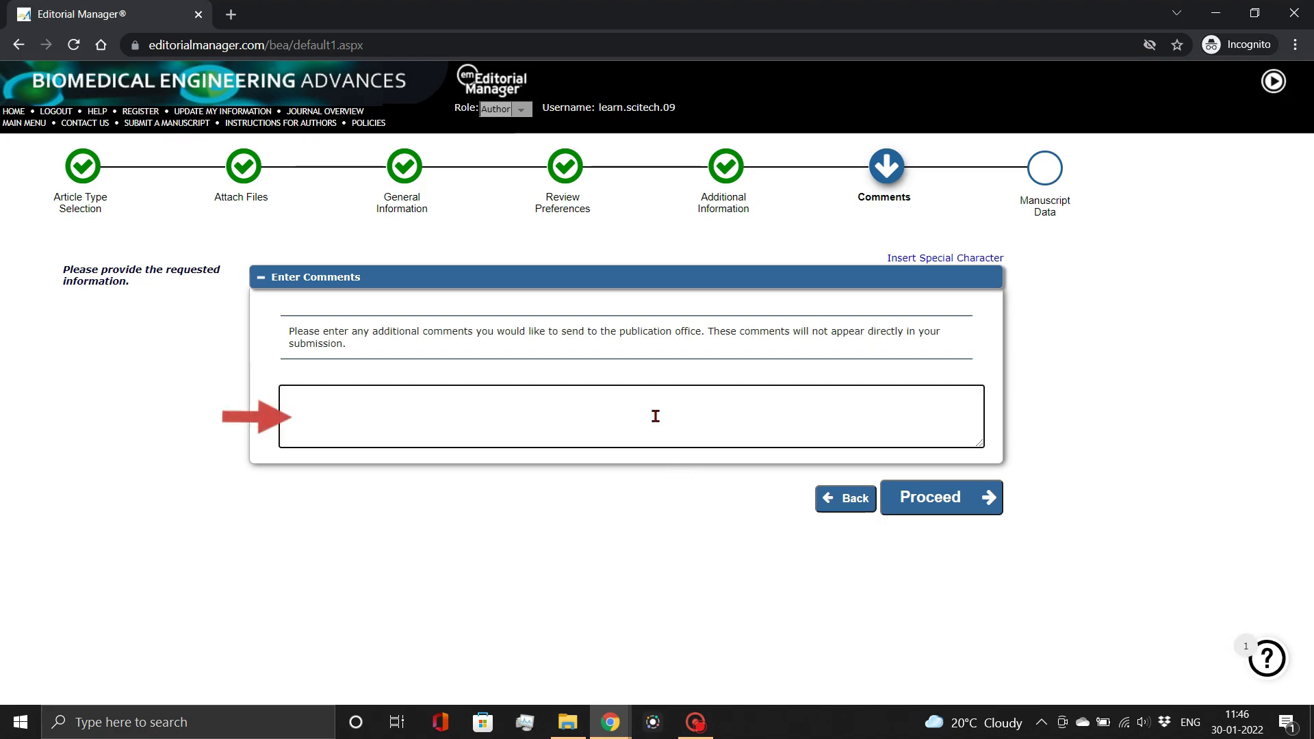
- Enter 'Not Available.' as the comment and continue to the manuscript data step
type("Not Availa")
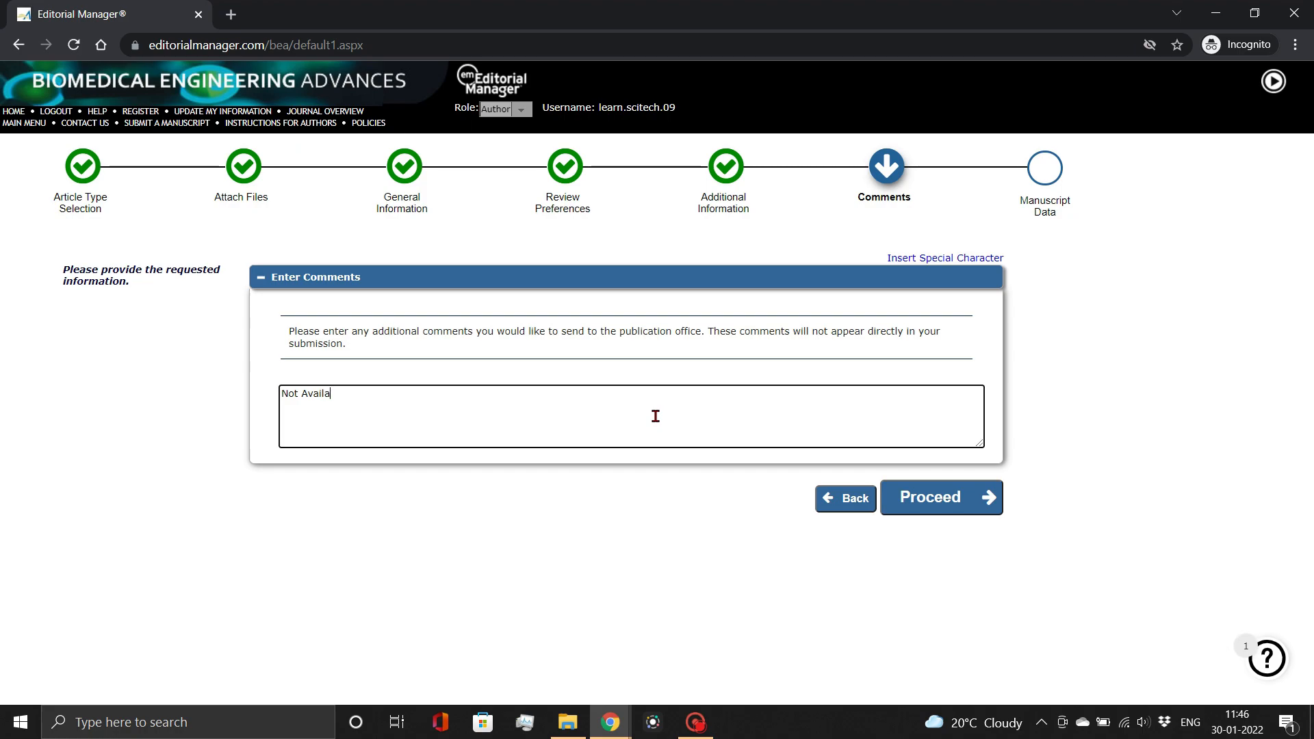
type("ble")
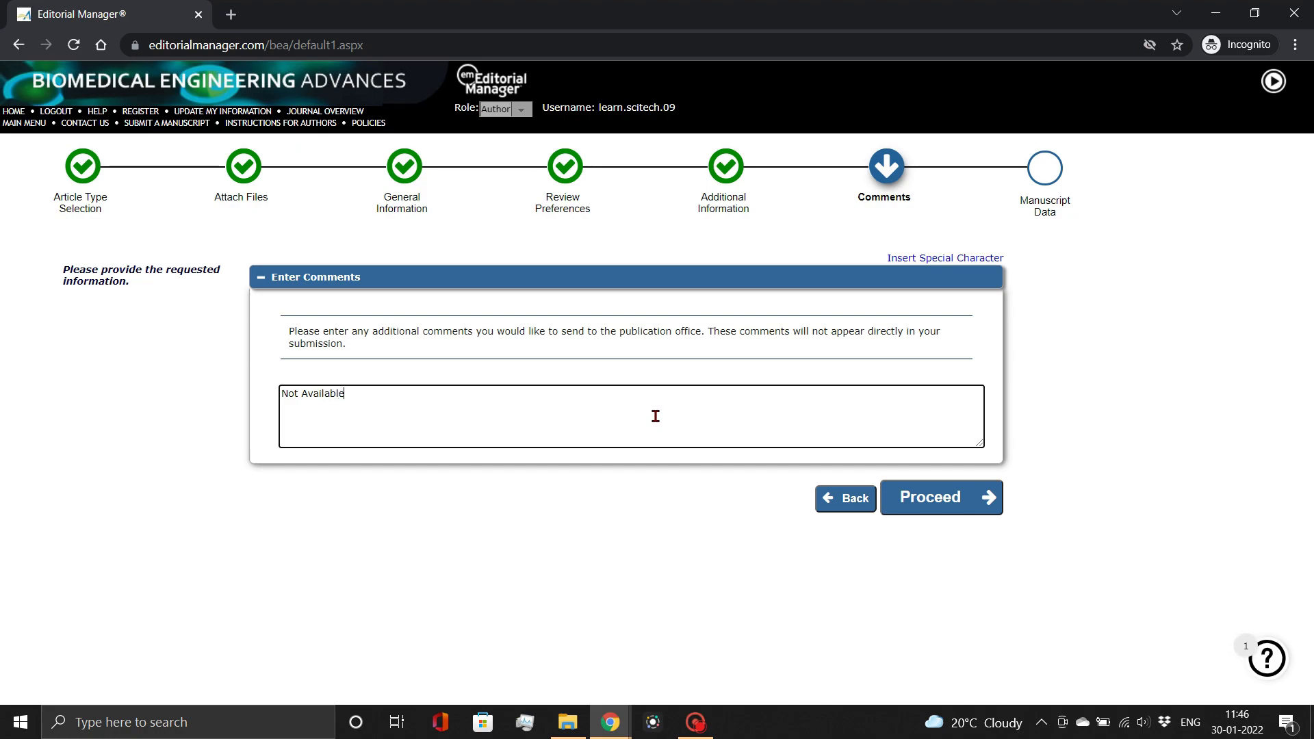
type(".")
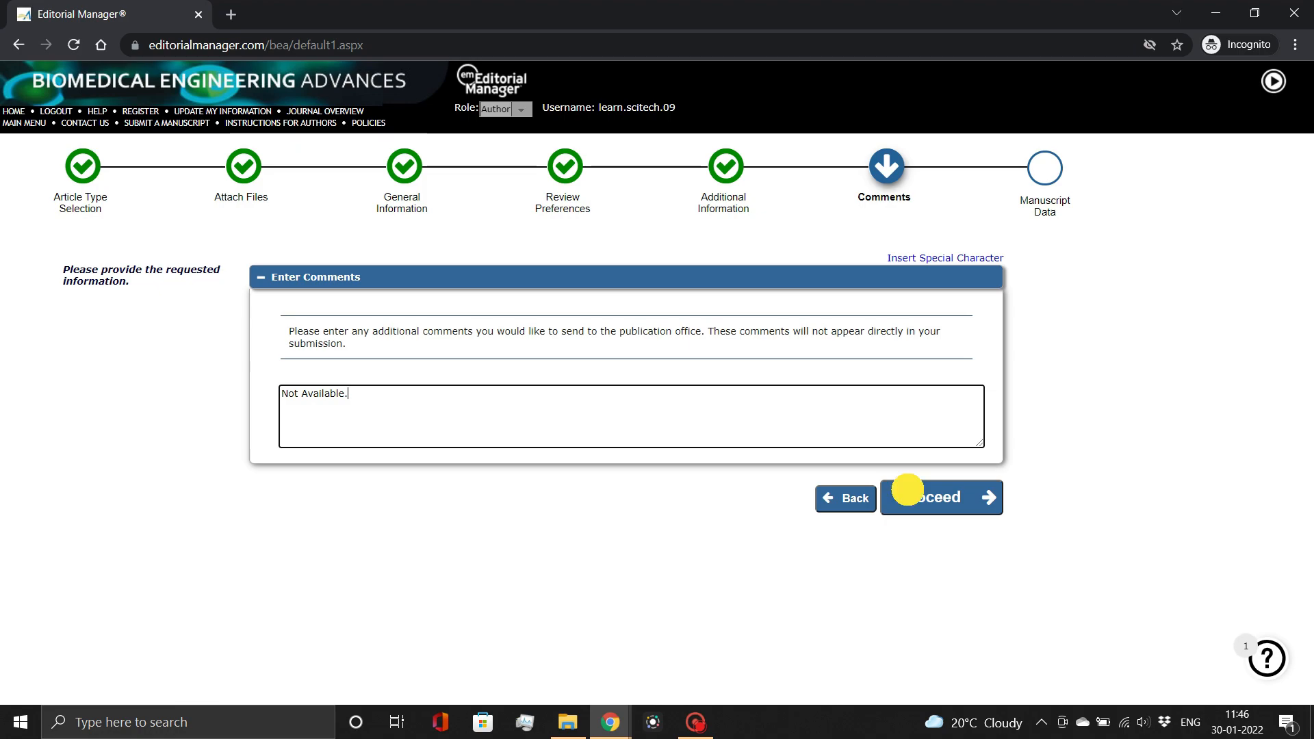
left_click(940, 497)
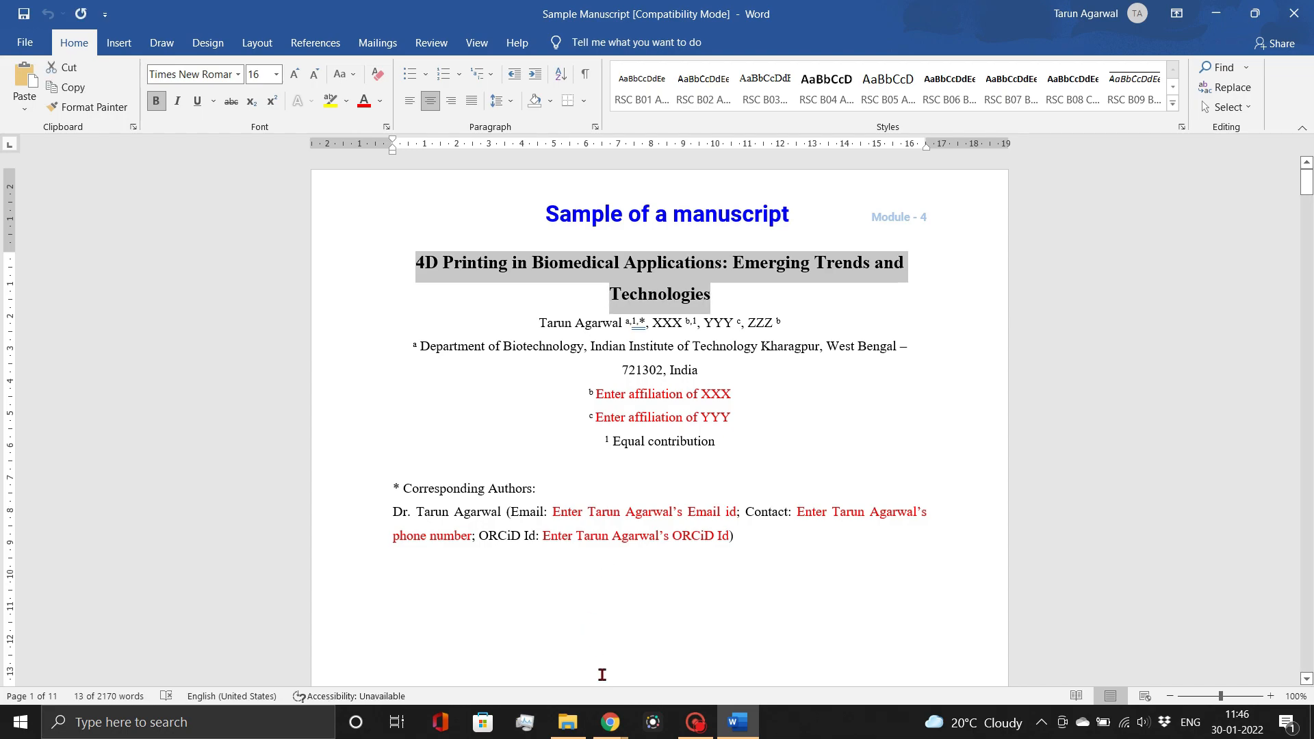
- Copy the abstract paragraphs from the Word manuscript for the Abstract field
left_click(611, 721)
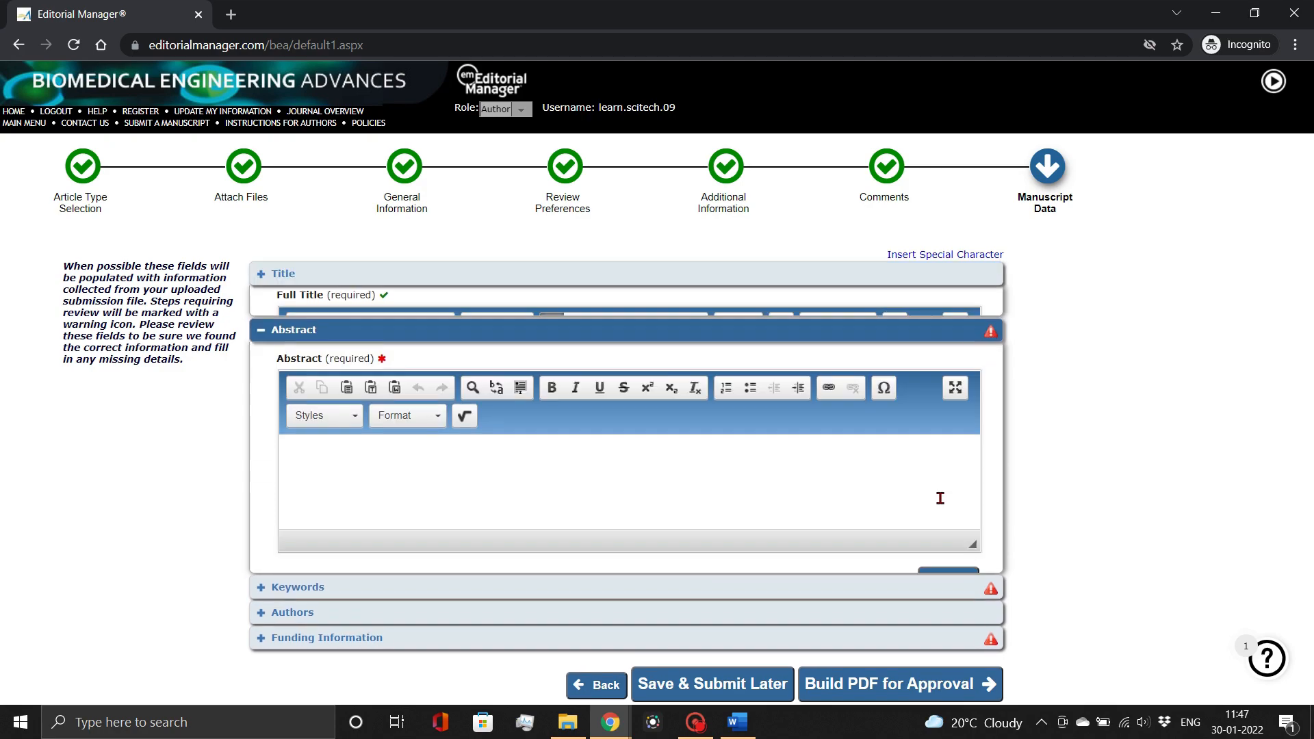
left_click(735, 721)
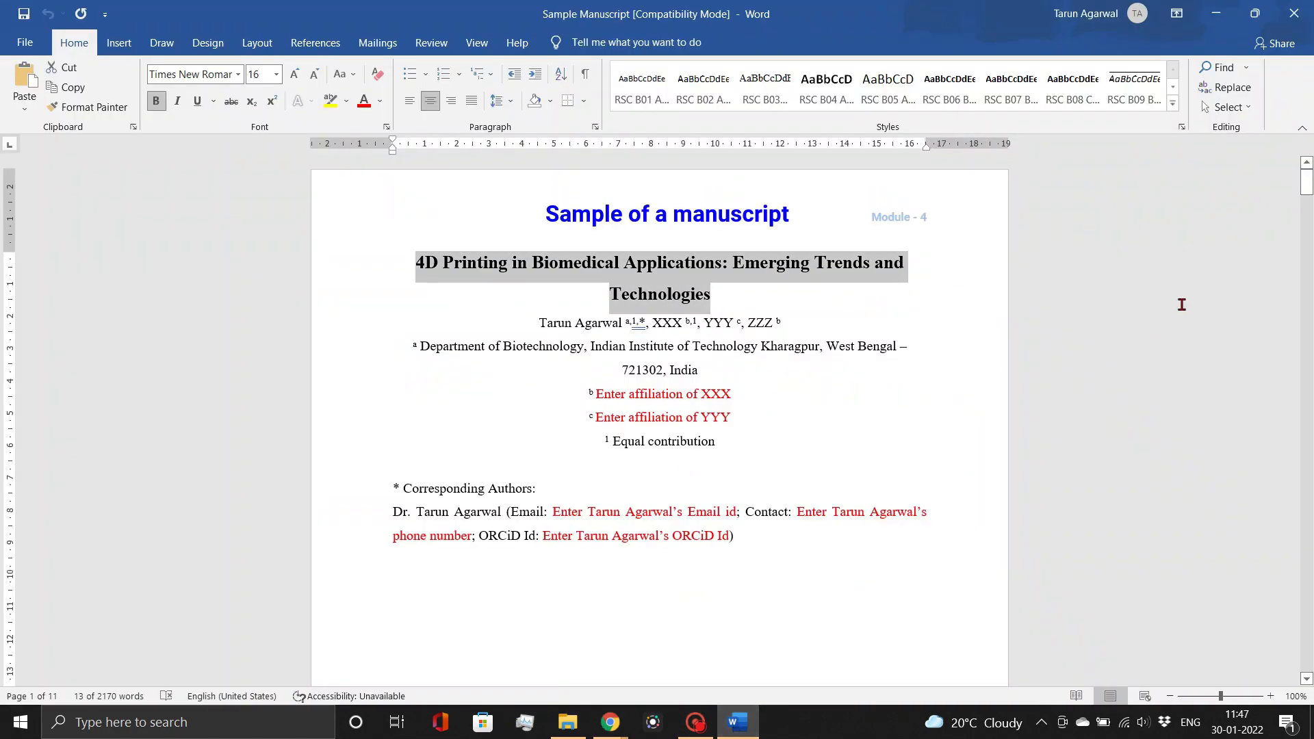
scroll("down", 3)
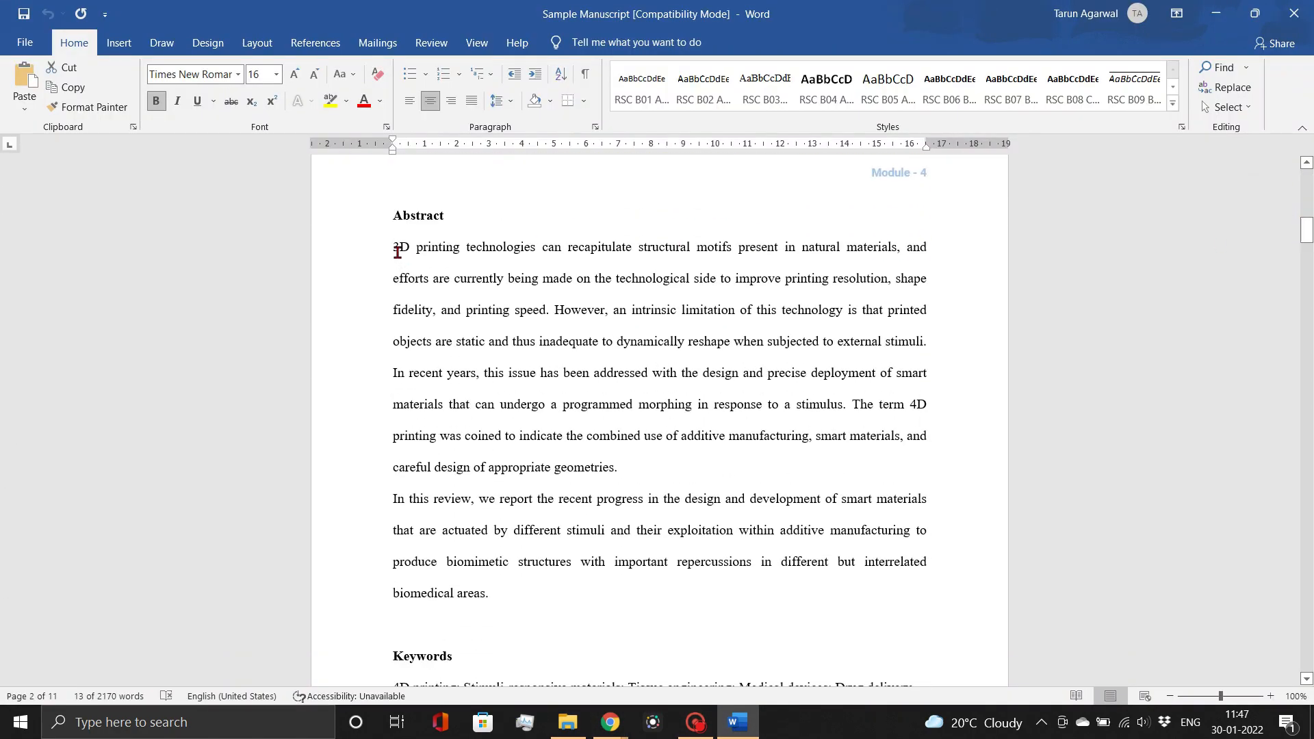
left_click_drag(394, 246, 492, 593)
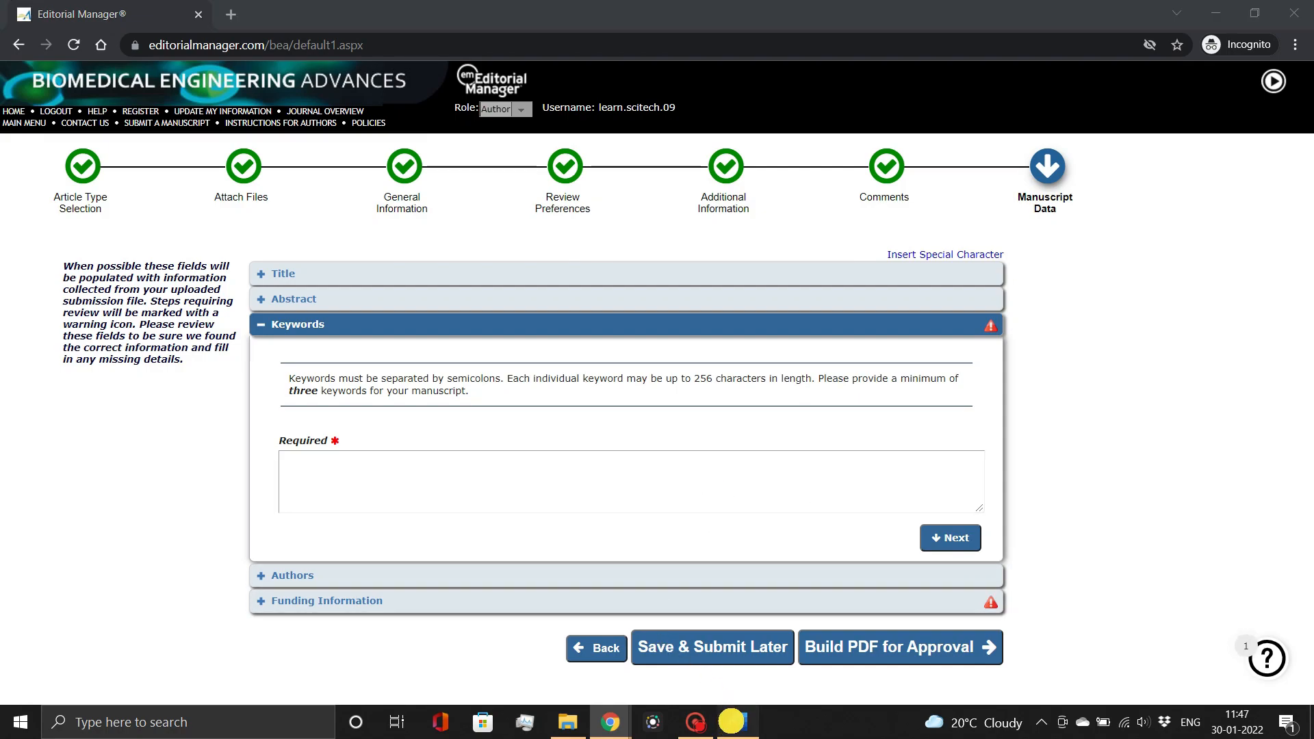
left_click(735, 721)
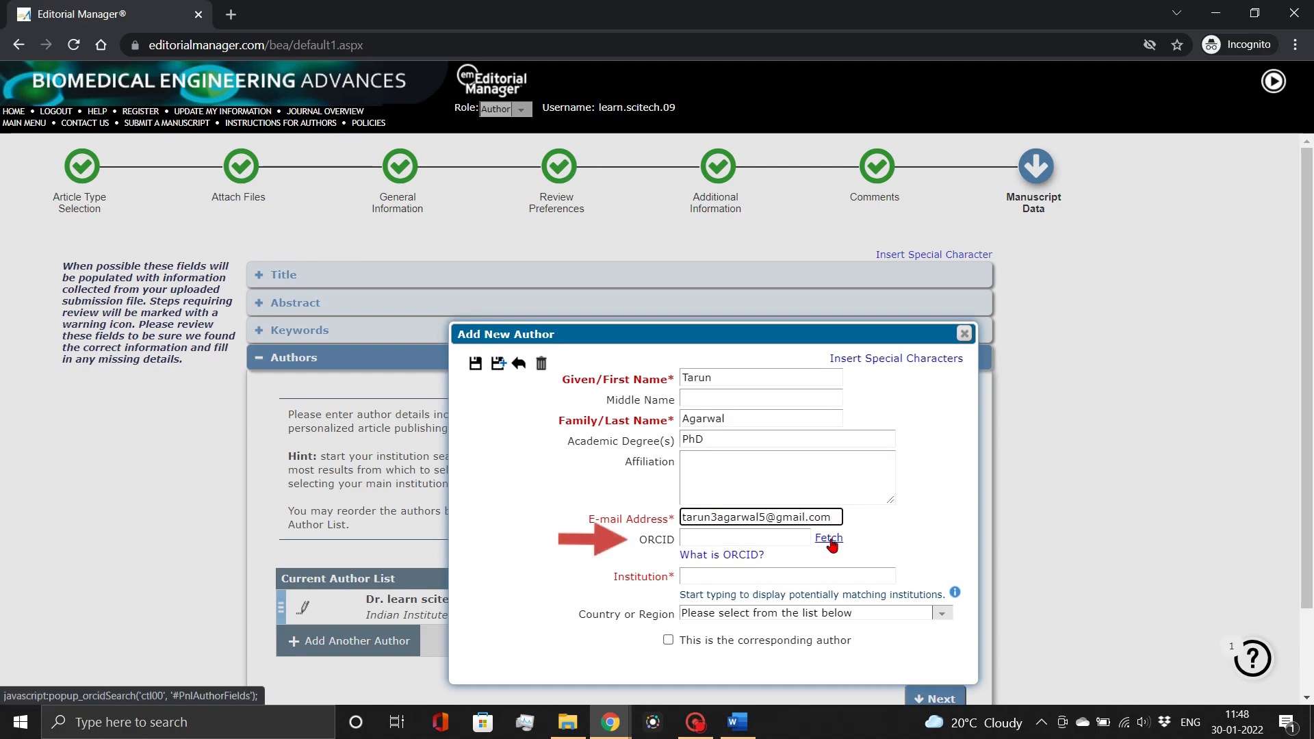
- Fetch the co-author's ORCID iD using the fifth matching record
left_click(826, 539)
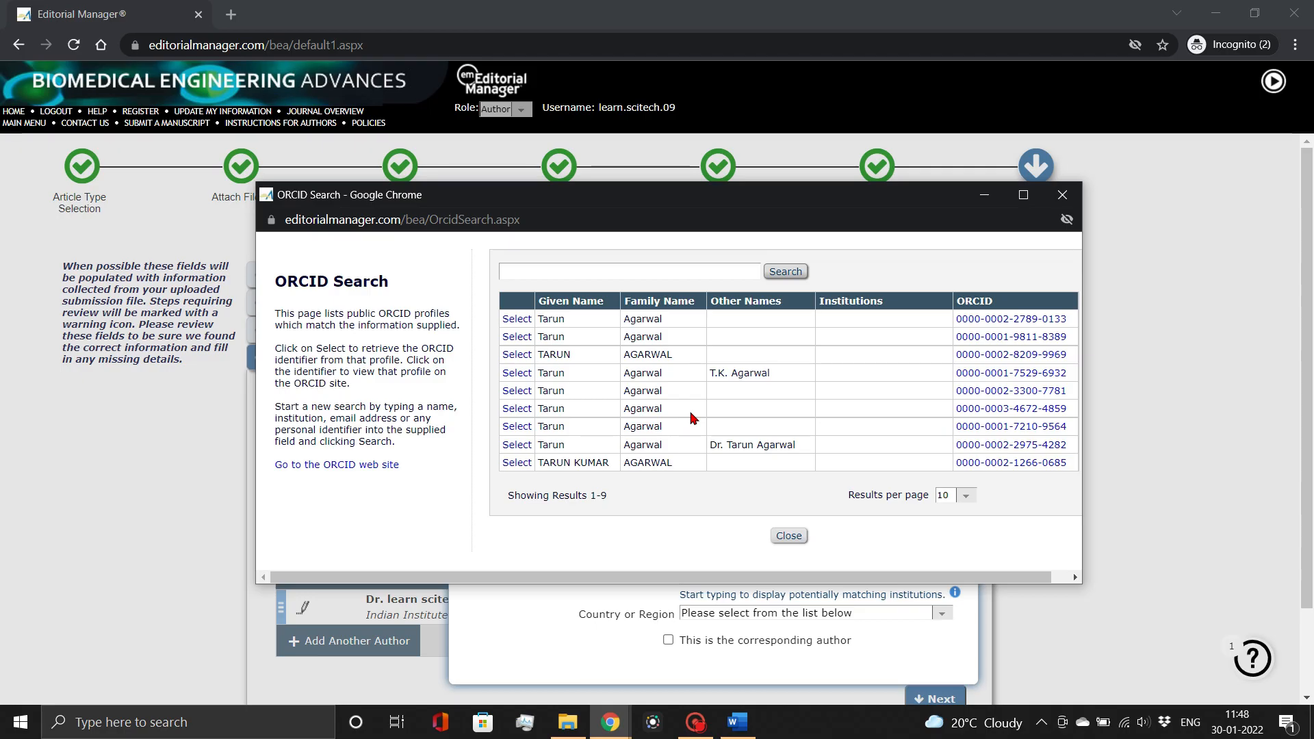
mouse_move(516, 390)
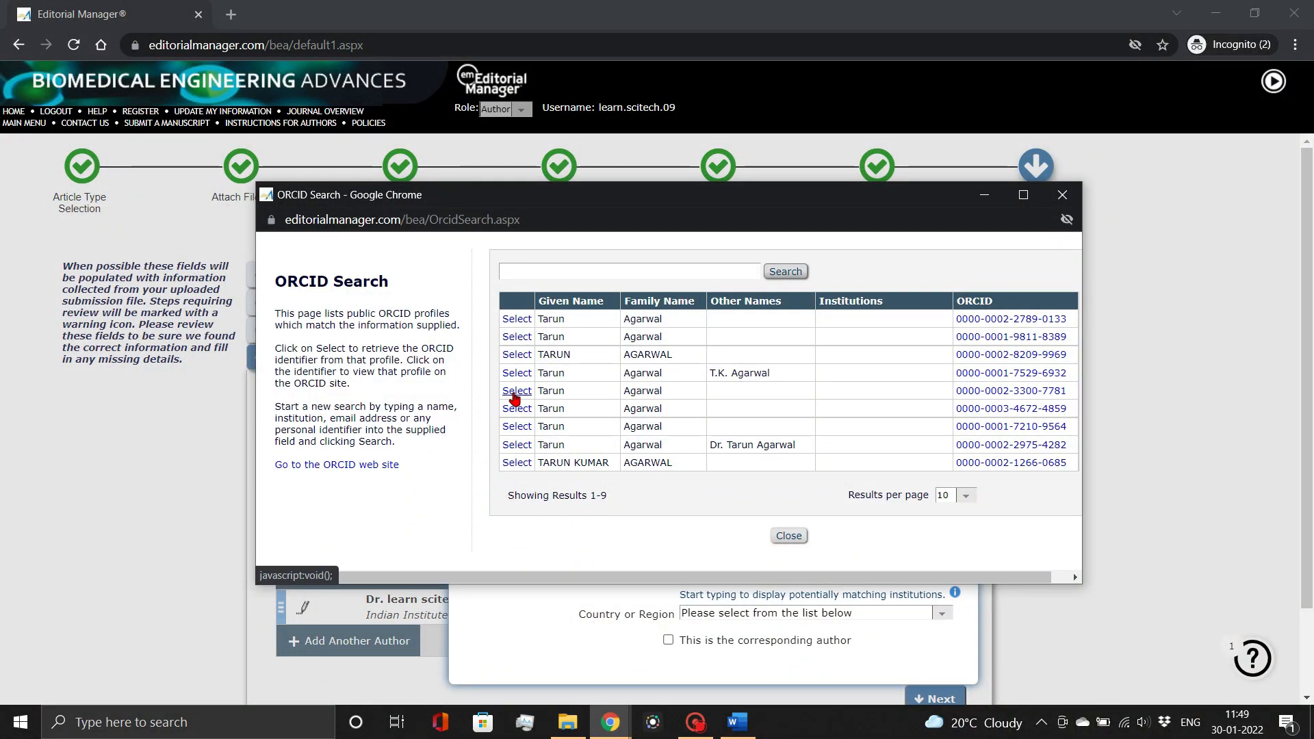
left_click(516, 390)
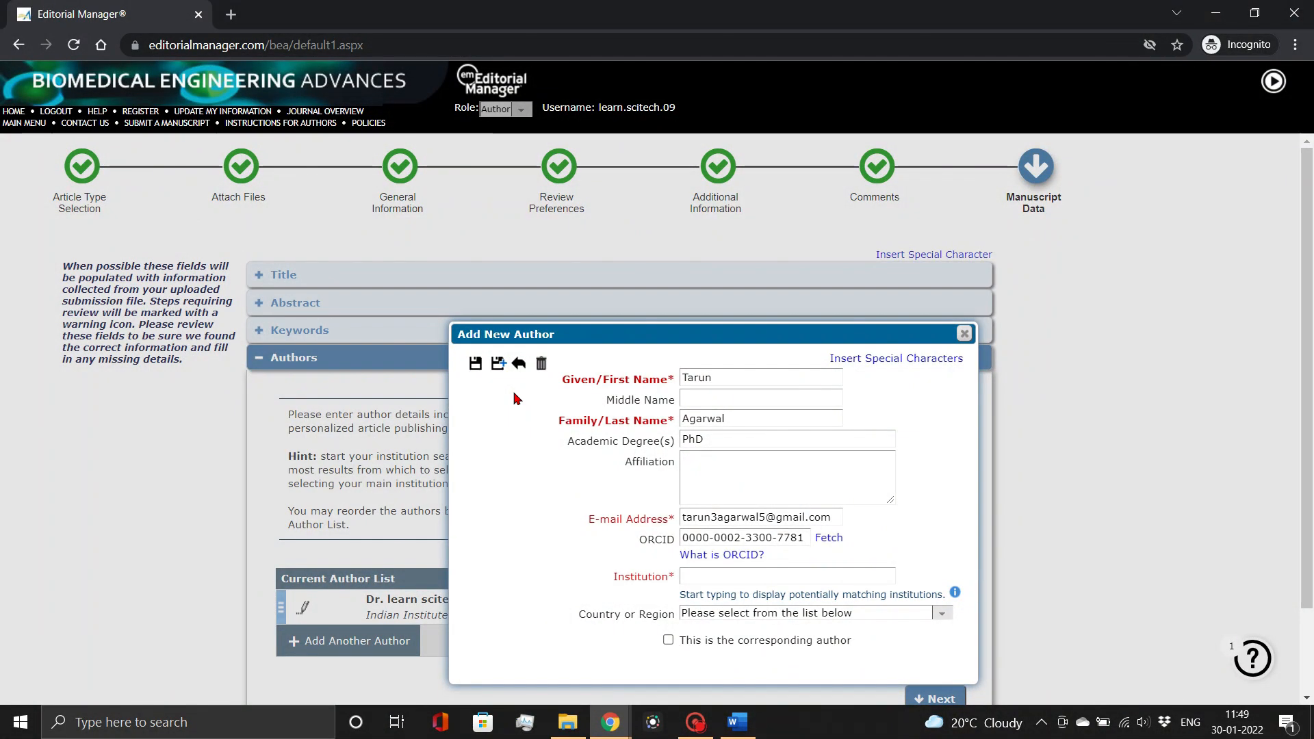
type("indian institute of technology")
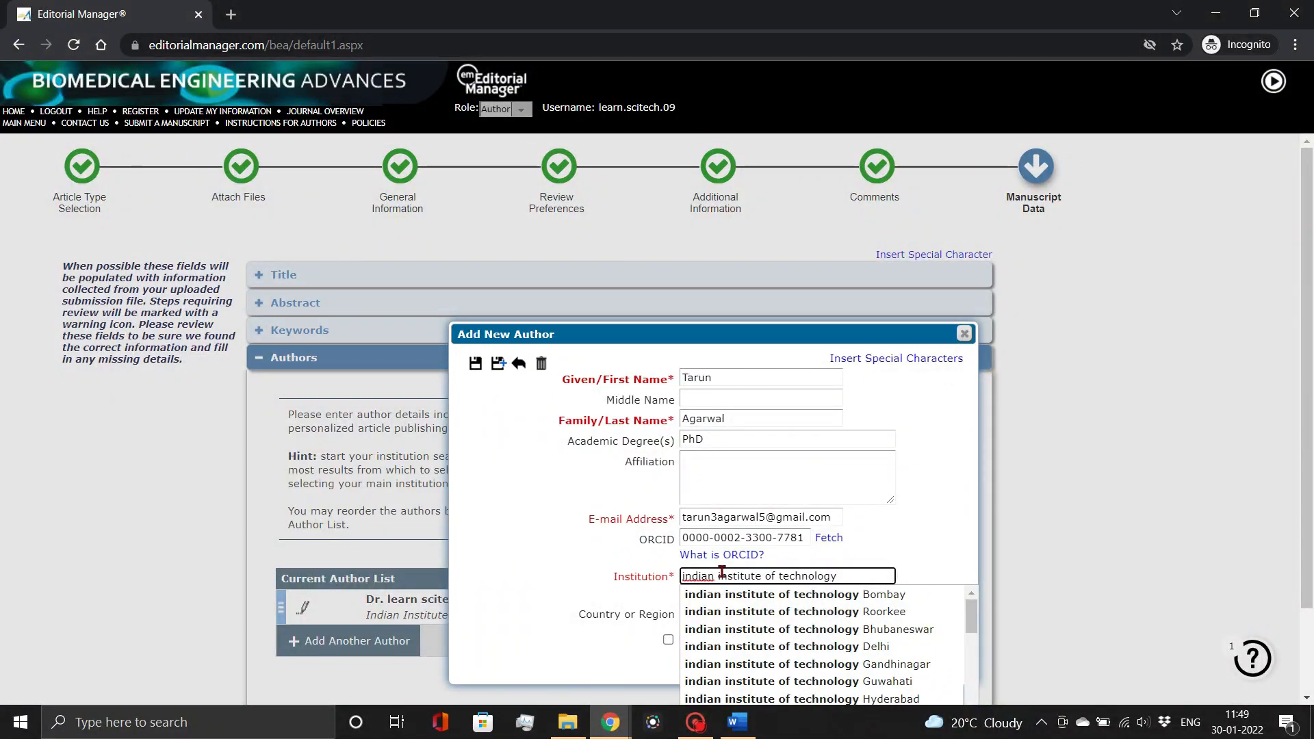
- Set the institution to Indian Institute of Technology Kharagpur and the country to India
scroll("down", 3)
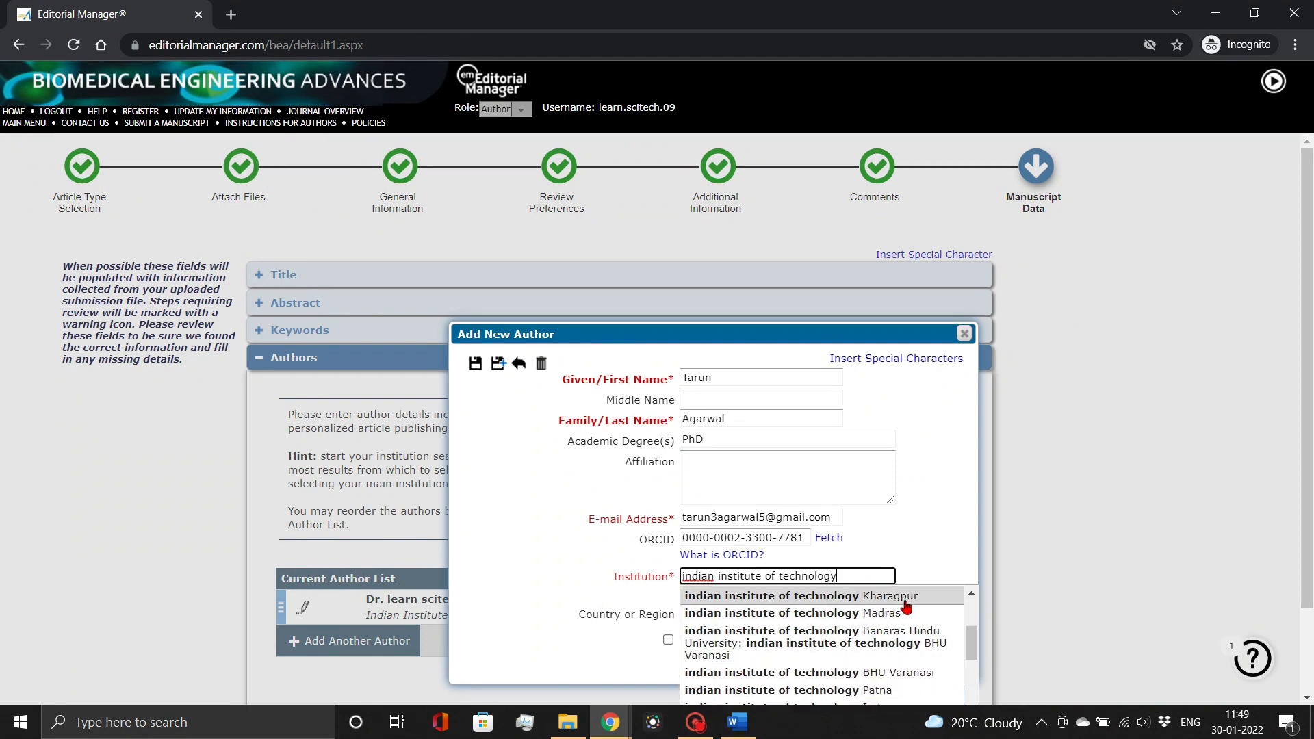
left_click(796, 596)
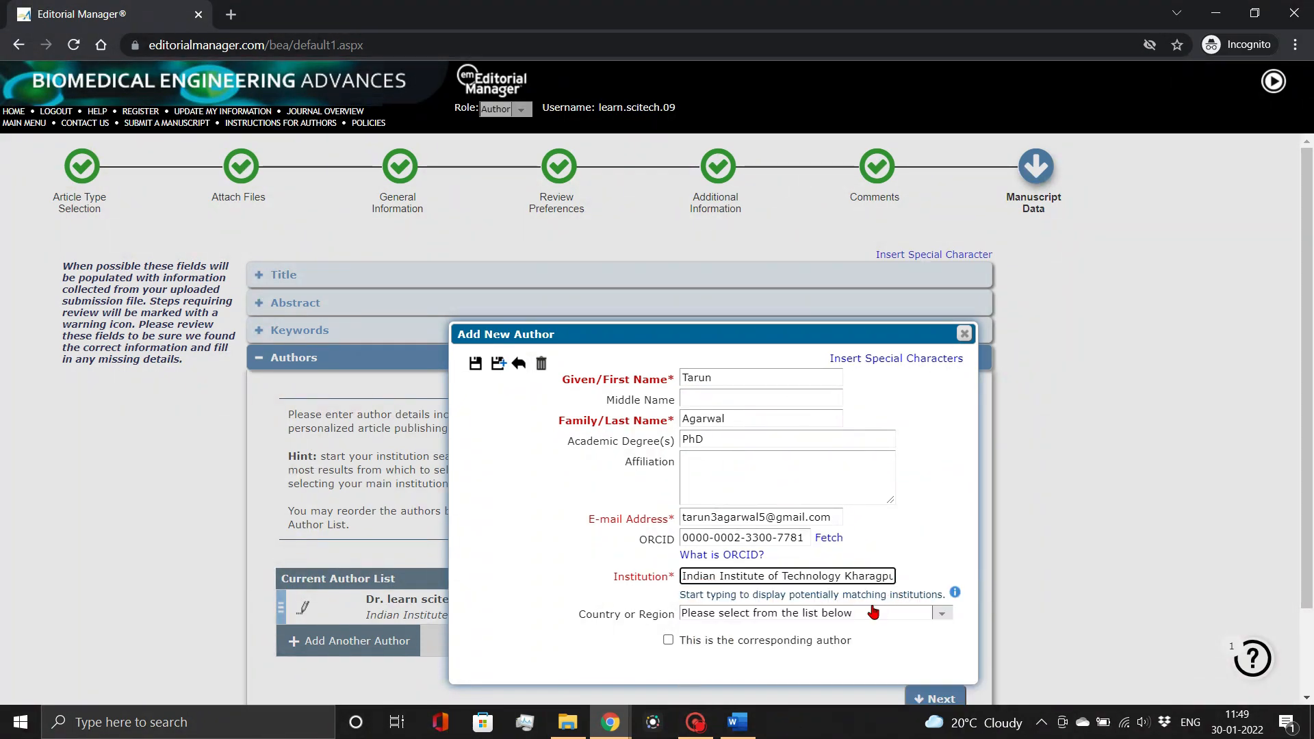
left_click(941, 613)
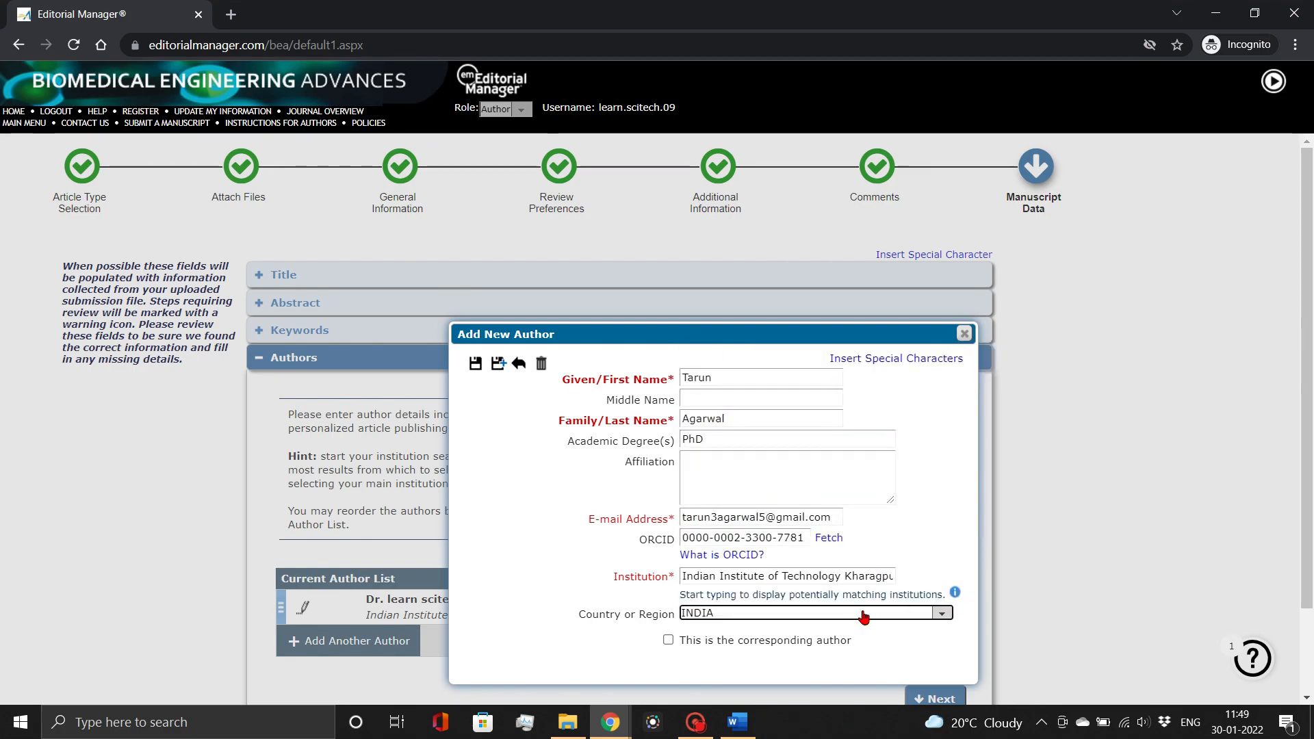
left_click(787, 476)
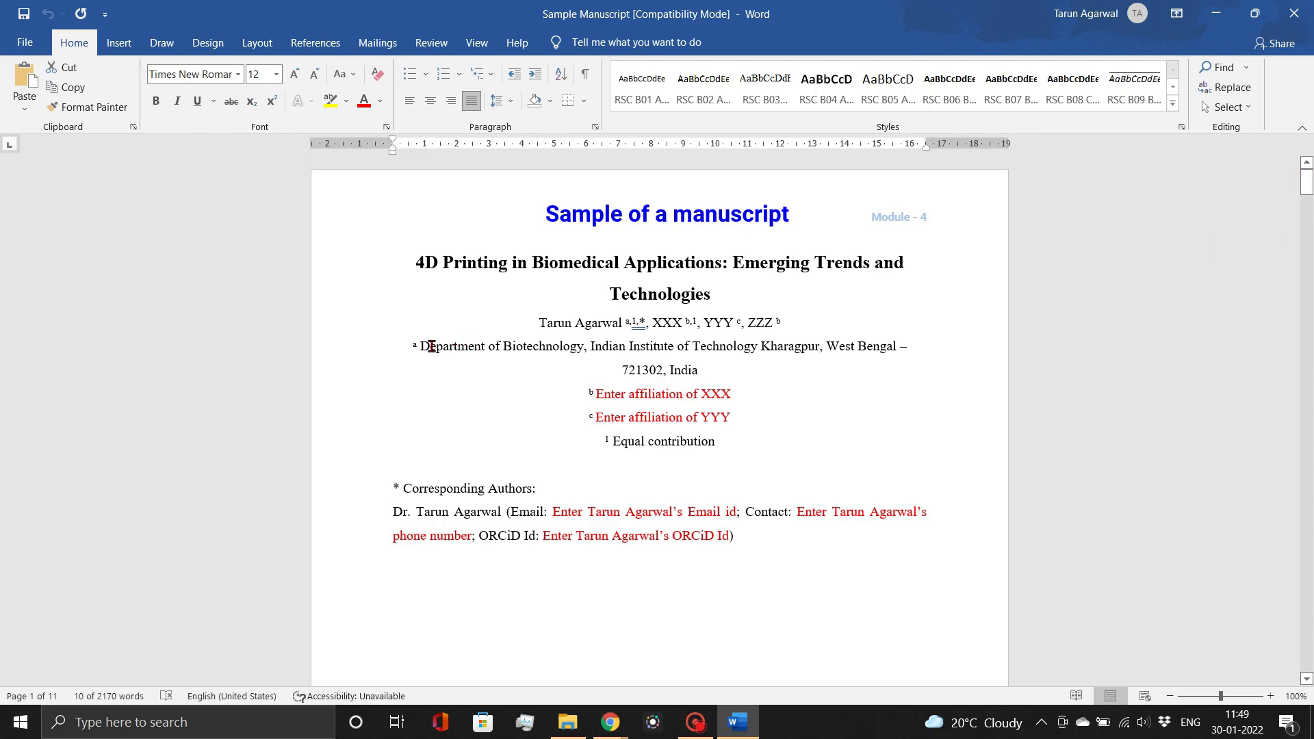
left_click_drag(418, 347, 663, 369)
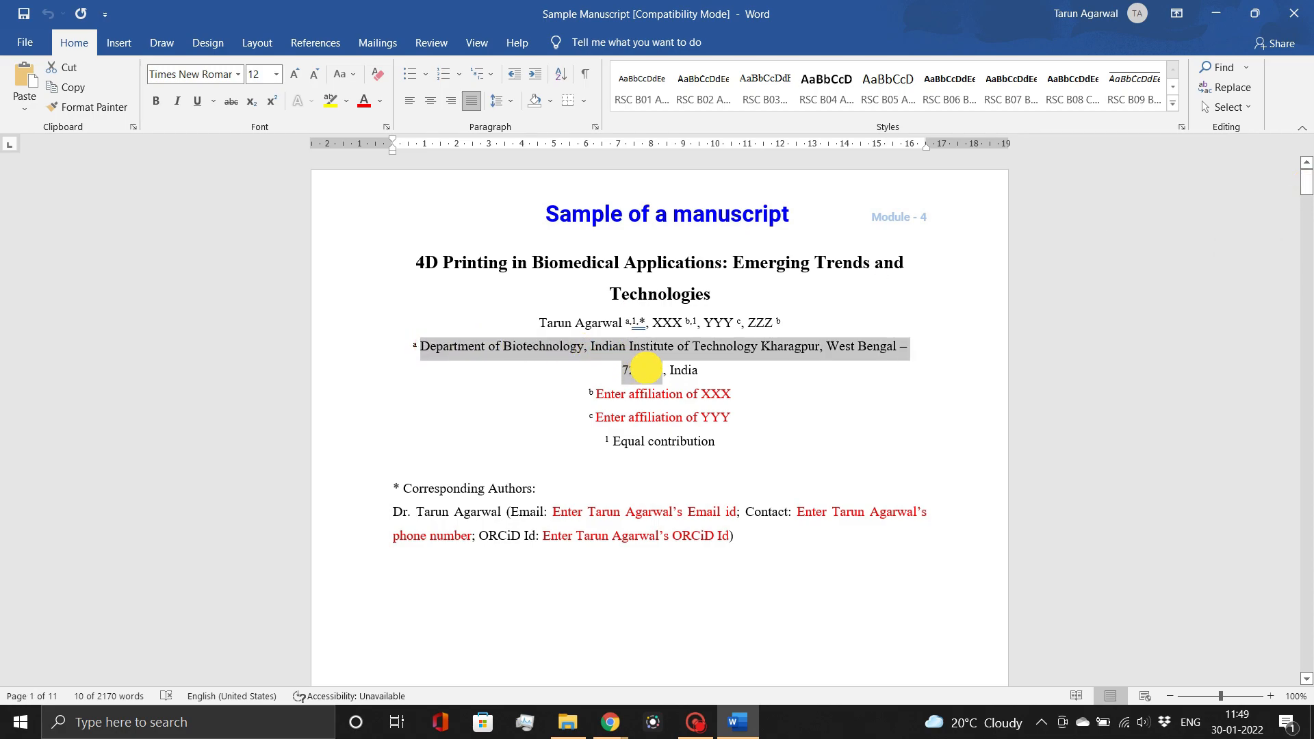
type("21302")
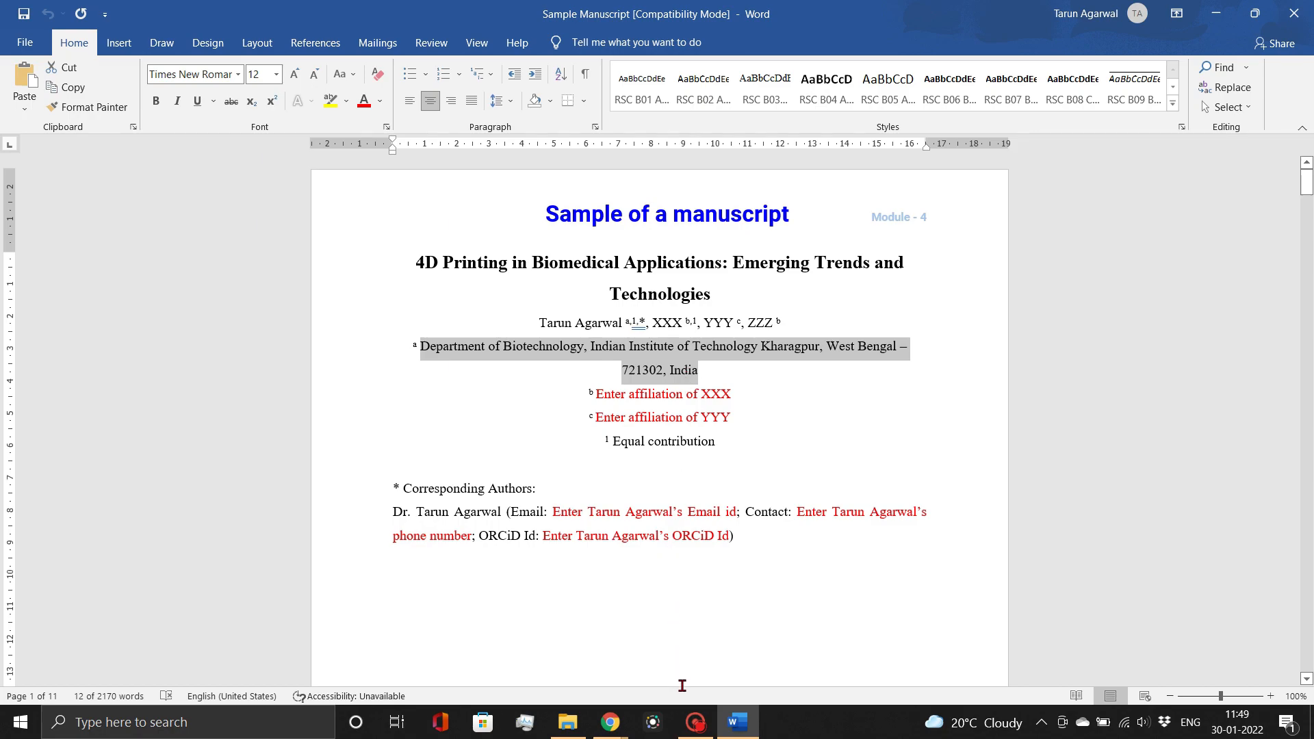
mouse_move(611, 721)
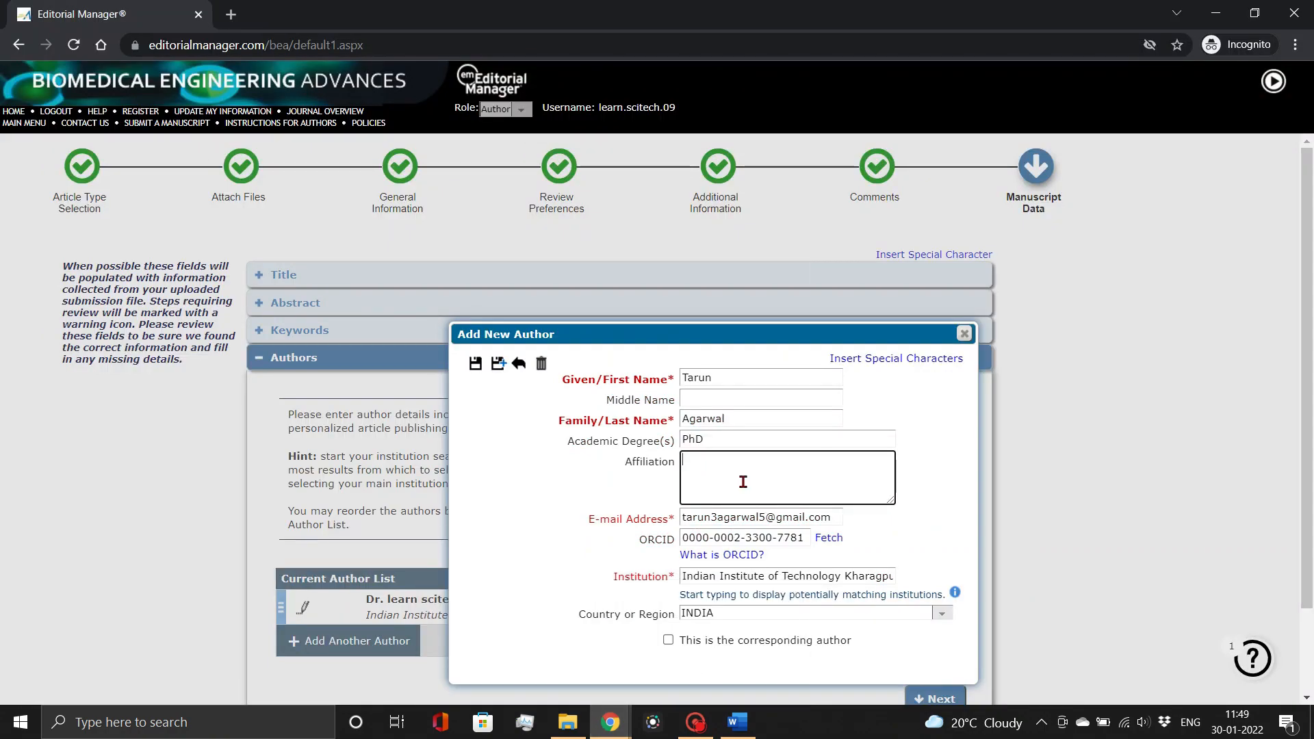
type("Department of Biotechnology, Indian Institute of Technology Kharagpur, West Bengal – 721302, India")
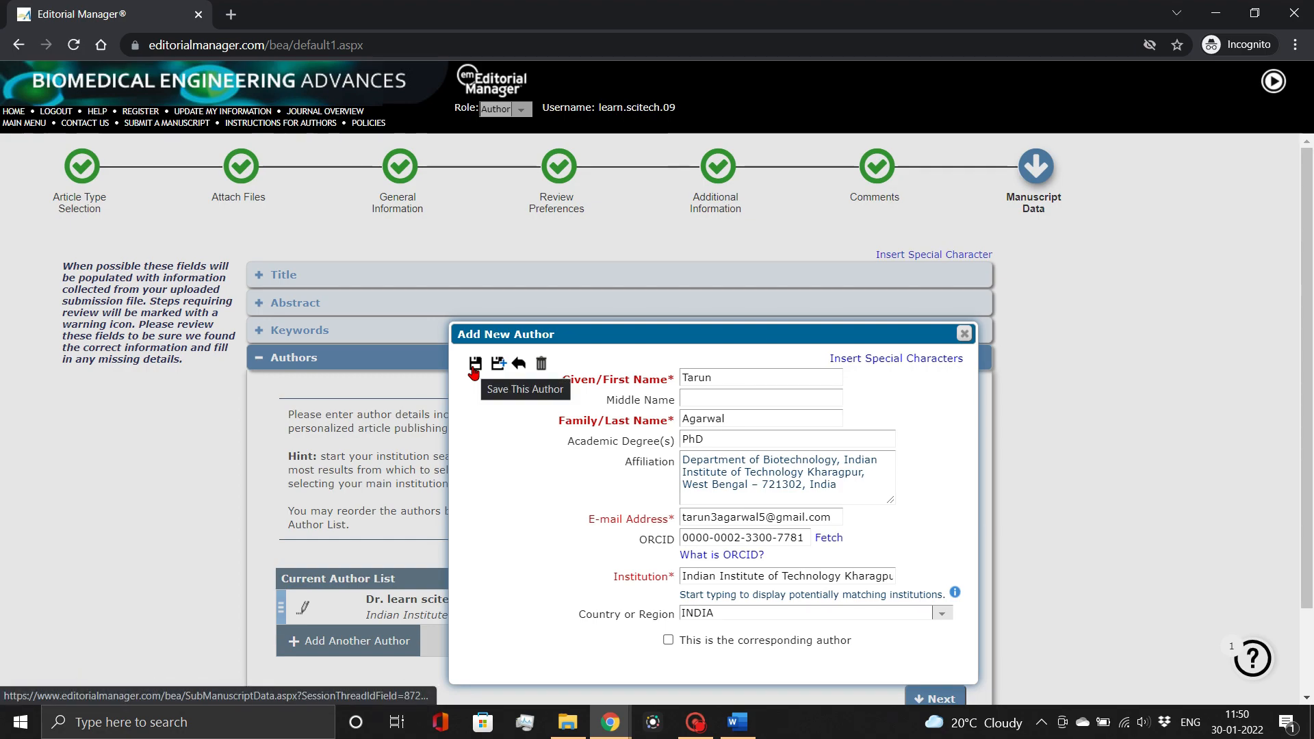
left_click(475, 364)
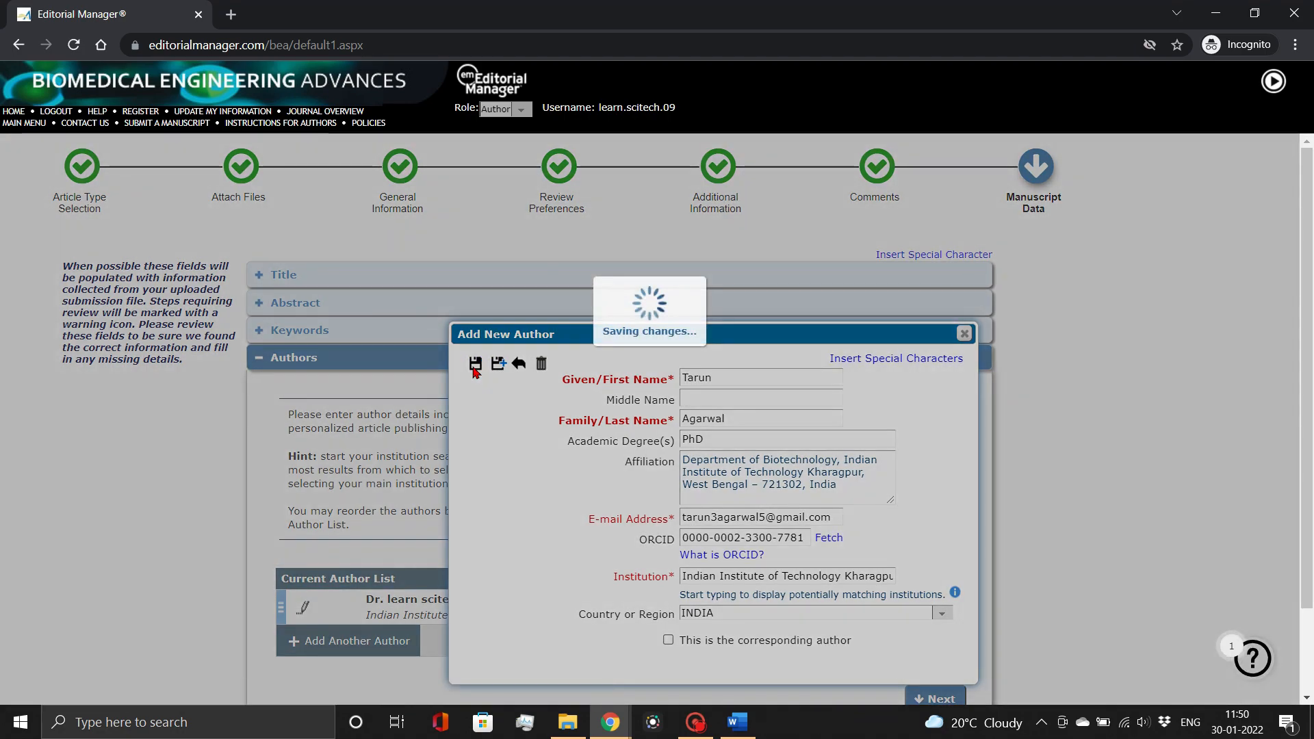
left_click(475, 364)
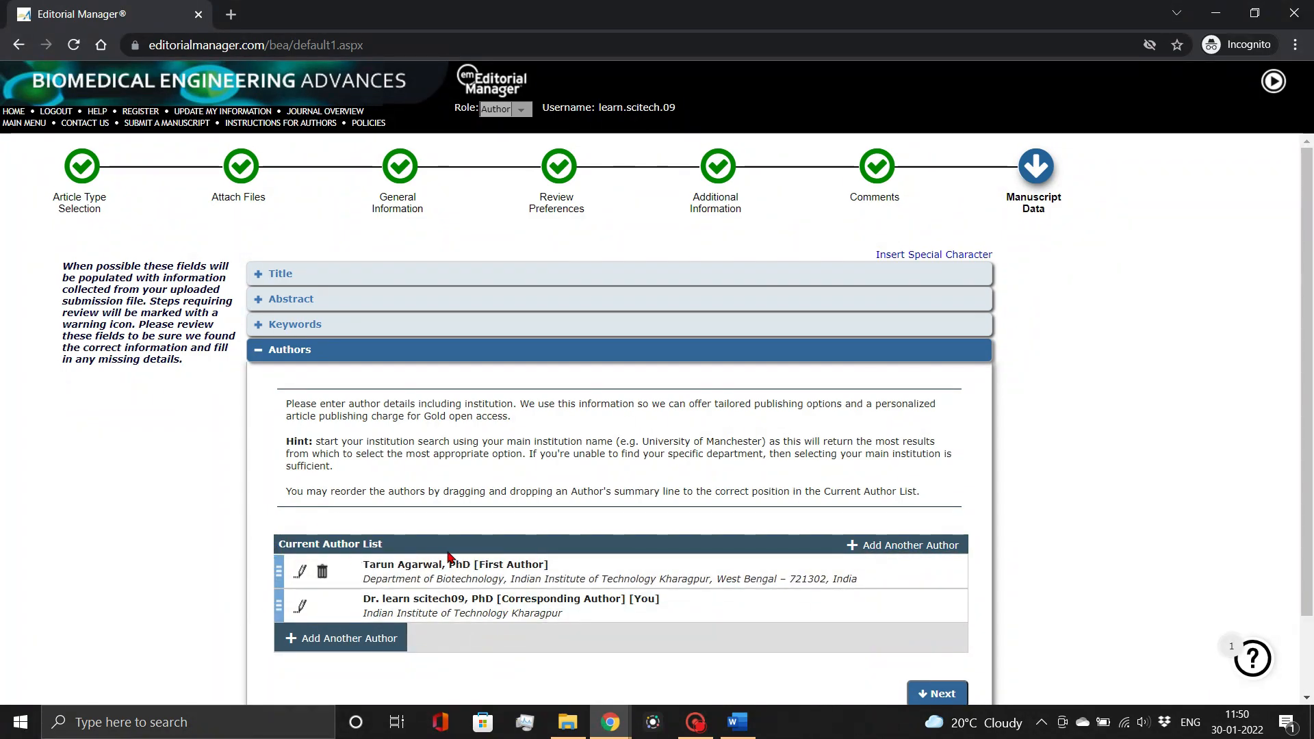
- Mark 'Funding information is not available' and build the submission PDF for approval
scroll("down", 3)
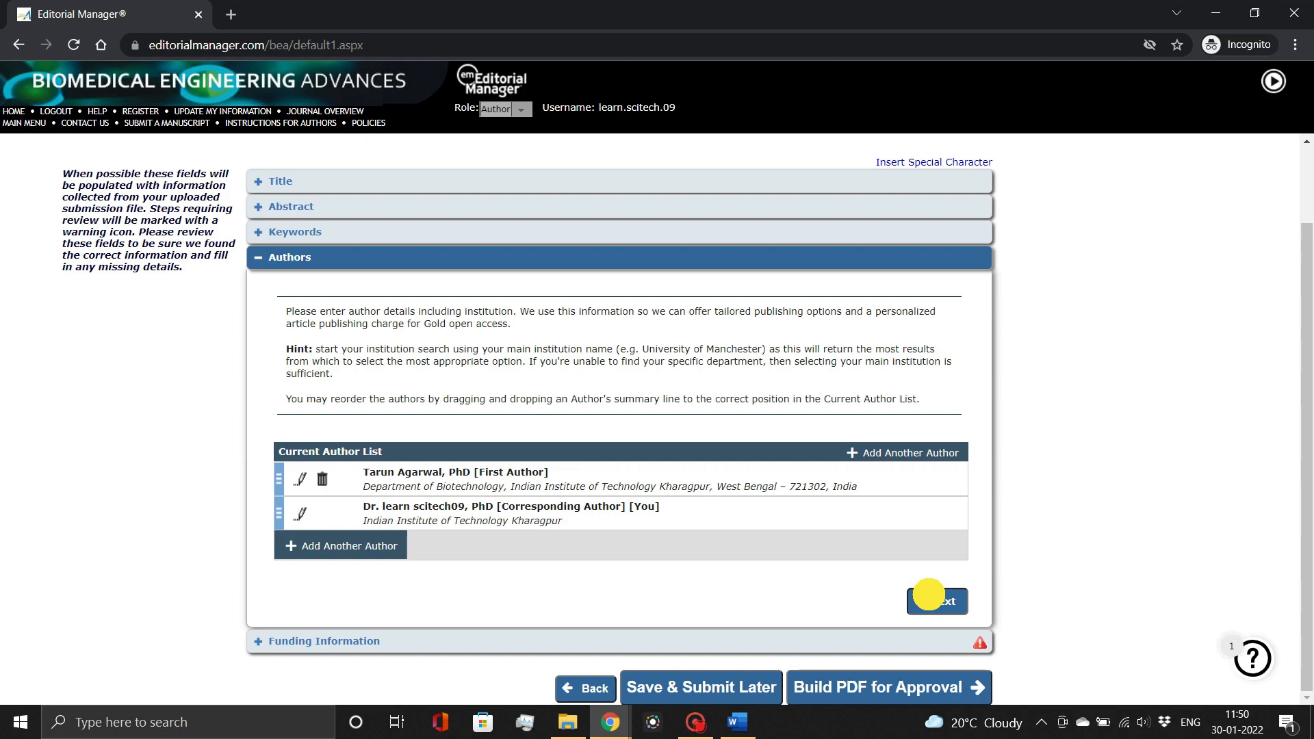
left_click(936, 600)
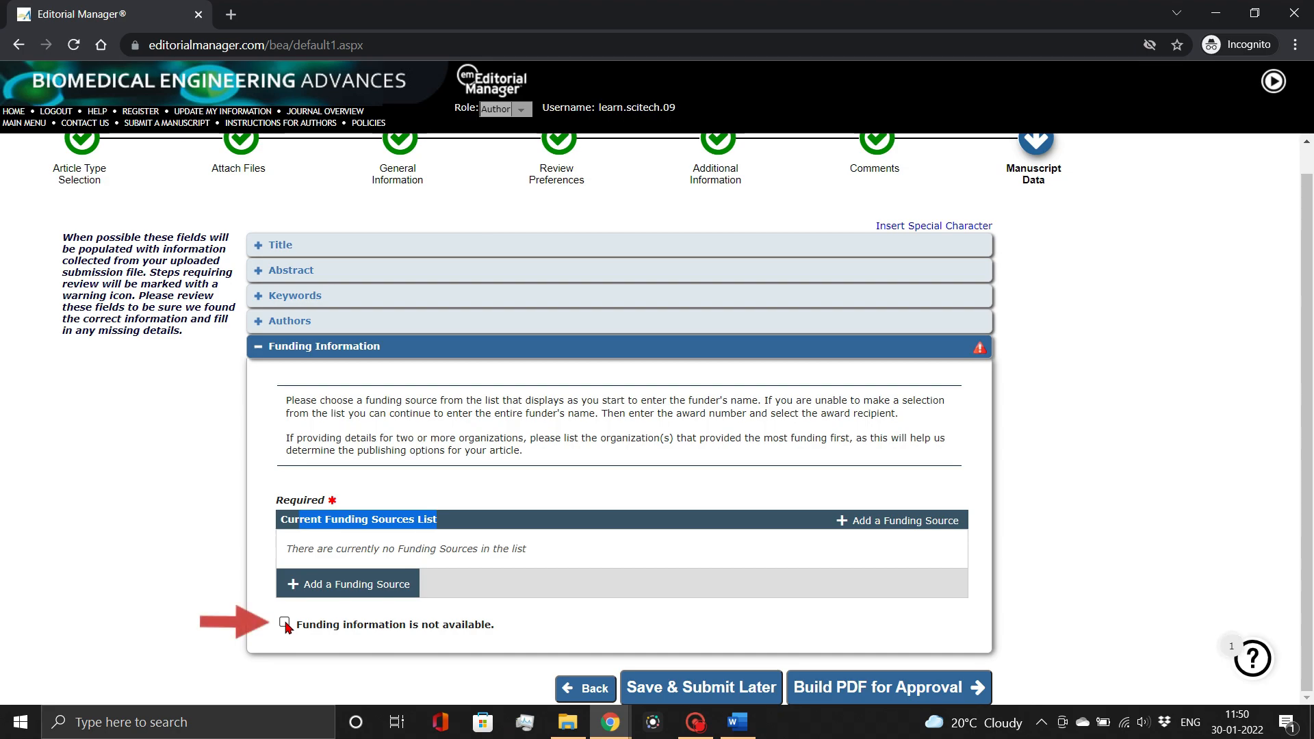
left_click(285, 624)
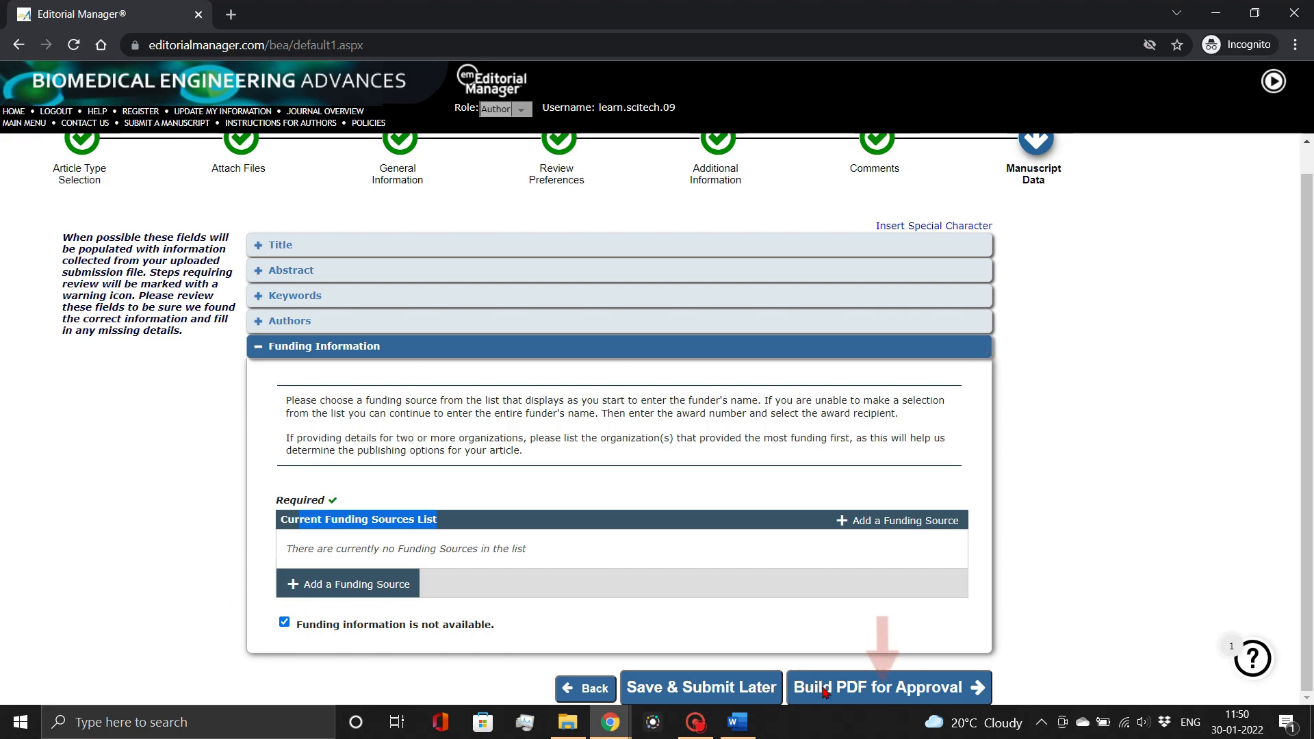
left_click(887, 687)
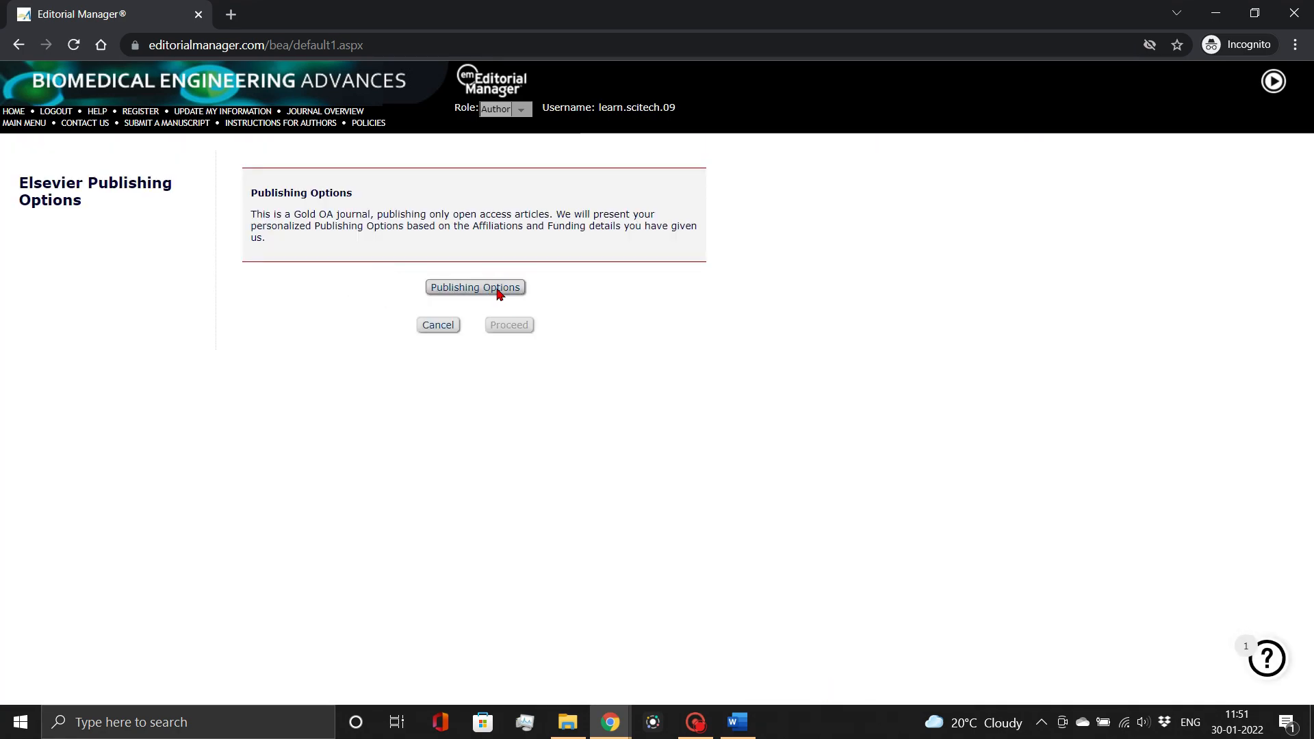
- Save the Gold Open Access option with zero charge and proceed to the submissions list
left_click(475, 286)
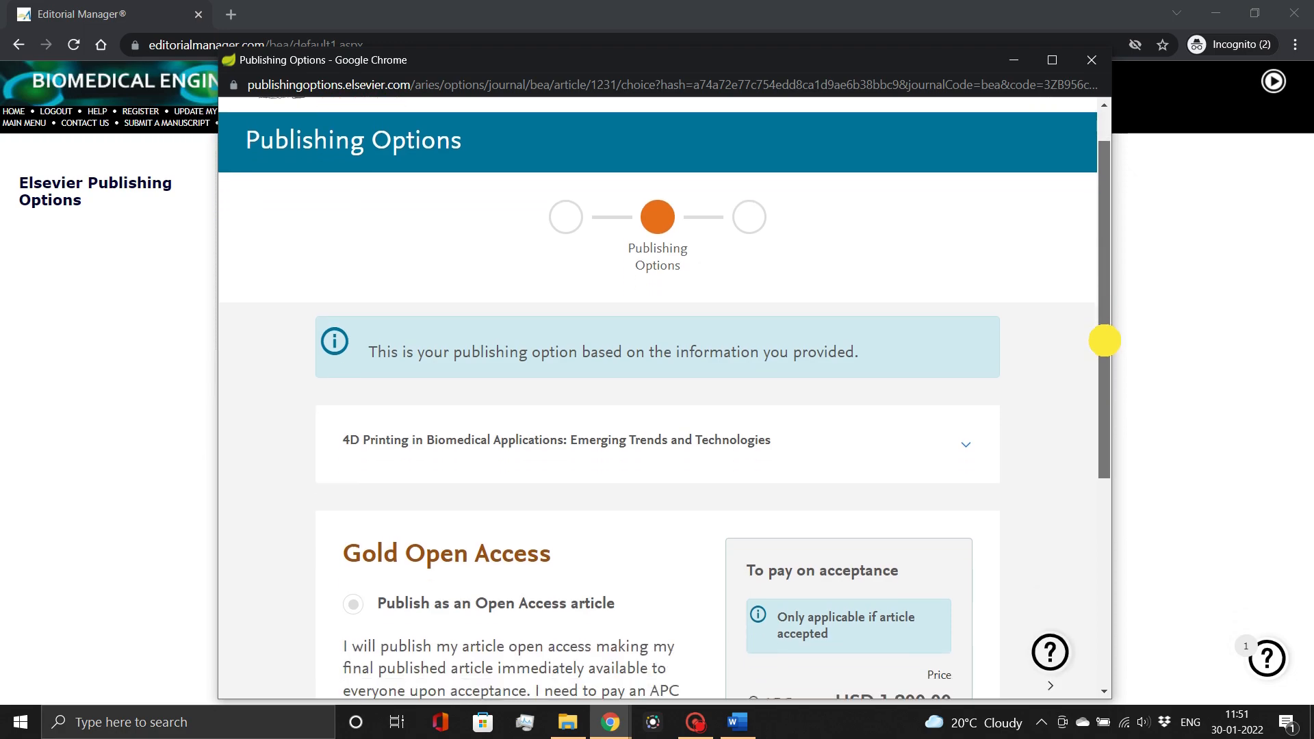
scroll("down", 3)
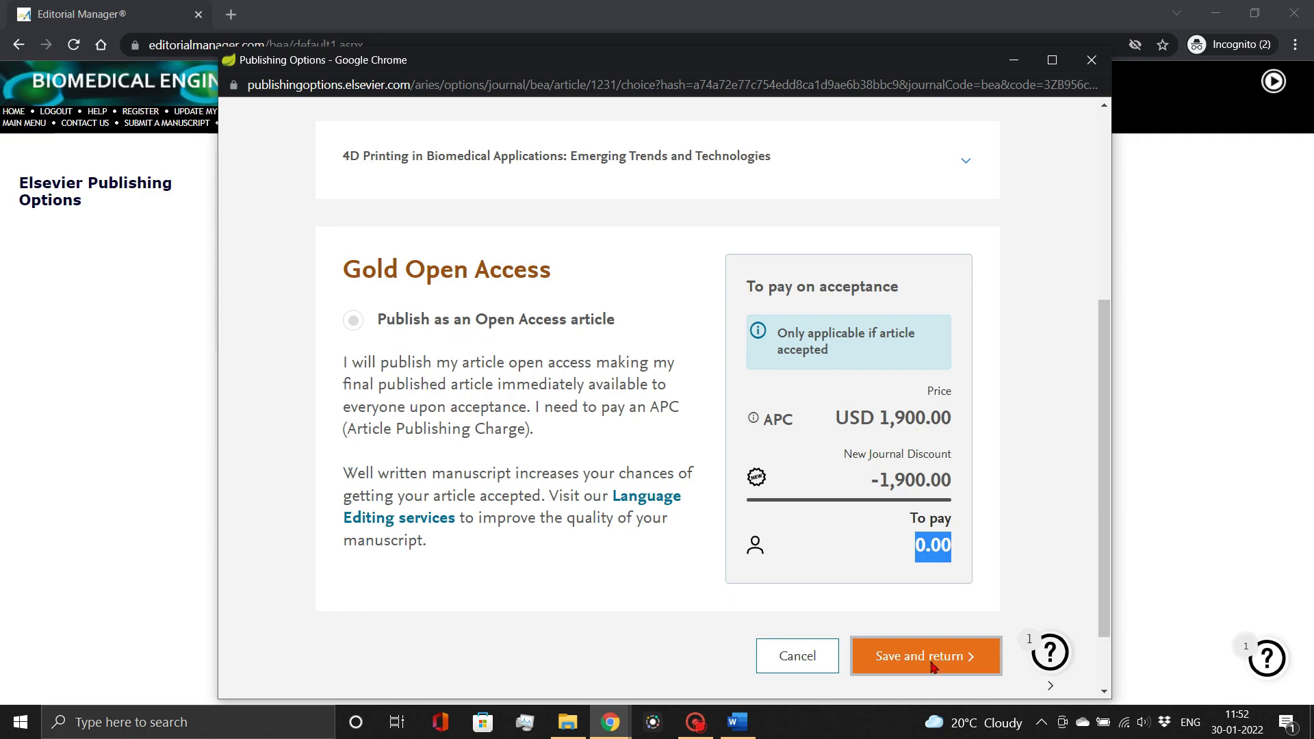
left_click(923, 656)
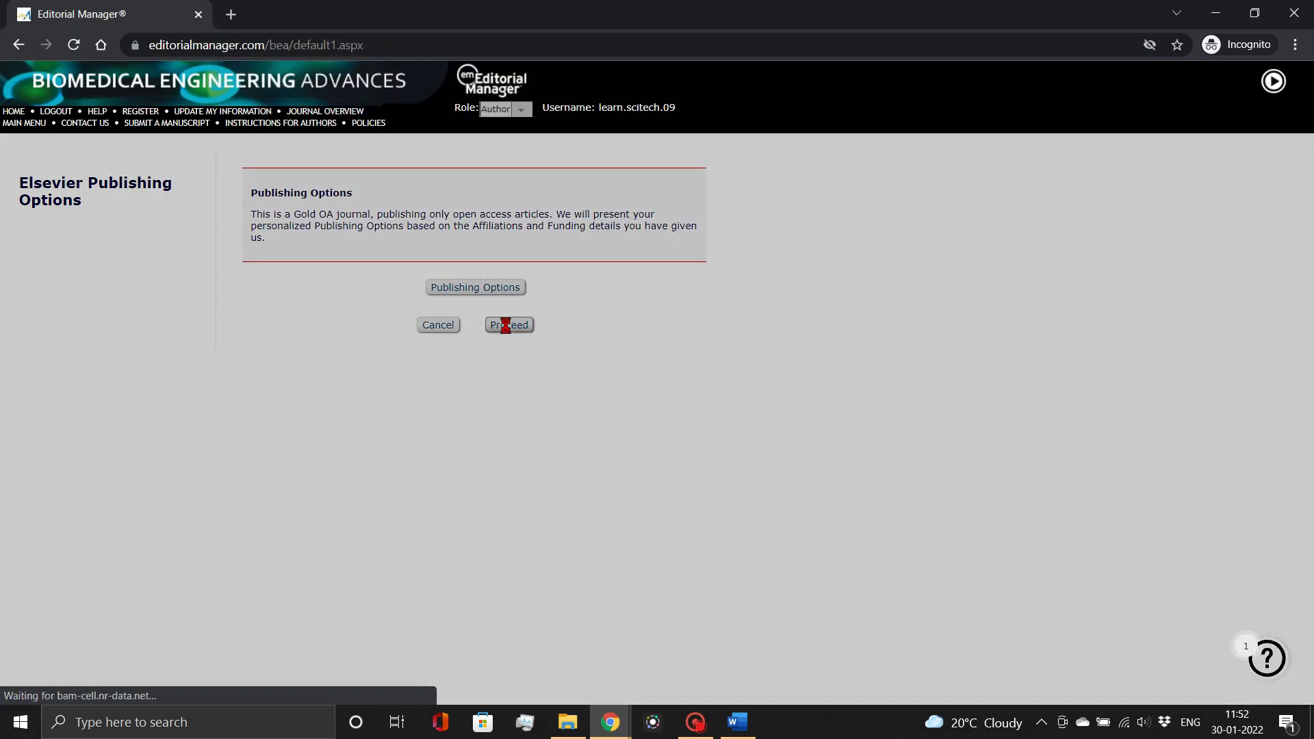
left_click(508, 326)
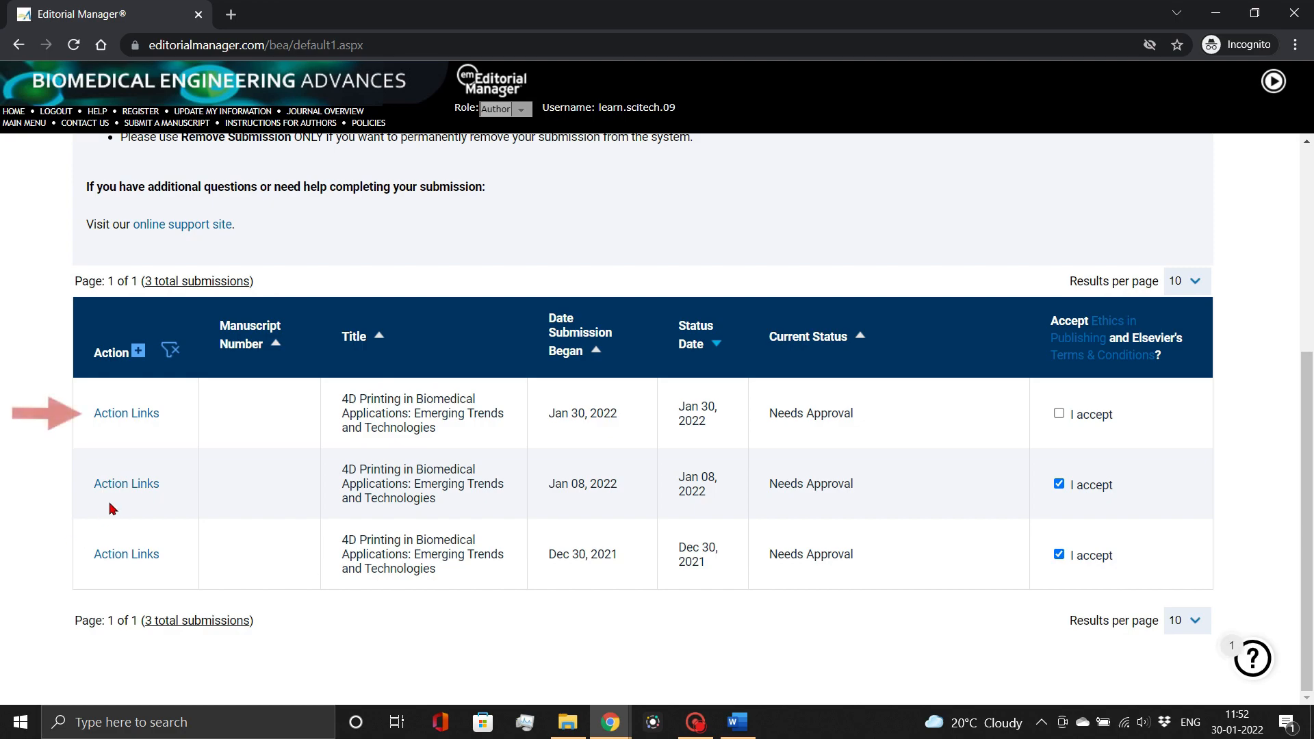
- Accept ethics terms for the Jan 30, 2022 submission and review its downloaded 25-page PDF
left_click(126, 412)
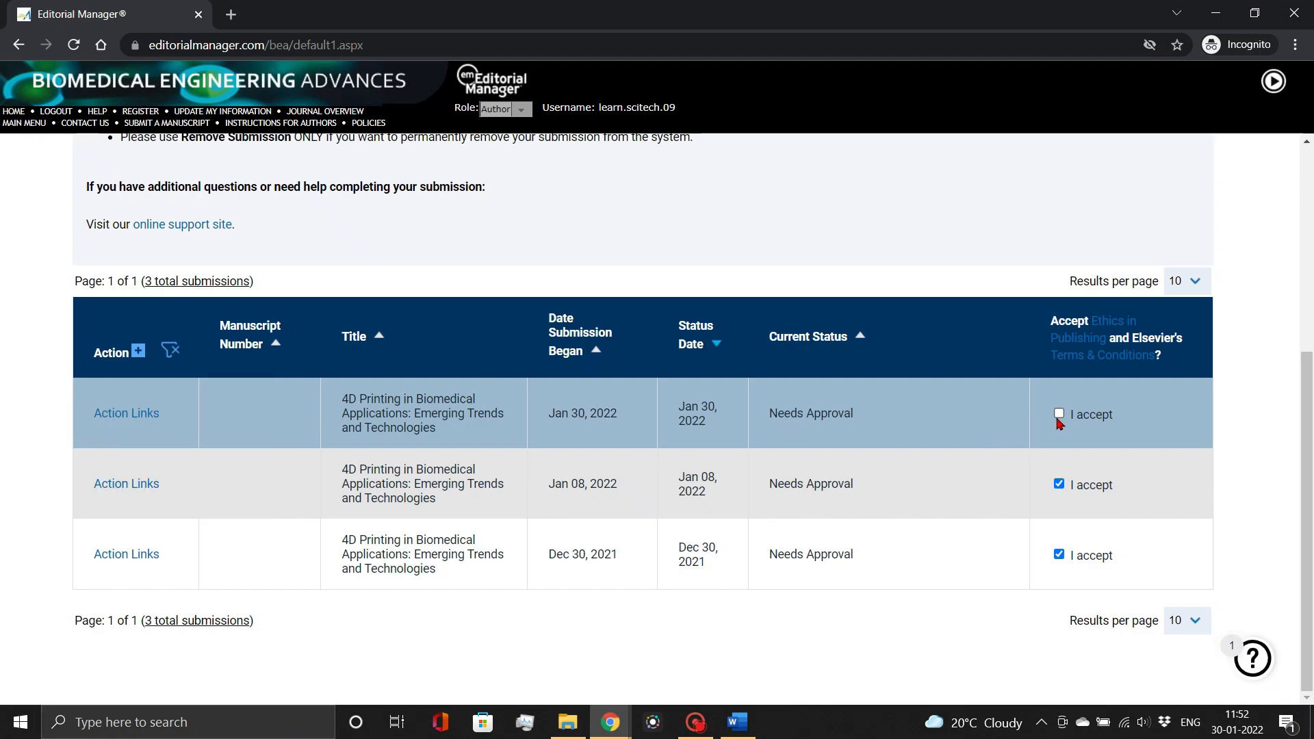
left_click(1058, 413)
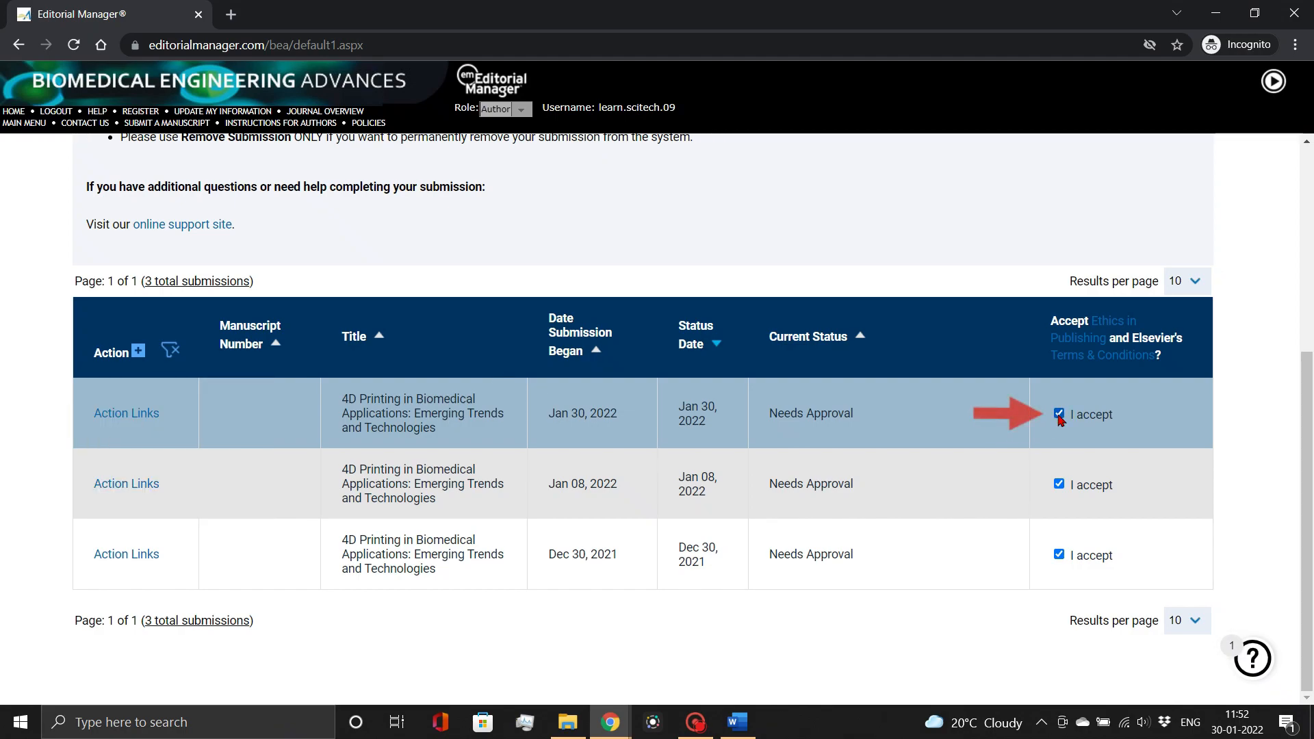
left_click(126, 412)
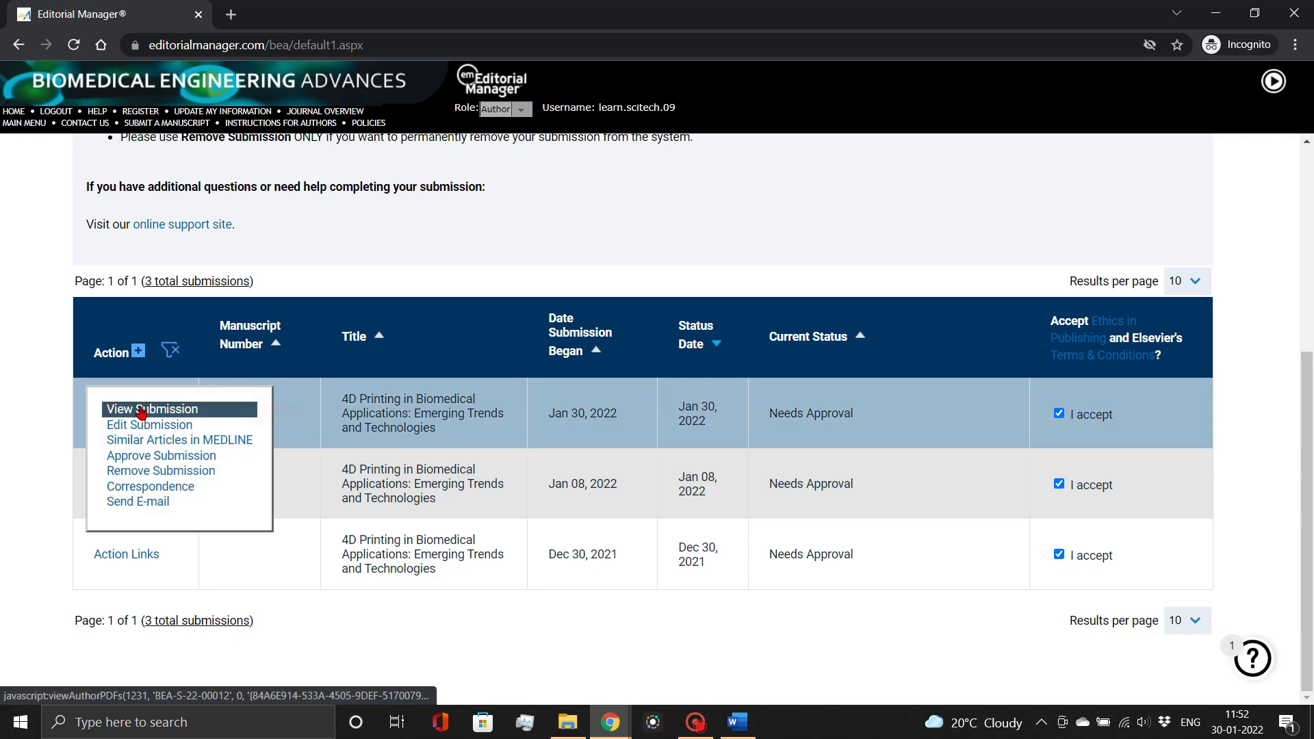
left_click(152, 409)
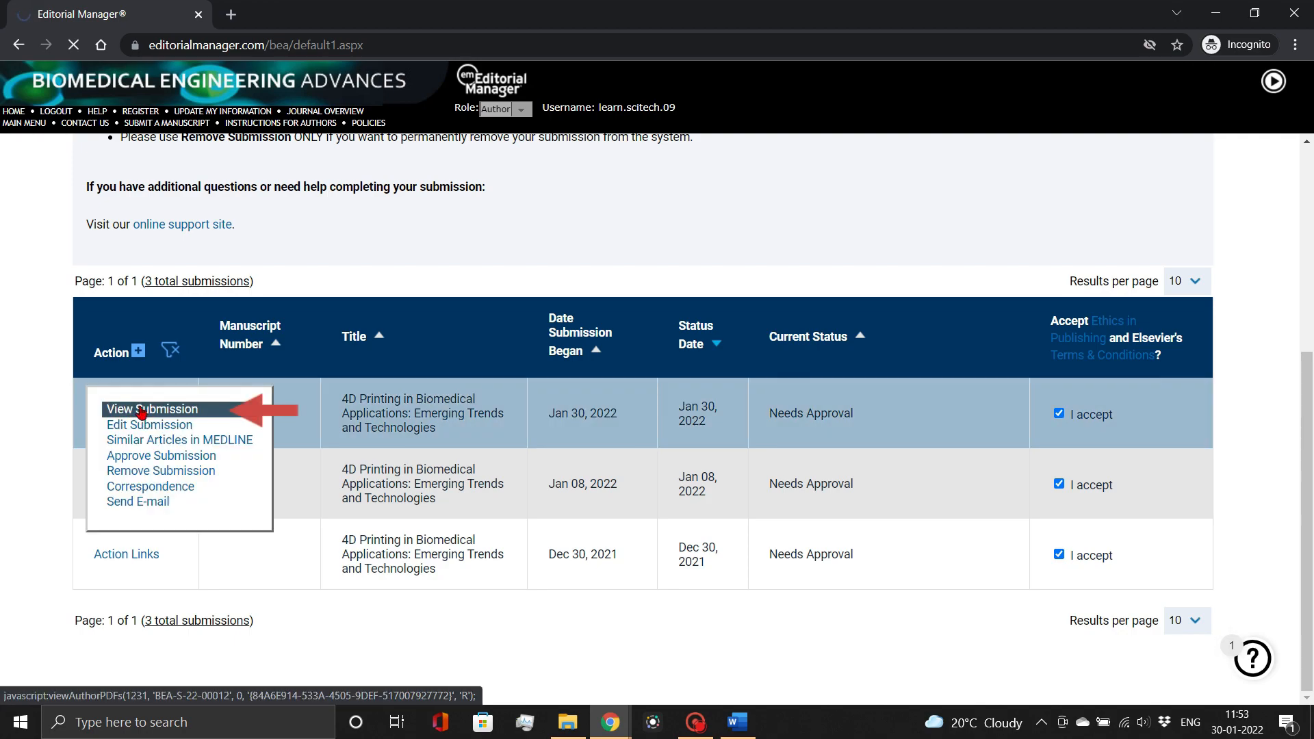
left_click(153, 409)
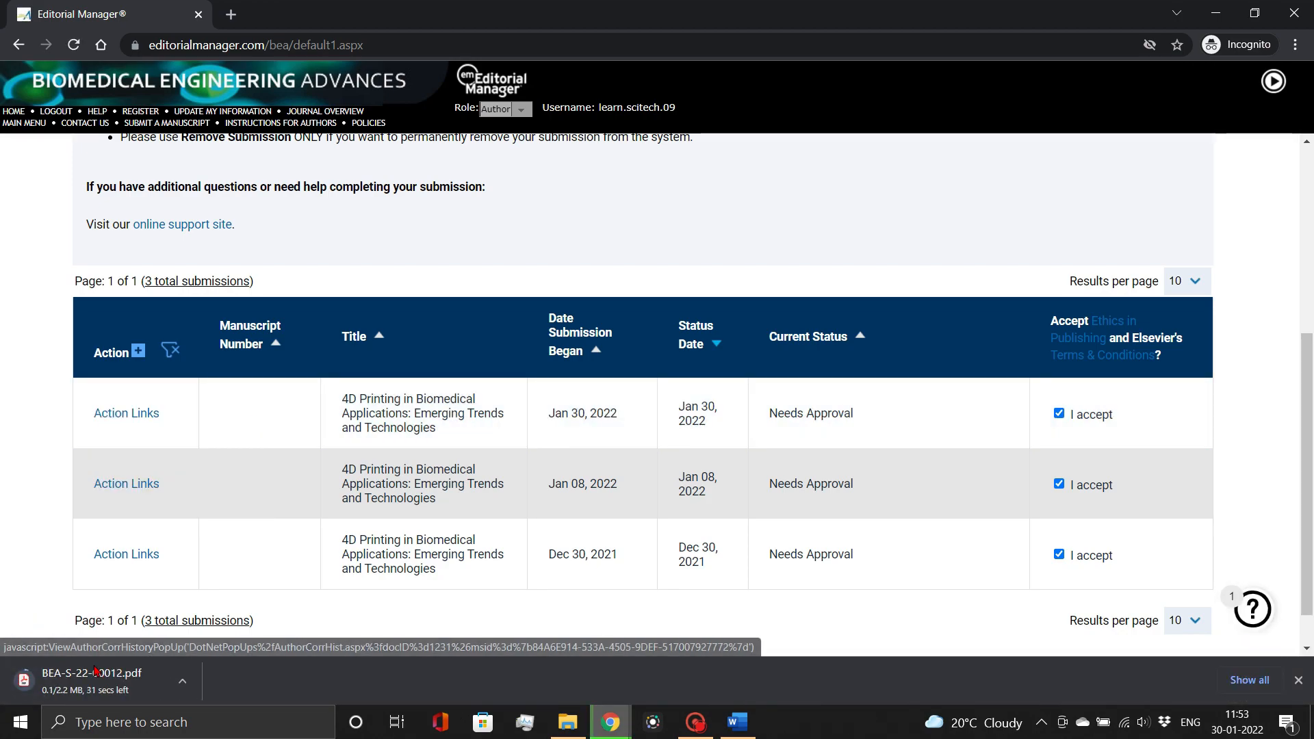
left_click(91, 679)
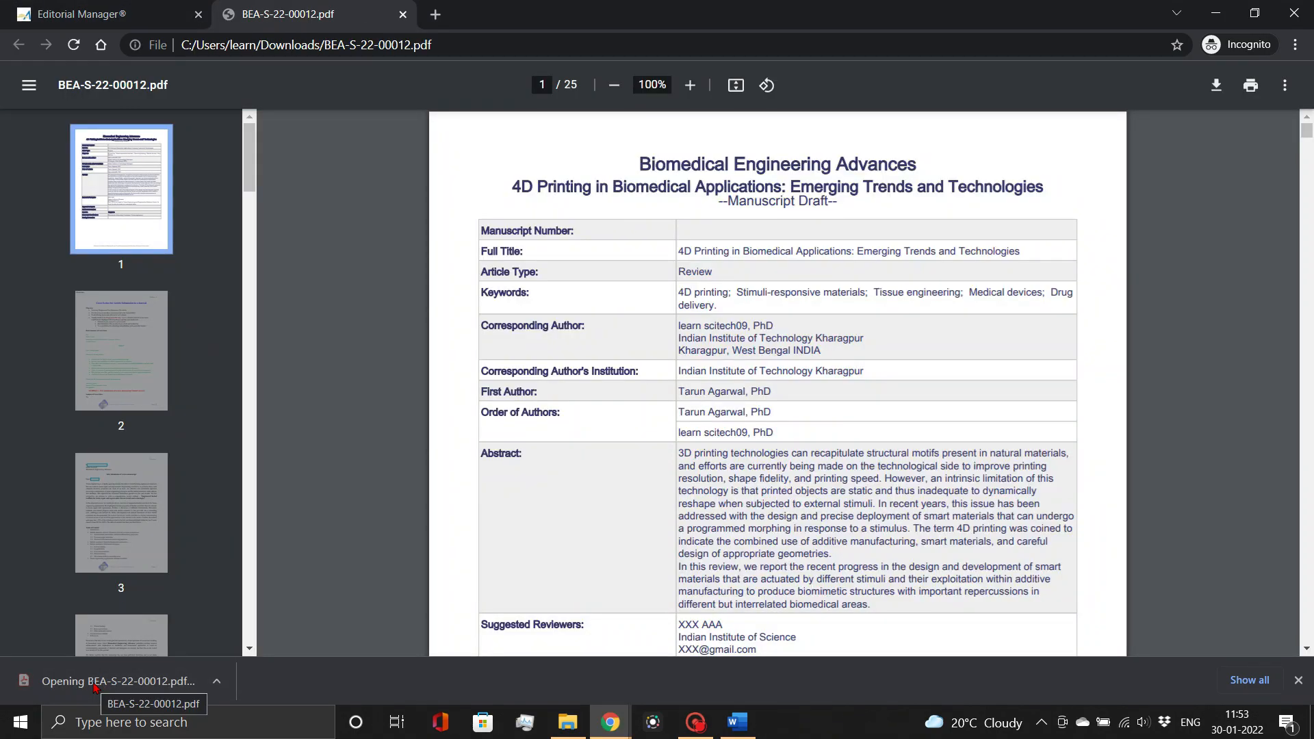
scroll("down", 3)
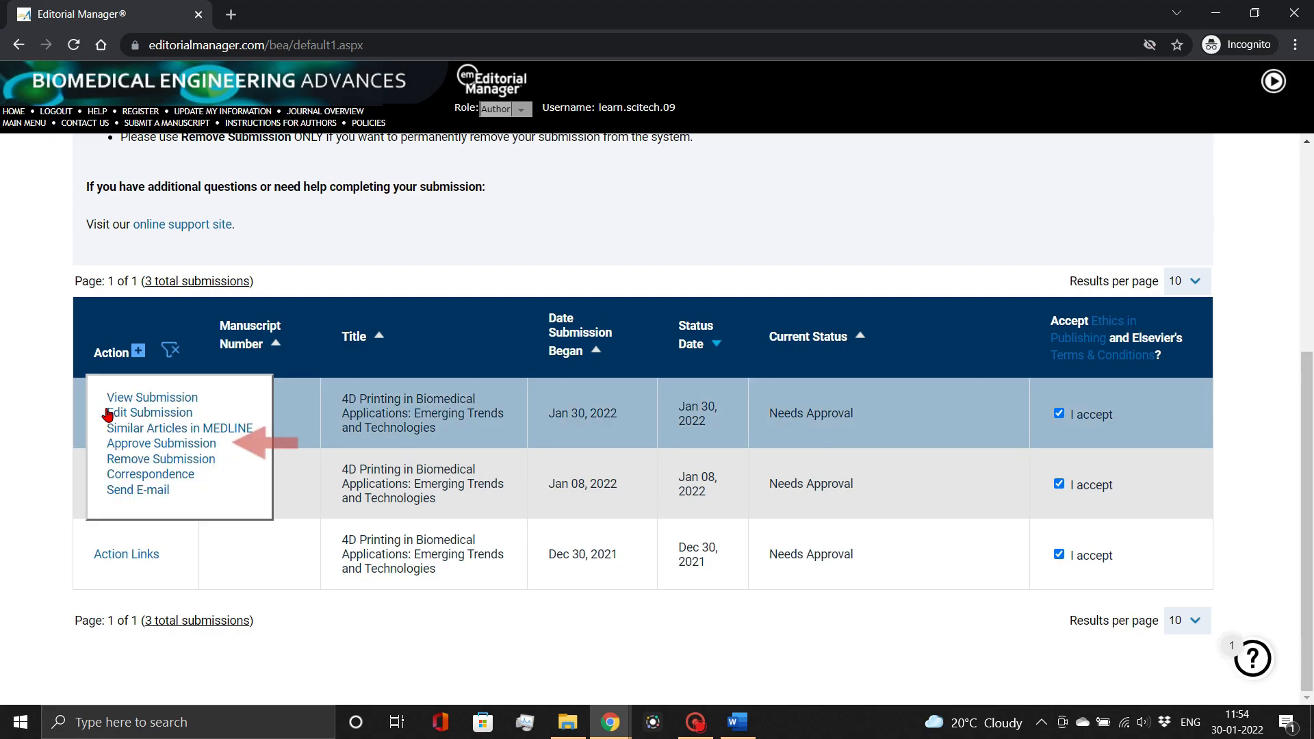
- Approve the Jan 30, 2022 submission via Action Links
left_click(160, 444)
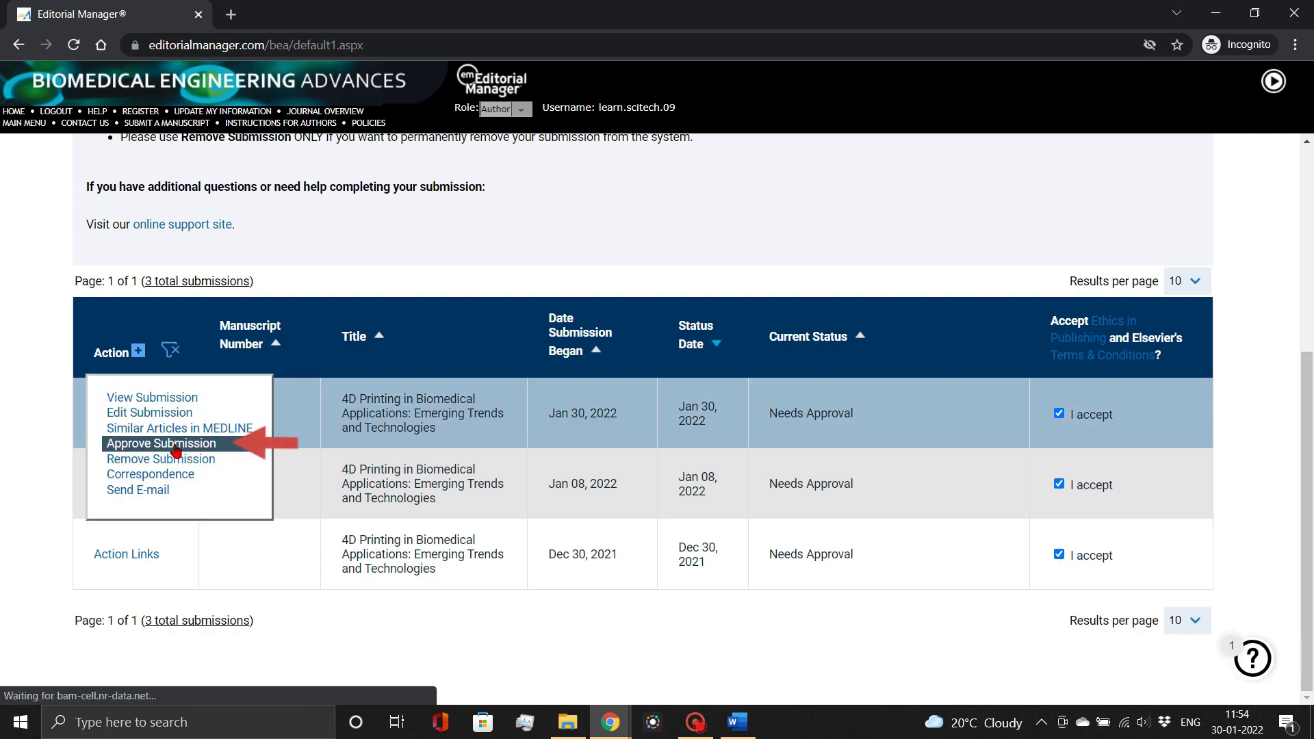